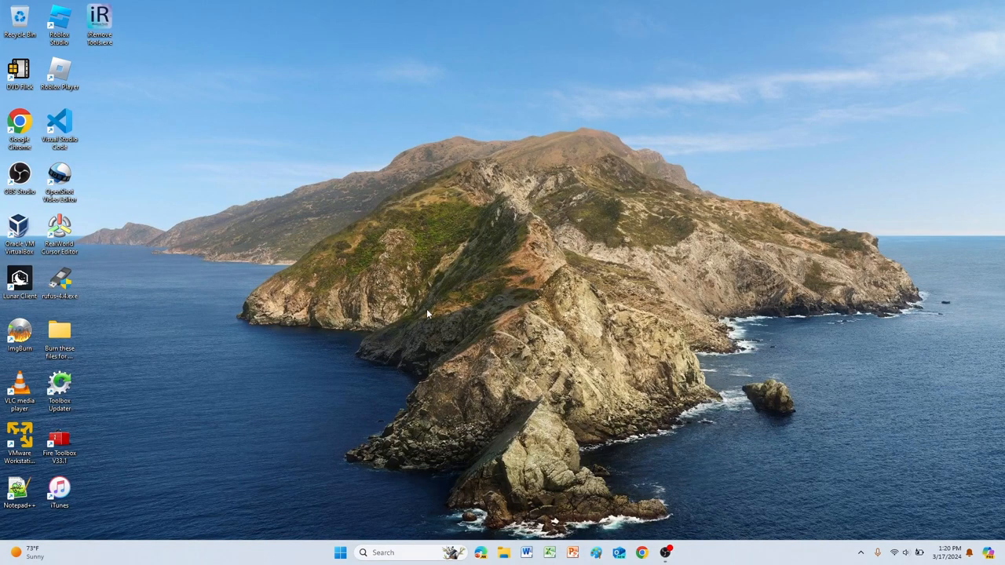
{"action": "mouse_move", "coordinate": [434, 285]}
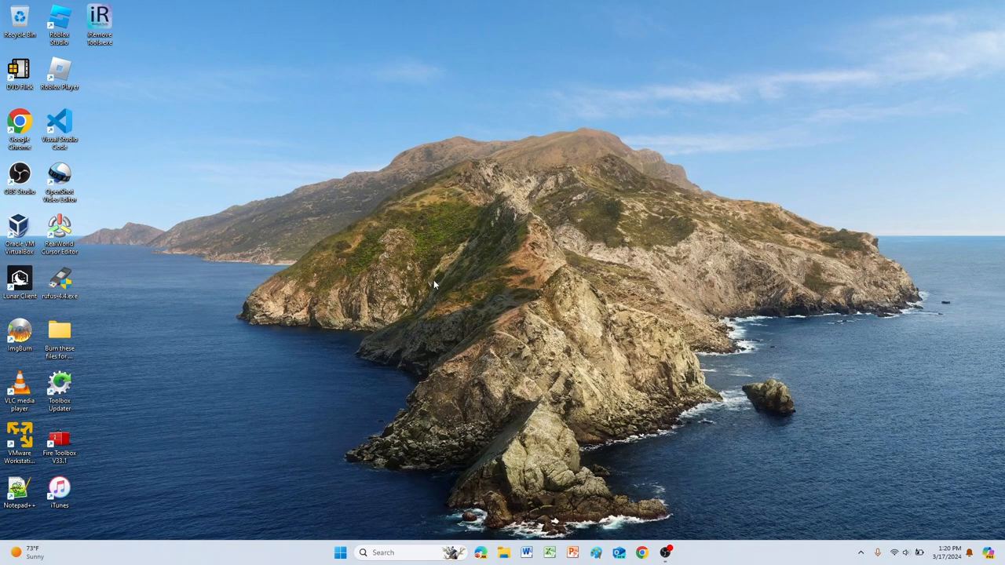
{"action": "mouse_move", "coordinate": [475, 365]}
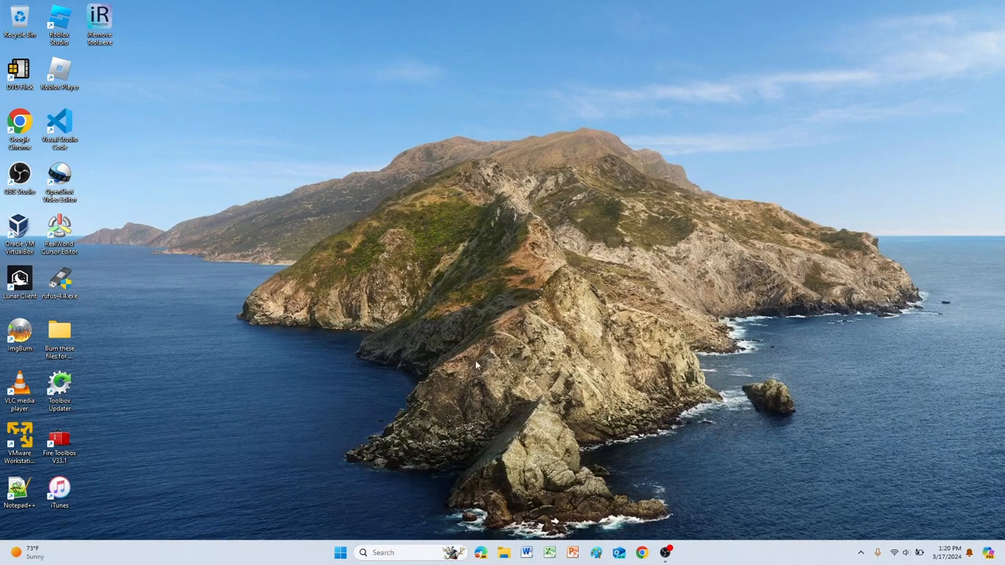
Locate the win7_64_bit.iso disc image in the Downloads folder through File Explorer
{"action": "left_click", "coordinate": [503, 551]}
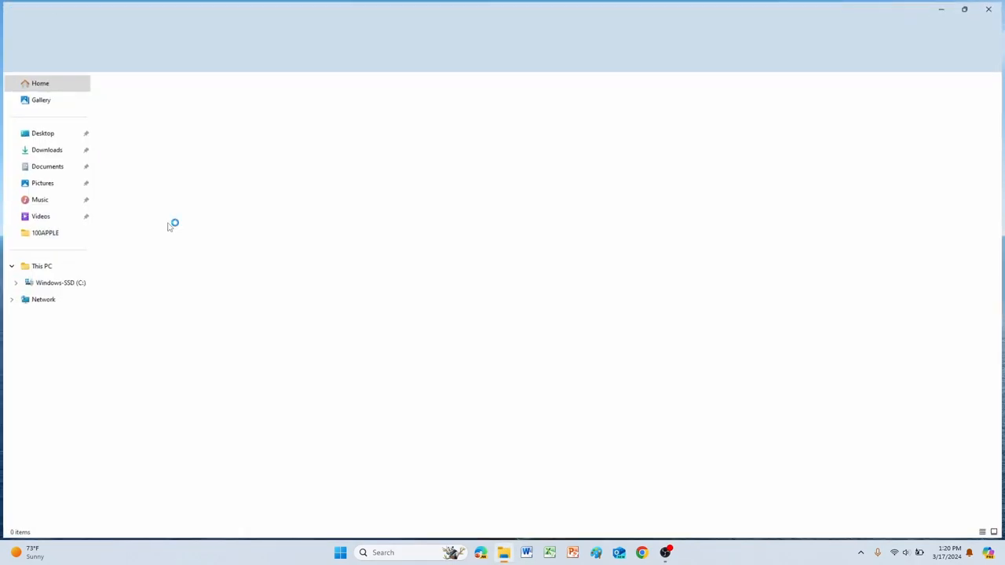
{"action": "left_click", "coordinate": [46, 149]}
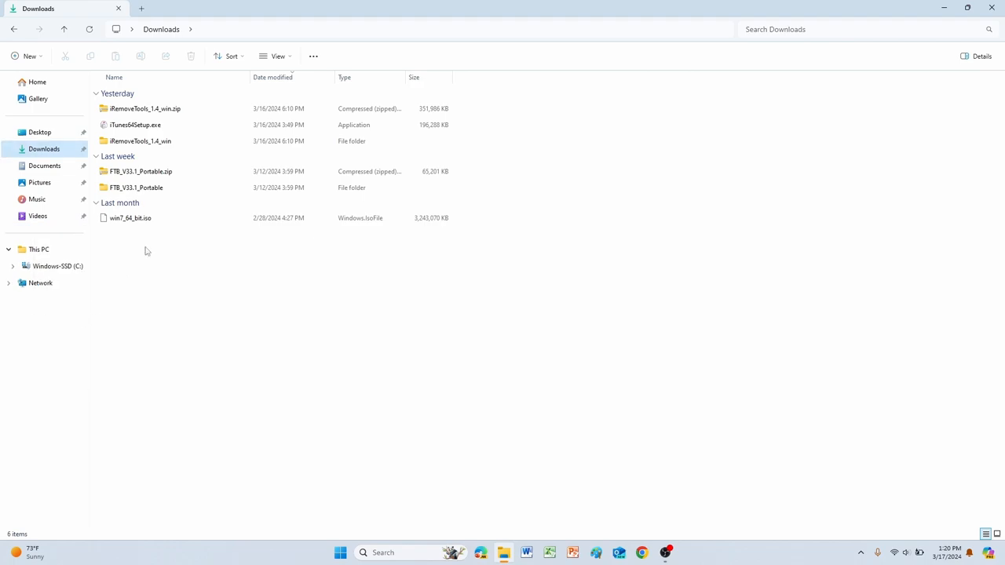
{"action": "left_click", "coordinate": [130, 218]}
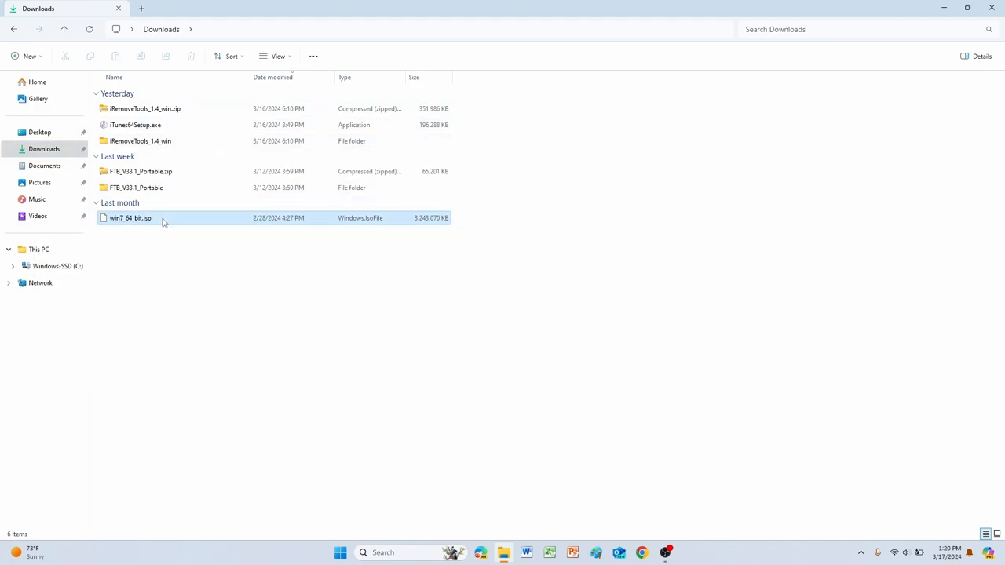
{"action": "left_click", "coordinate": [131, 217]}
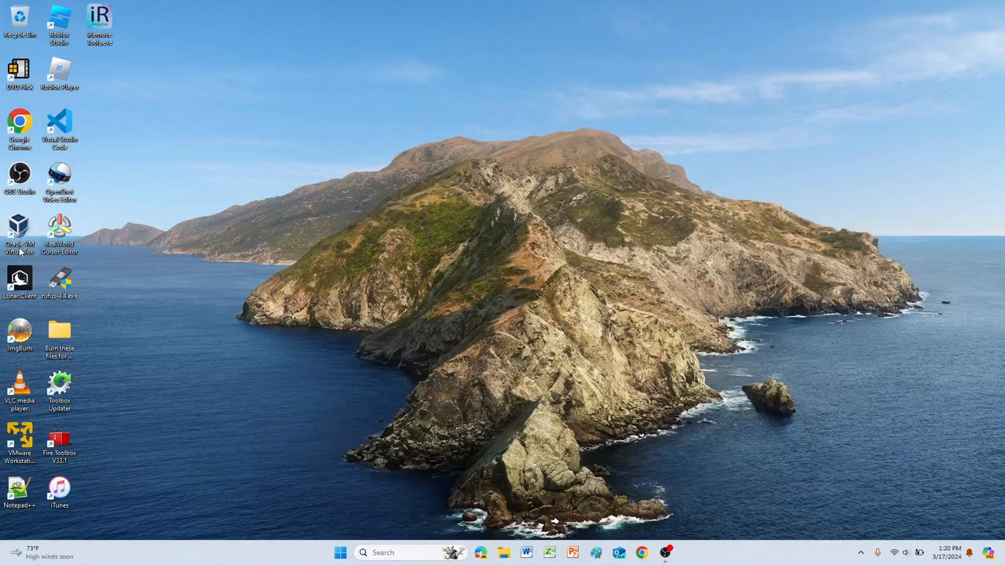
{"action": "mouse_move", "coordinate": [255, 215]}
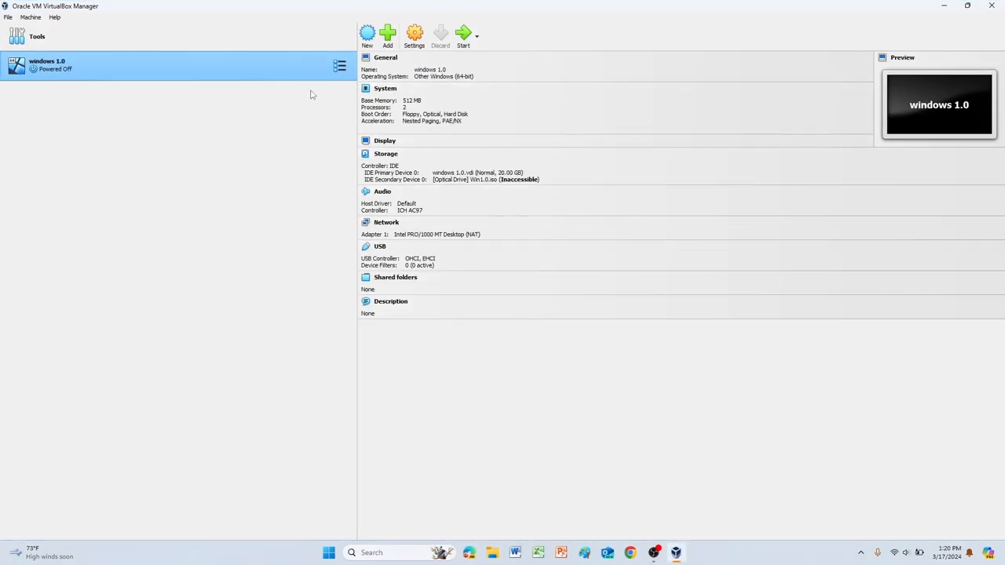
Name a new machine 'windows 7', attach win7_64_bit.iso, and skip unattended installation
{"action": "left_click", "coordinate": [37, 36]}
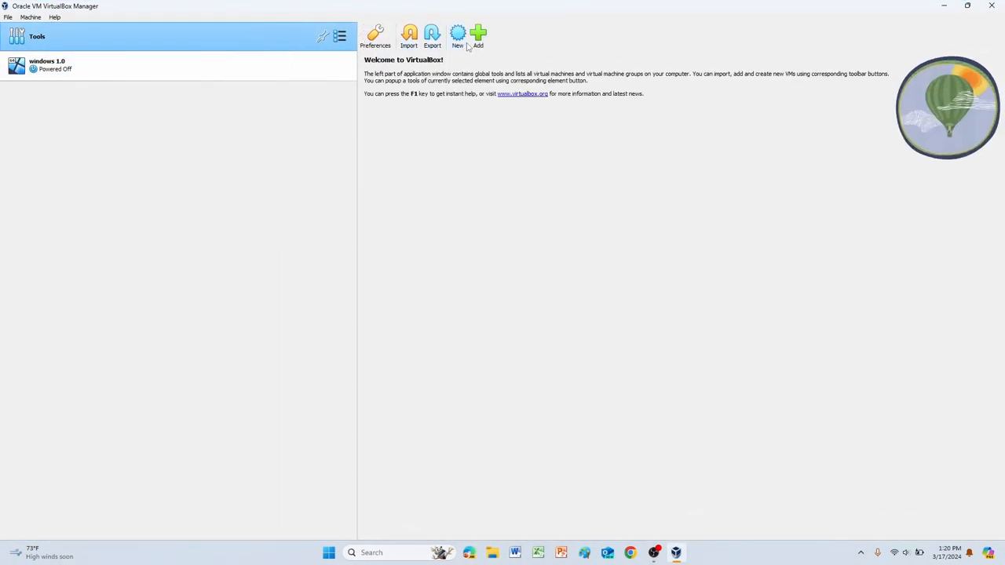
{"action": "left_click", "coordinate": [458, 35]}
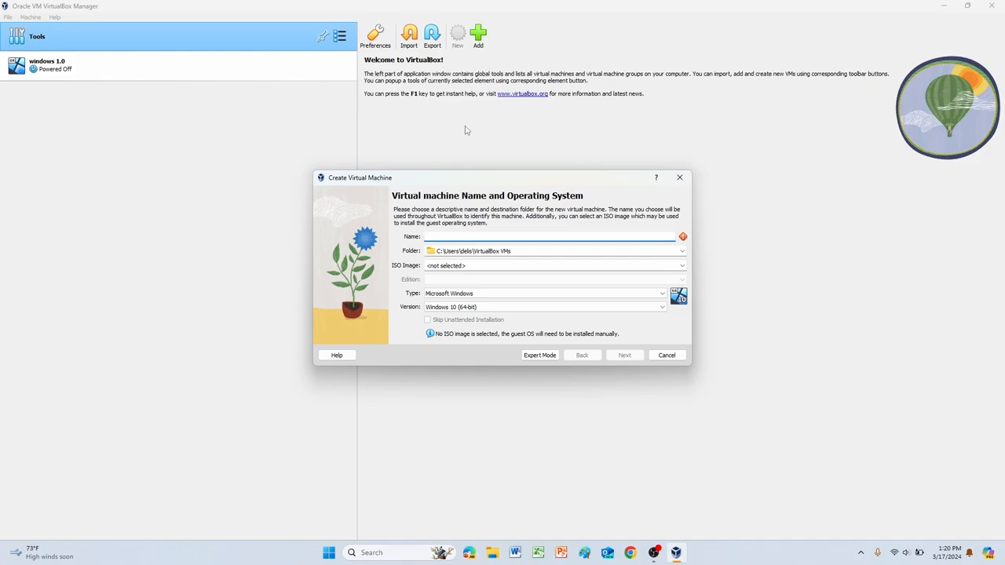
{"action": "left_click", "coordinate": [549, 236]}
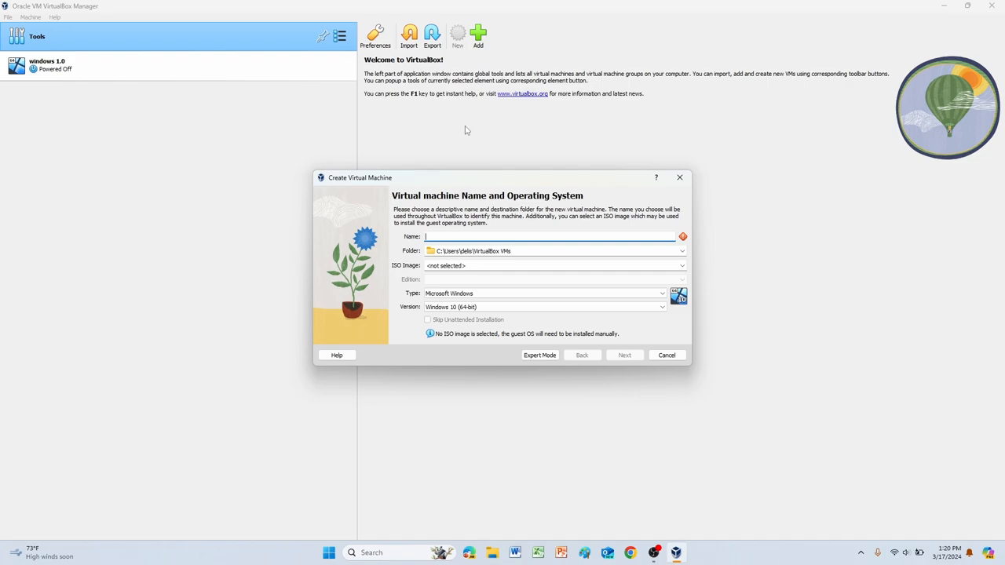
{"action": "type", "text": "windows 7"}
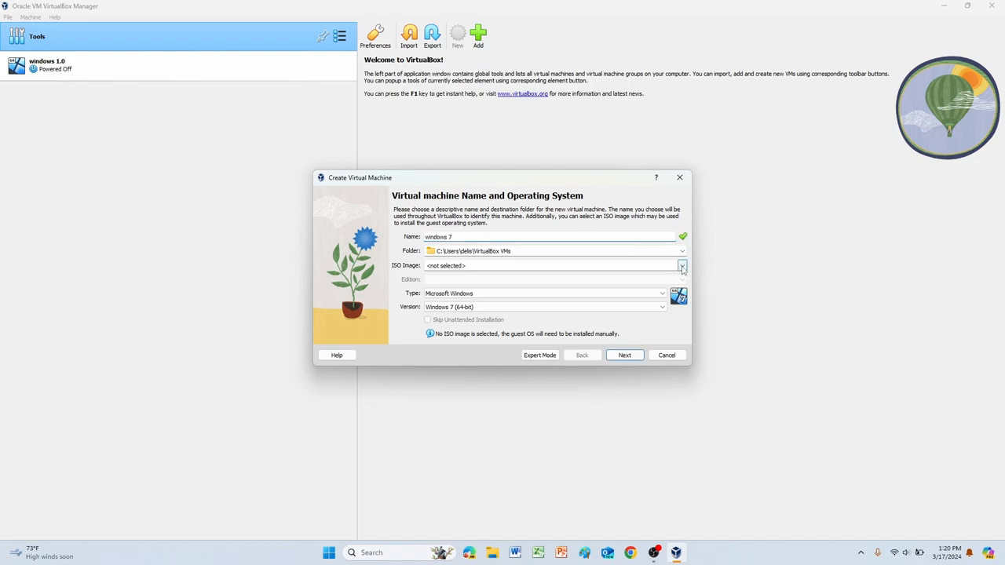
{"action": "left_click", "coordinate": [681, 265]}
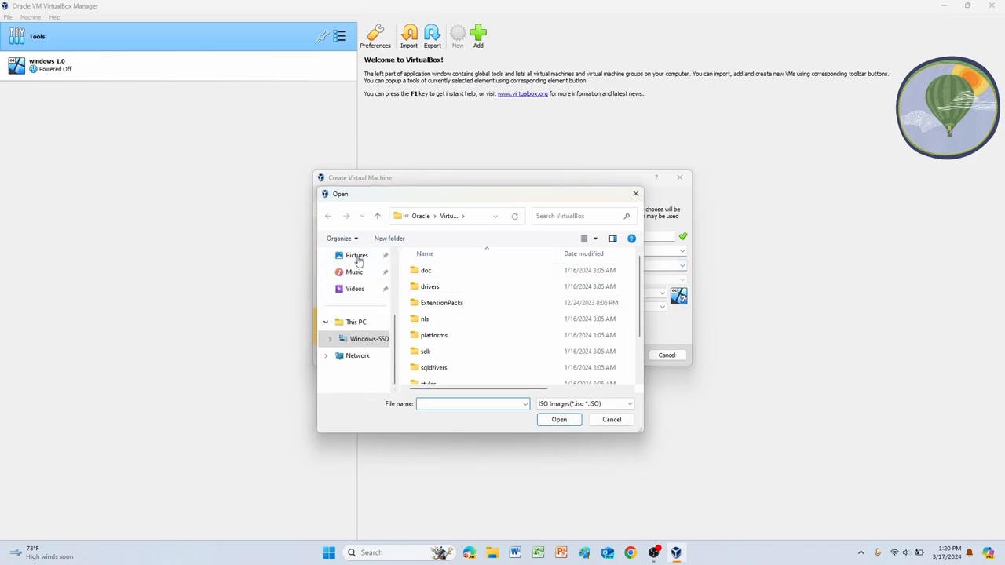
{"action": "left_click", "coordinate": [361, 325]}
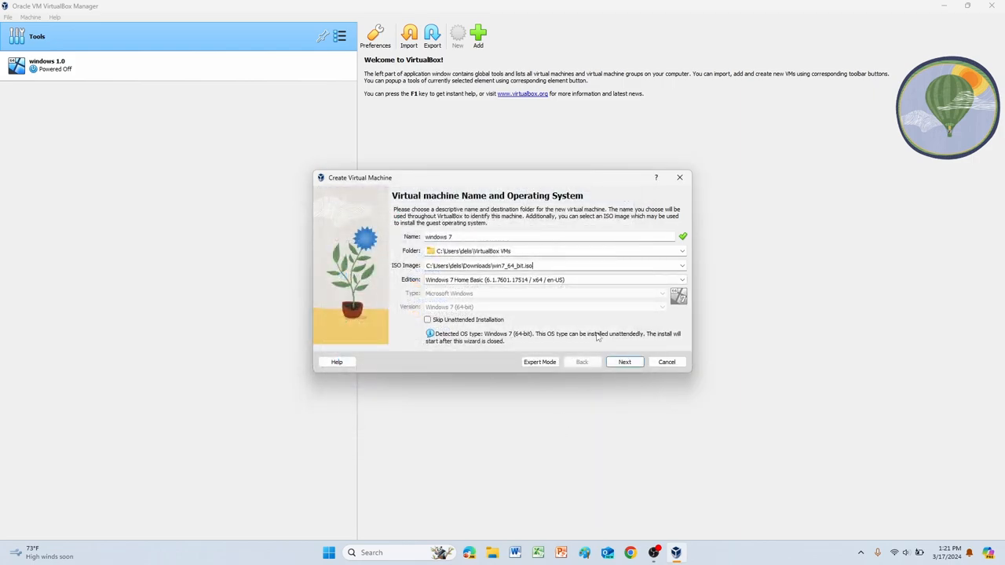
{"action": "left_click", "coordinate": [428, 319]}
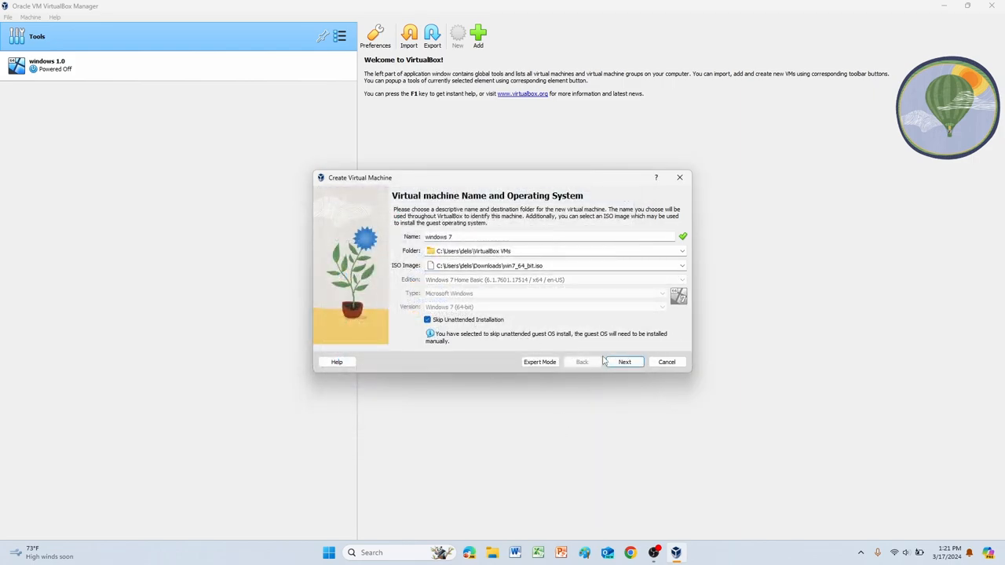
Give the machine 2 processors and 4096 MB base memory
{"action": "left_click", "coordinate": [624, 362]}
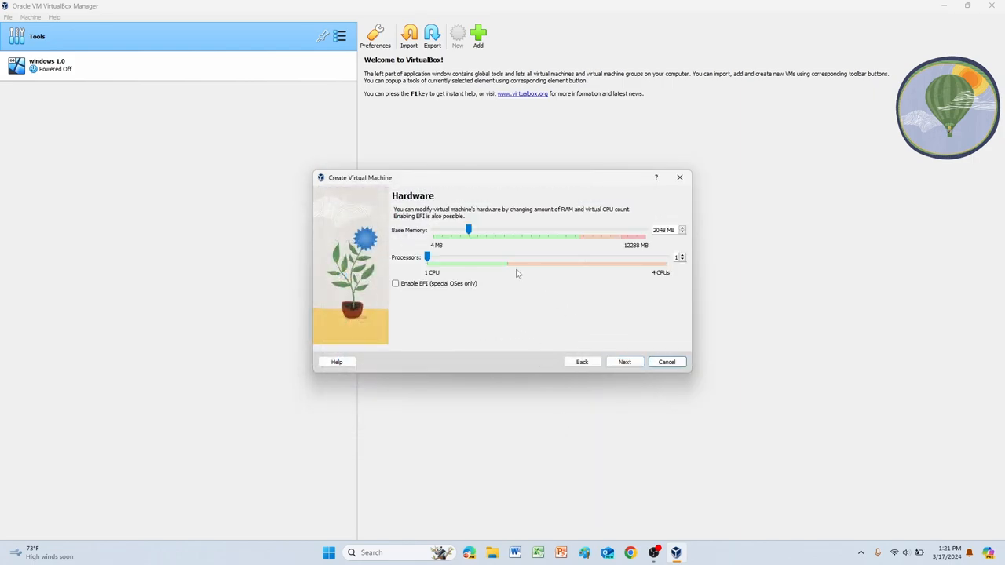
{"action": "left_click_drag", "start_coordinate": [427, 258], "coordinate": [507, 257]}
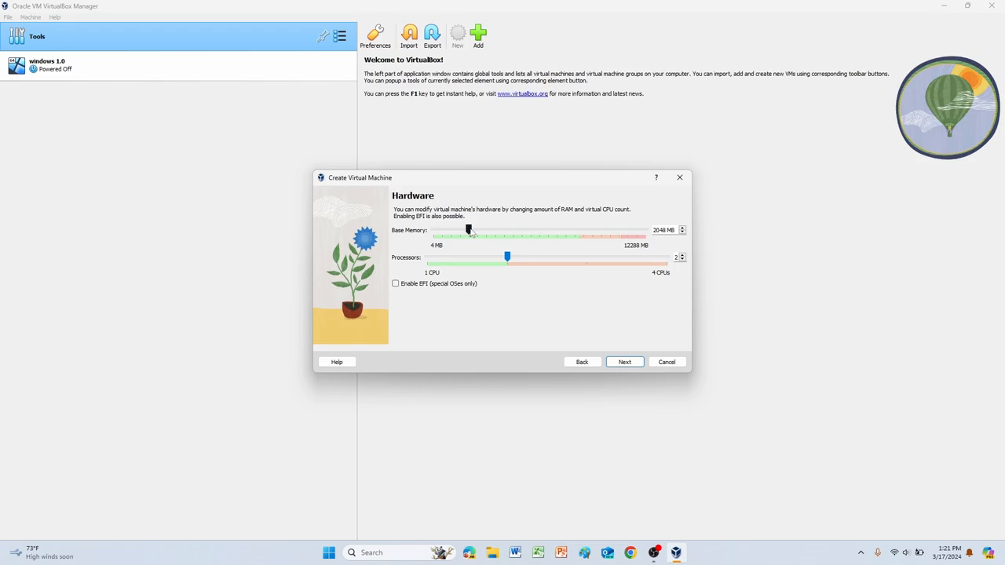
{"action": "left_click_drag", "start_coordinate": [469, 230], "coordinate": [487, 230]}
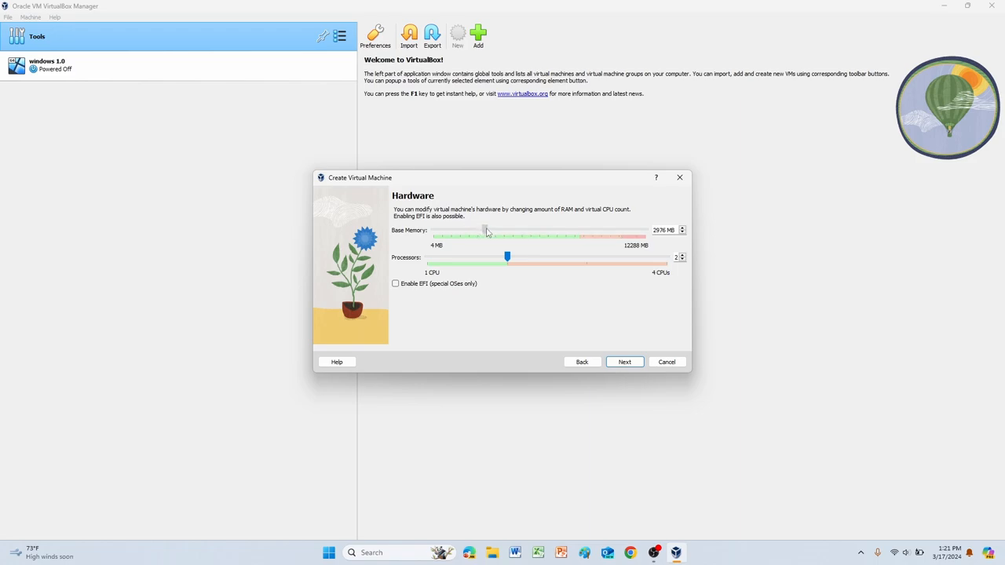
{"action": "left_click_drag", "start_coordinate": [485, 234], "coordinate": [492, 235]}
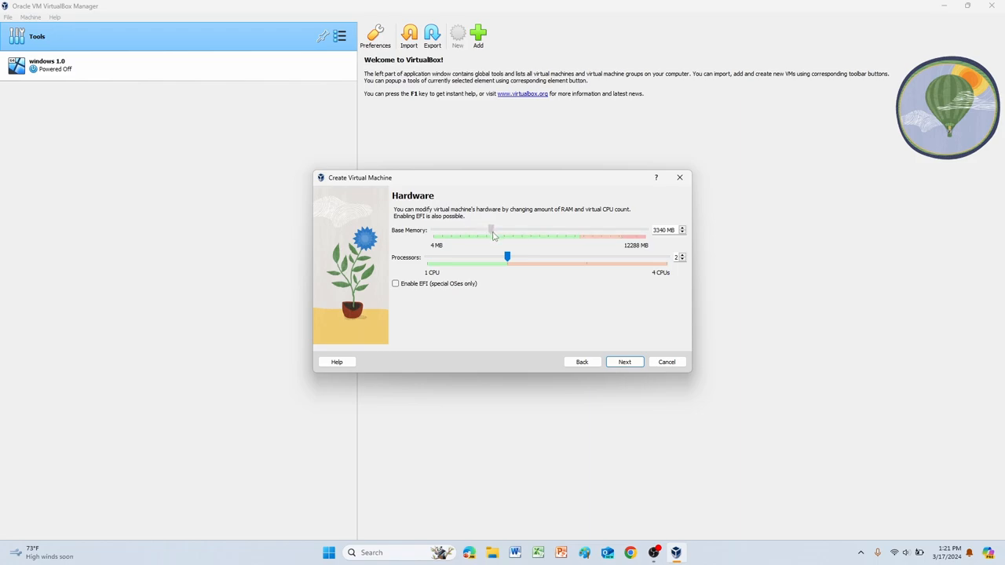
{"action": "left_click_drag", "start_coordinate": [491, 230], "coordinate": [503, 230]}
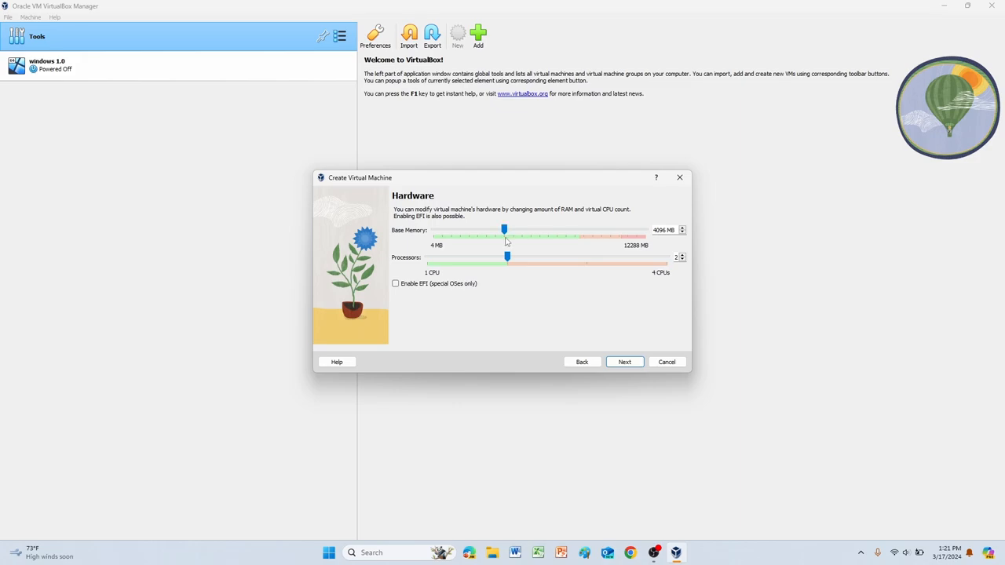
Set the virtual hard disk to 64 GB and finish the wizard
{"action": "left_click", "coordinate": [623, 362]}
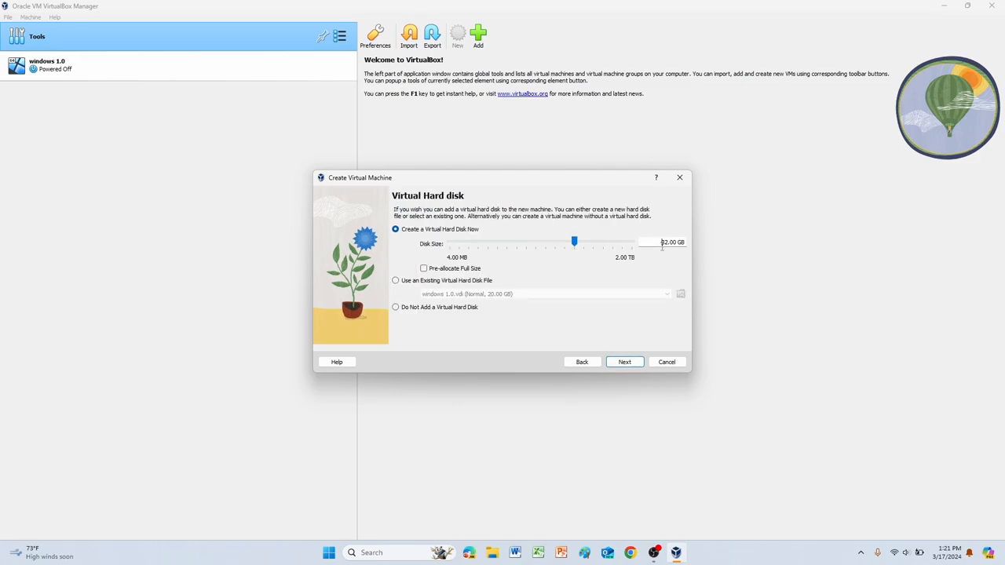
{"action": "left_click_drag", "start_coordinate": [575, 242], "coordinate": [449, 242]}
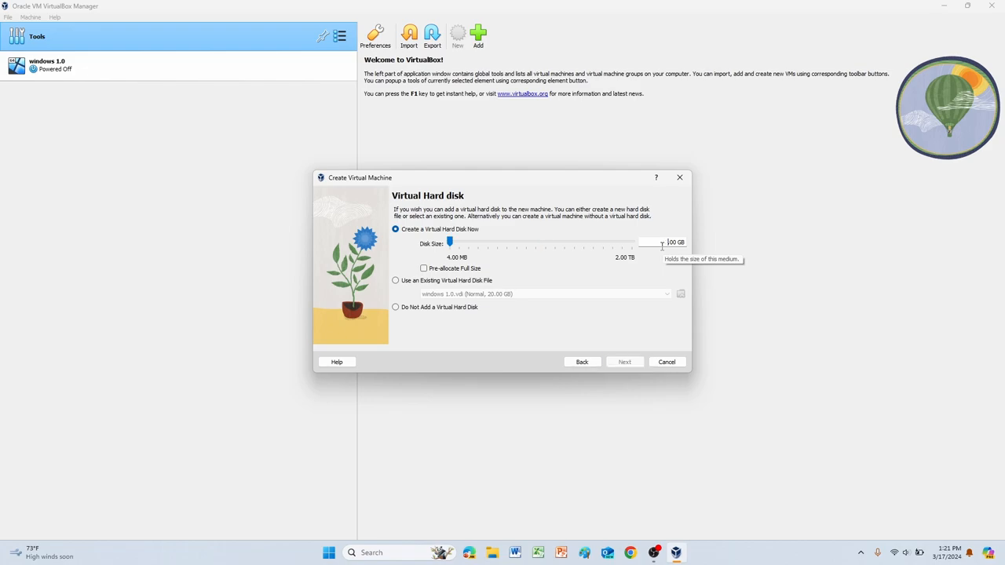
{"action": "left_click_drag", "start_coordinate": [450, 241], "coordinate": [549, 241]}
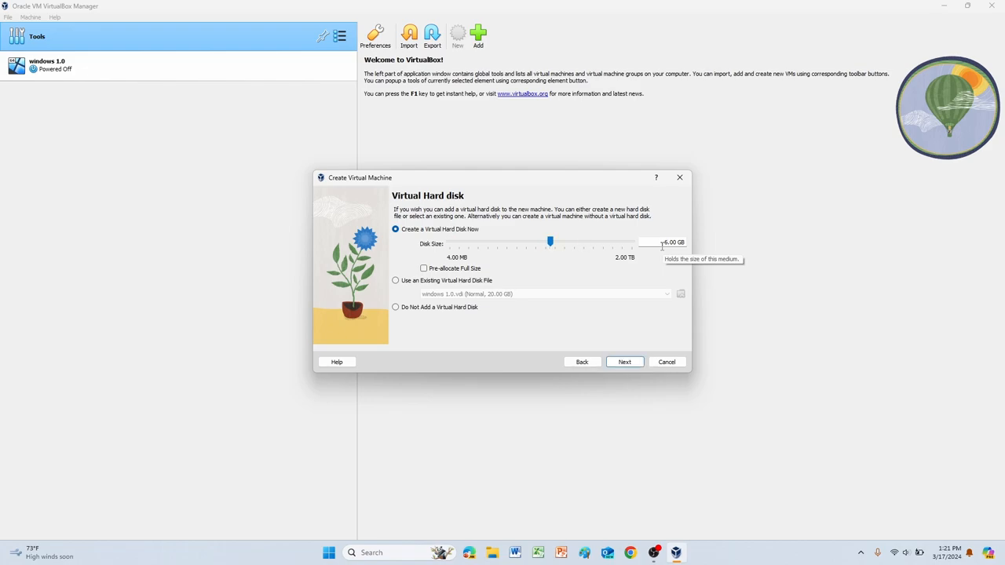
{"action": "left_click_drag", "start_coordinate": [550, 241], "coordinate": [583, 241]}
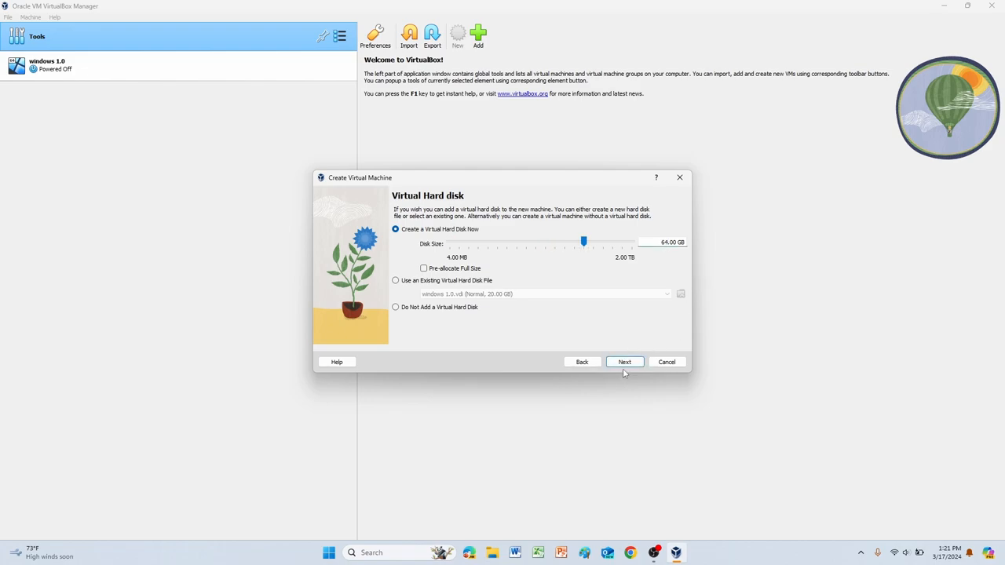
{"action": "left_click", "coordinate": [624, 362]}
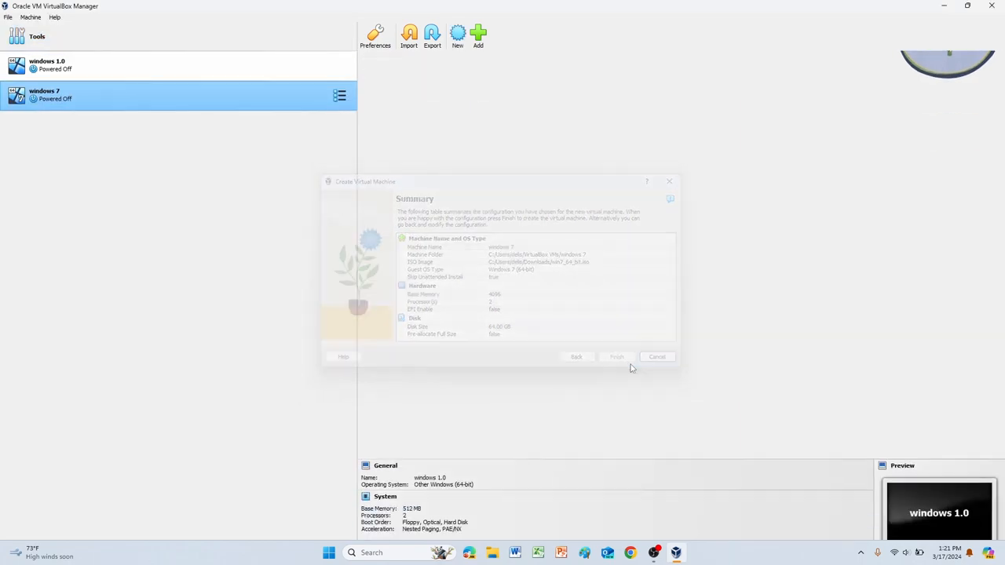
Start the windows 7 VM and maximize its window showing Windows 7 Setup
{"action": "left_click", "coordinate": [616, 356]}
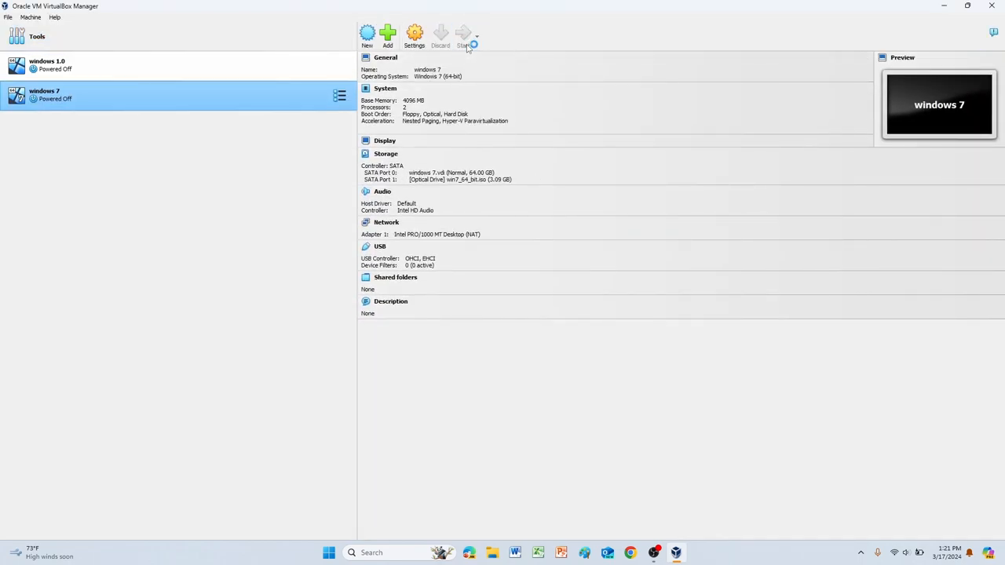
{"action": "left_click", "coordinate": [463, 34]}
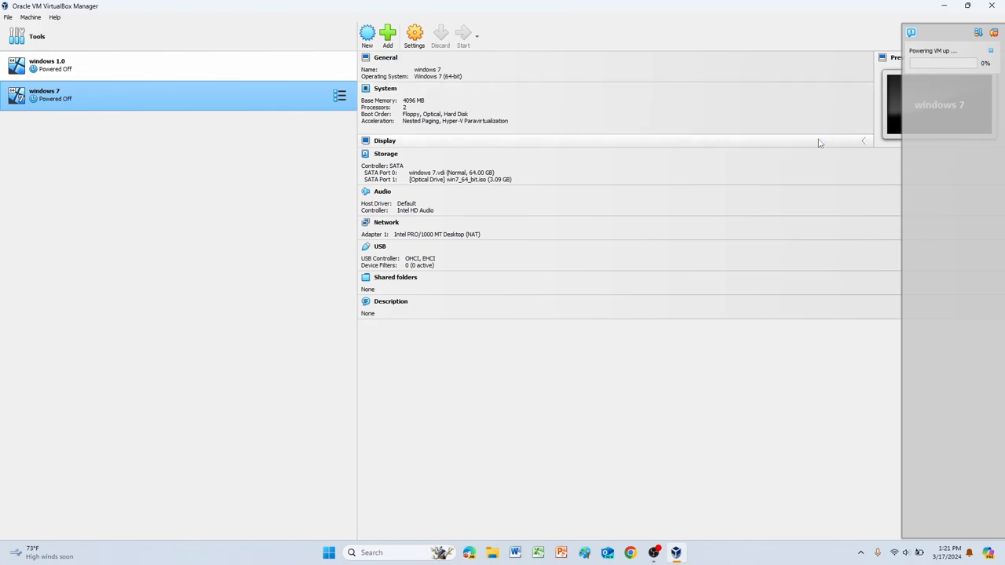
{"action": "left_click", "coordinate": [463, 37]}
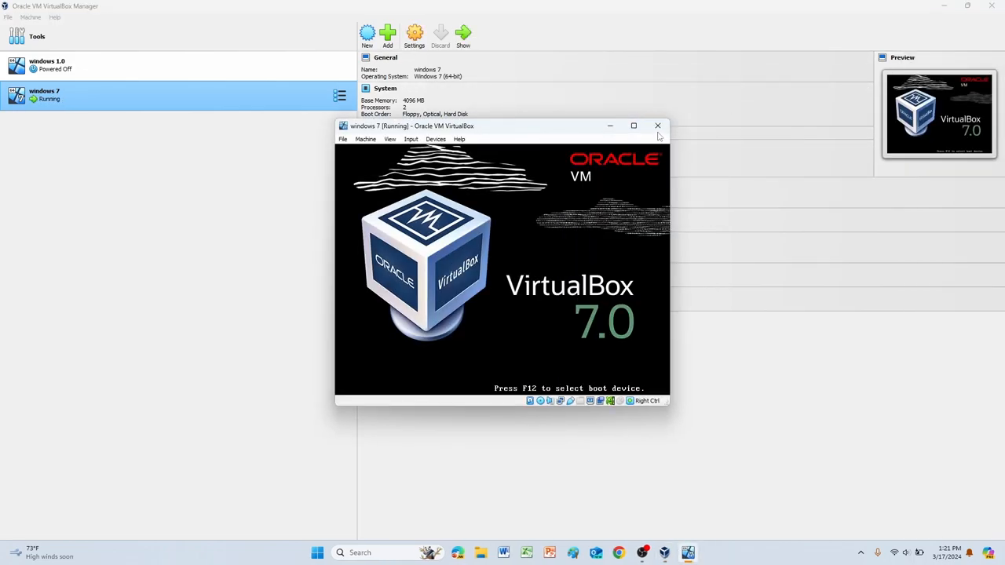
{"action": "left_click", "coordinate": [634, 125]}
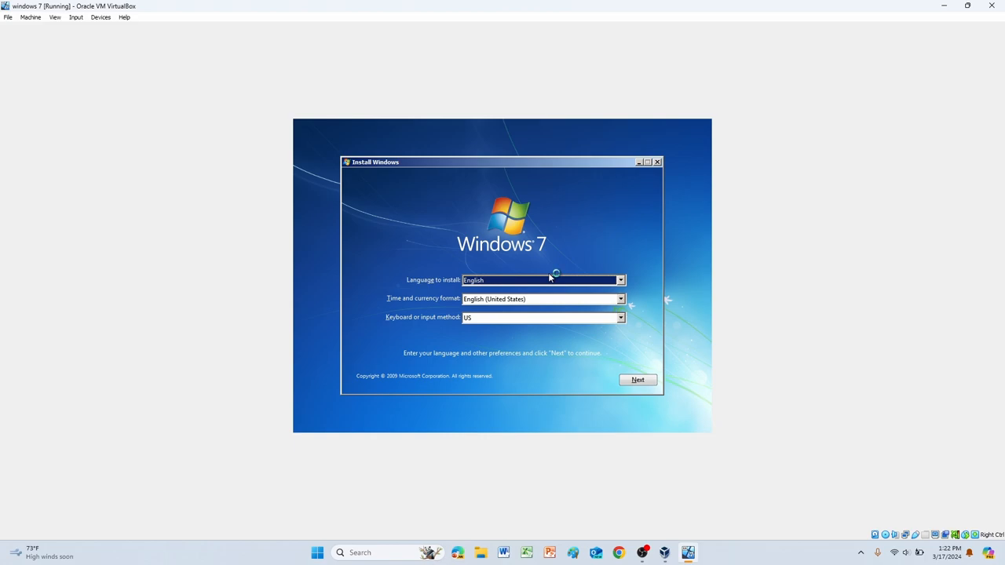
{"action": "mouse_move", "coordinate": [551, 278]}
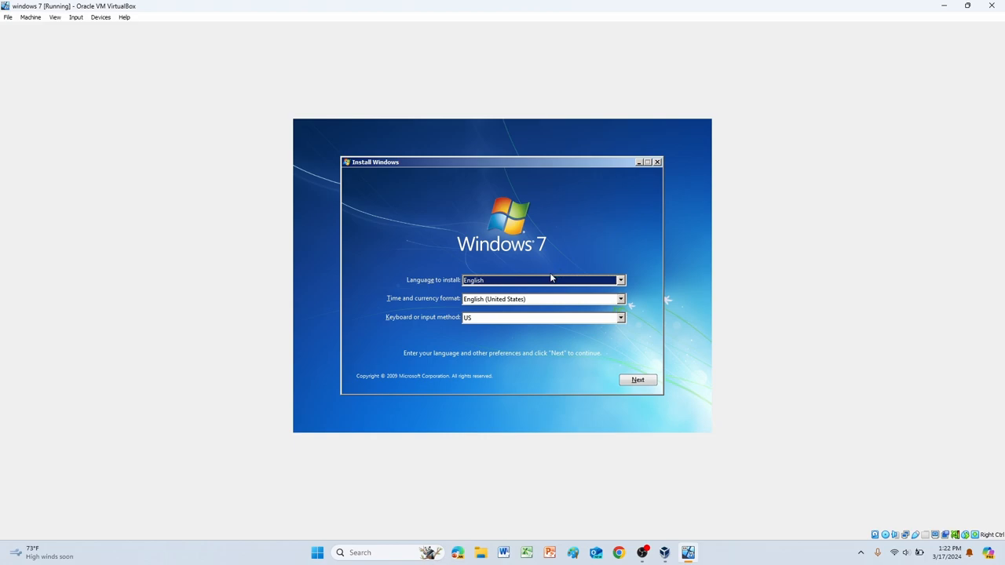
{"action": "mouse_move", "coordinate": [648, 230]}
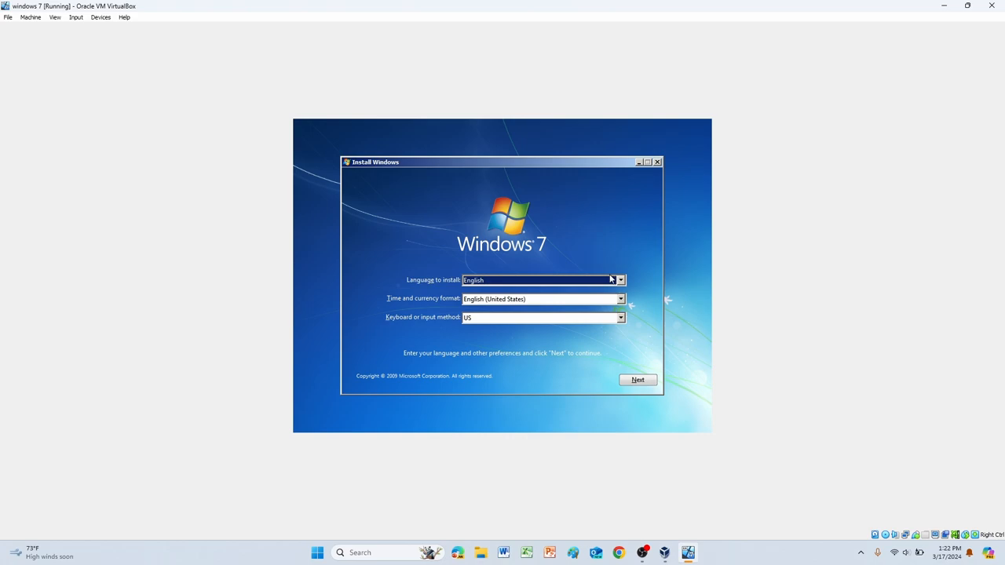
Keep the English language and US keyboard defaults, then choose Install now
{"action": "left_click", "coordinate": [638, 380]}
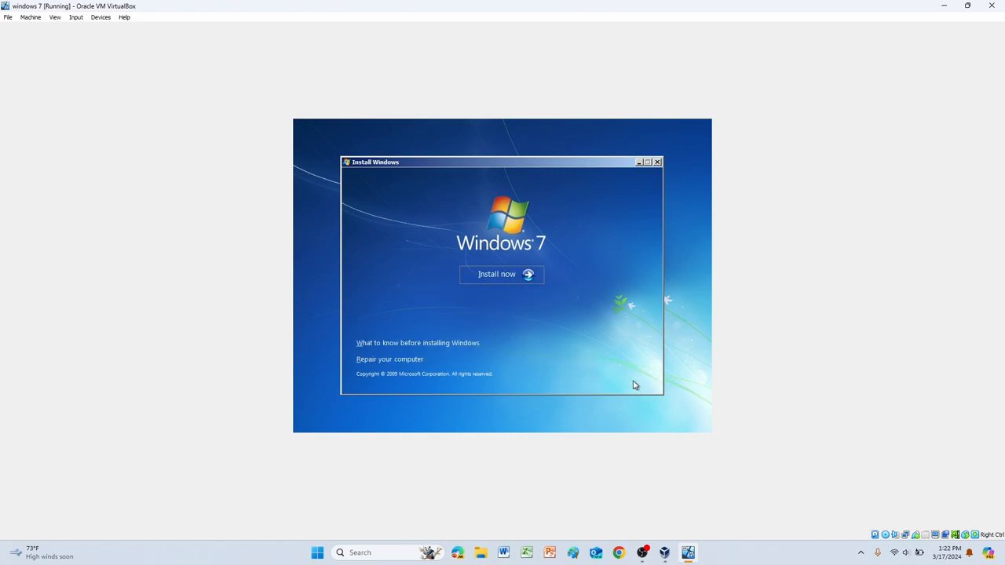
{"action": "left_click", "coordinate": [501, 273]}
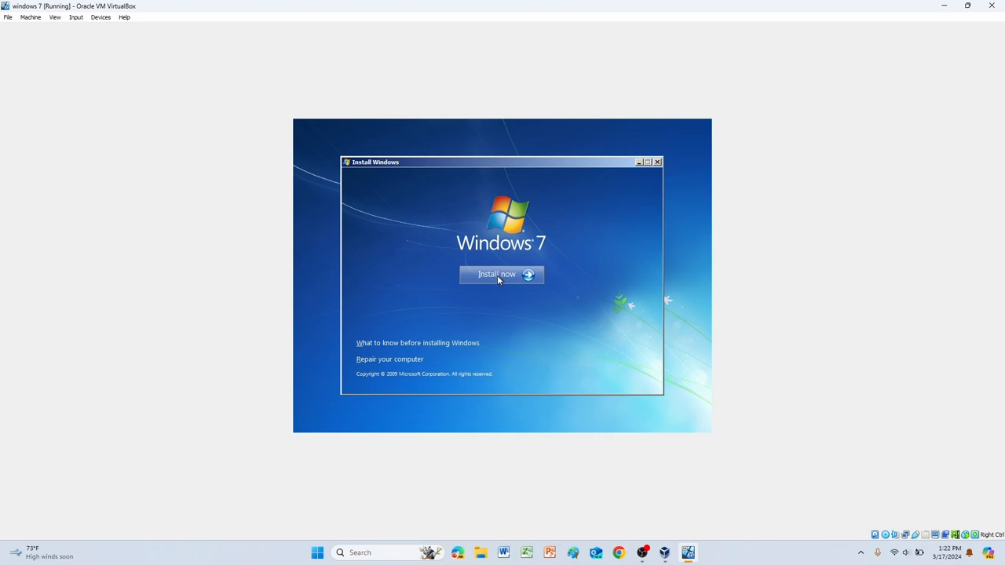
{"action": "left_click", "coordinate": [496, 274]}
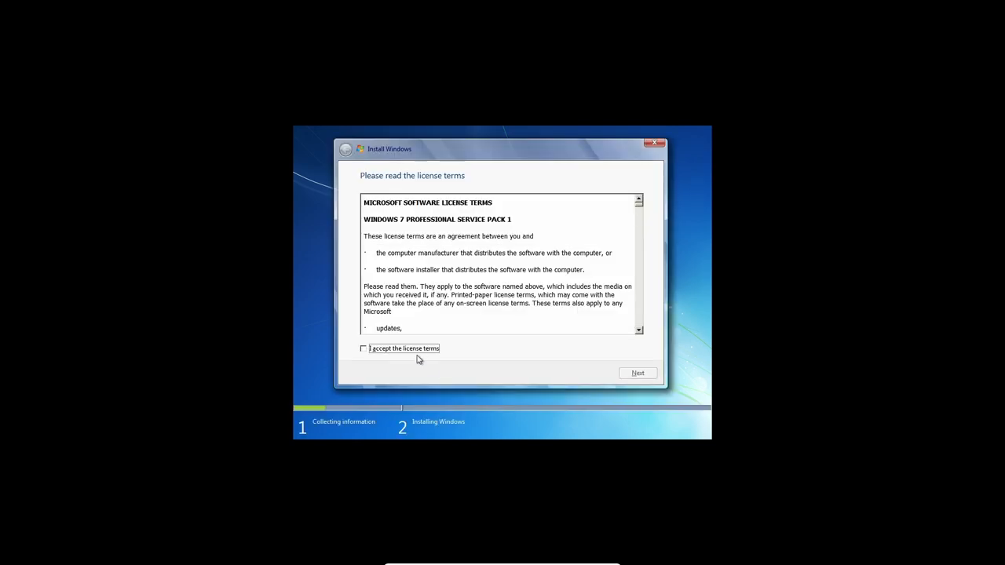
{"action": "mouse_move", "coordinate": [502, 264]}
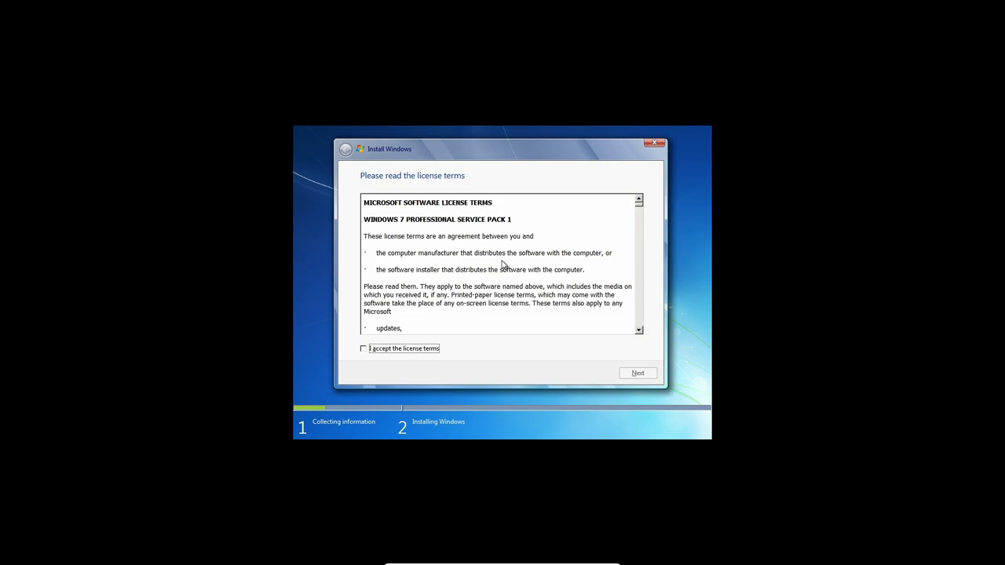
{"action": "mouse_move", "coordinate": [408, 361]}
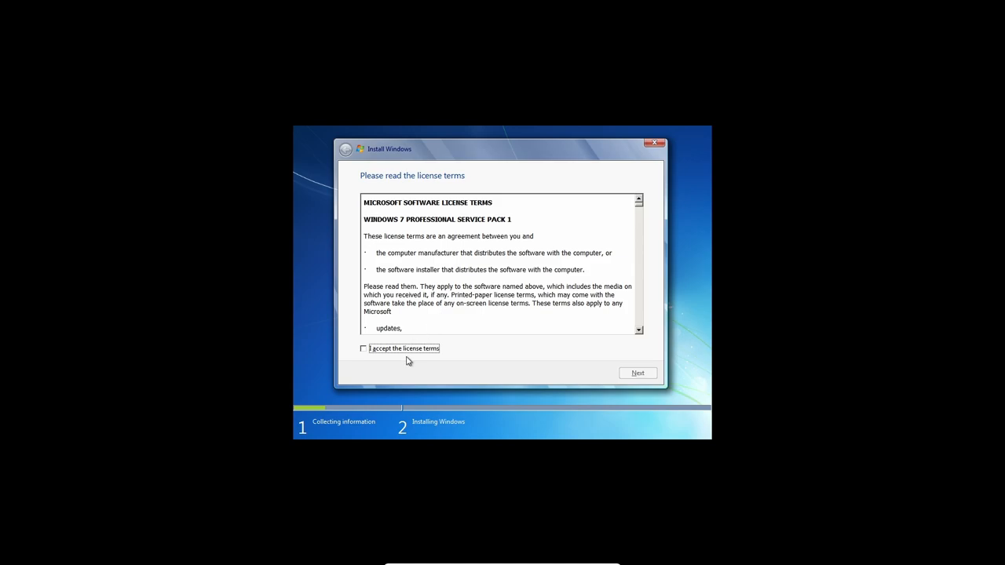
{"action": "mouse_move", "coordinate": [405, 355]}
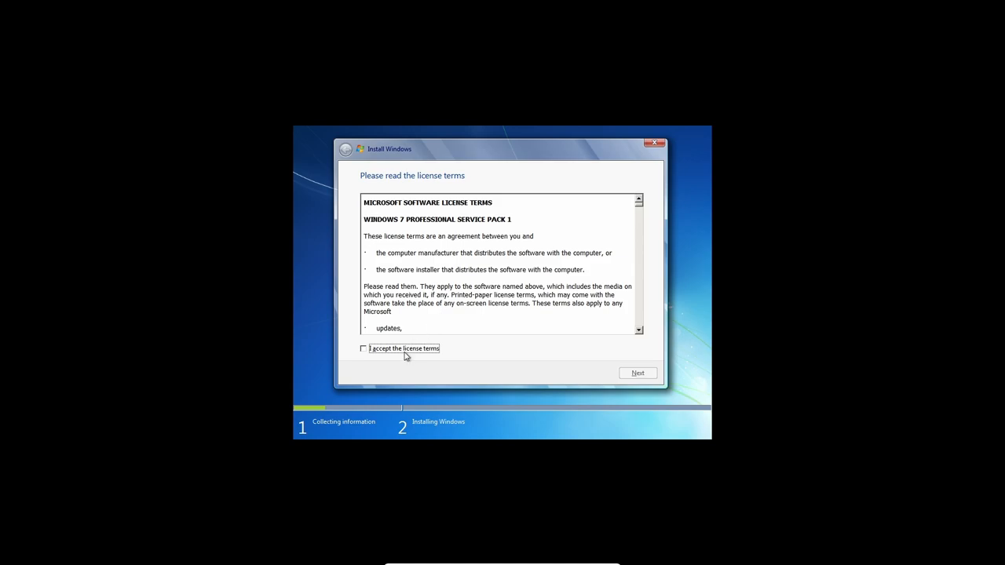
Accept the license and install Windows onto Disk 0's 64 GB unallocated space
{"action": "left_click", "coordinate": [364, 349]}
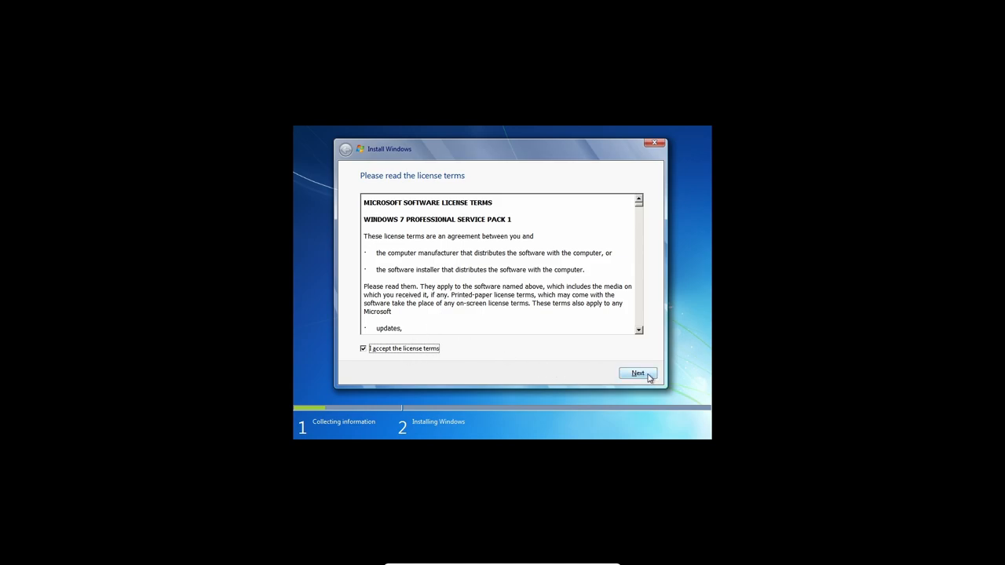
{"action": "left_click", "coordinate": [636, 373]}
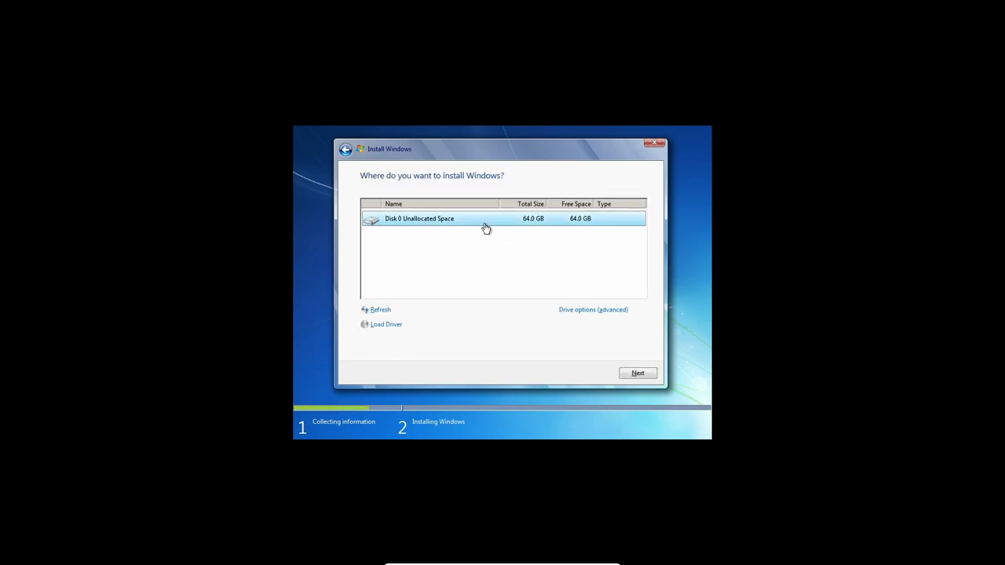
{"action": "mouse_move", "coordinate": [611, 230]}
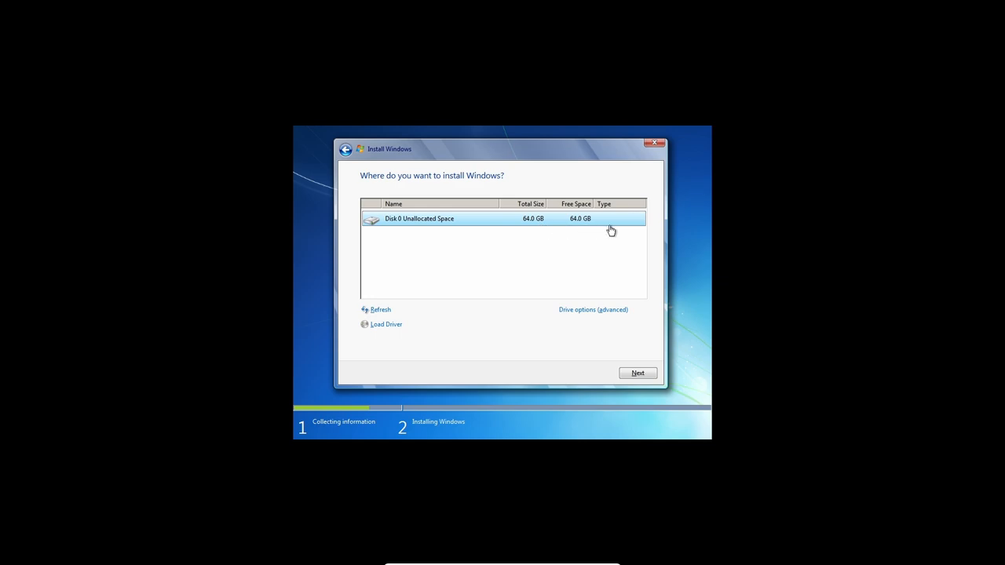
{"action": "left_click", "coordinate": [638, 373]}
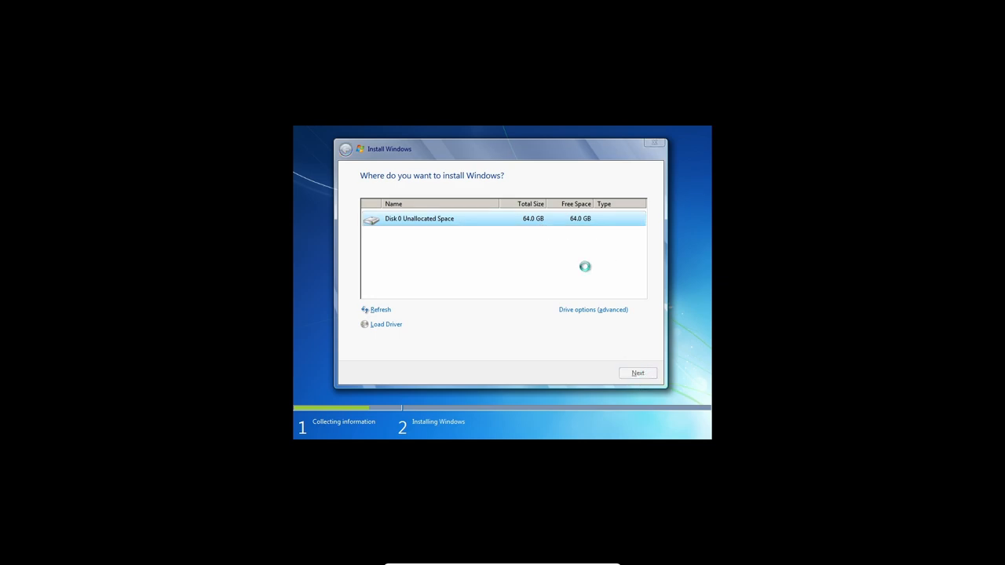
{"action": "left_click", "coordinate": [637, 373]}
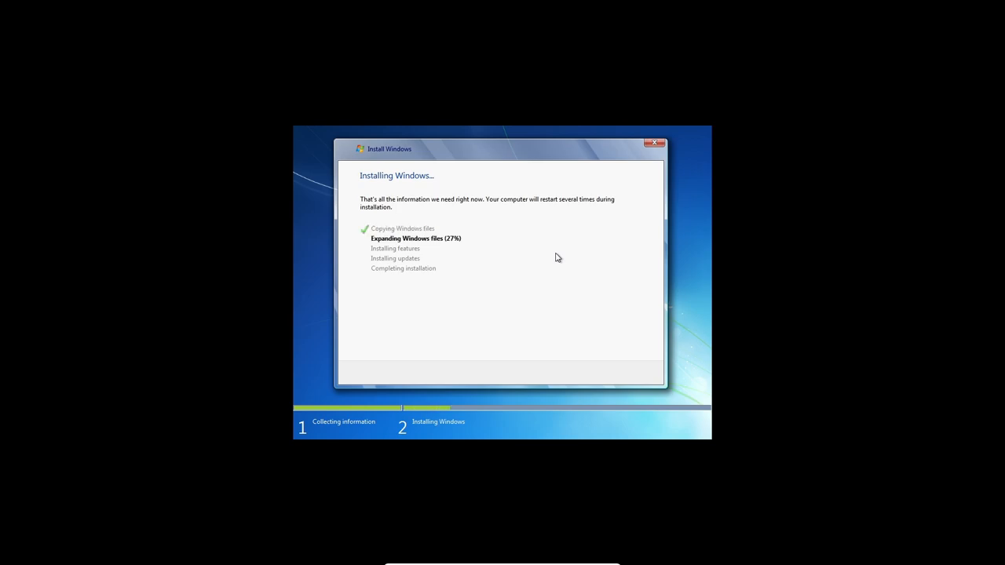
{"action": "mouse_move", "coordinate": [508, 171]}
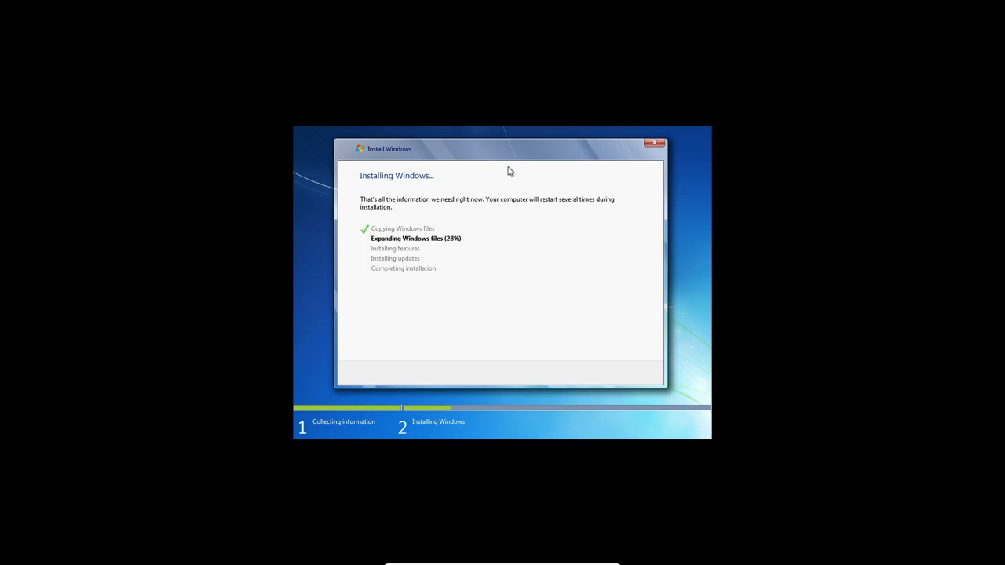
{"action": "mouse_move", "coordinate": [484, 159]}
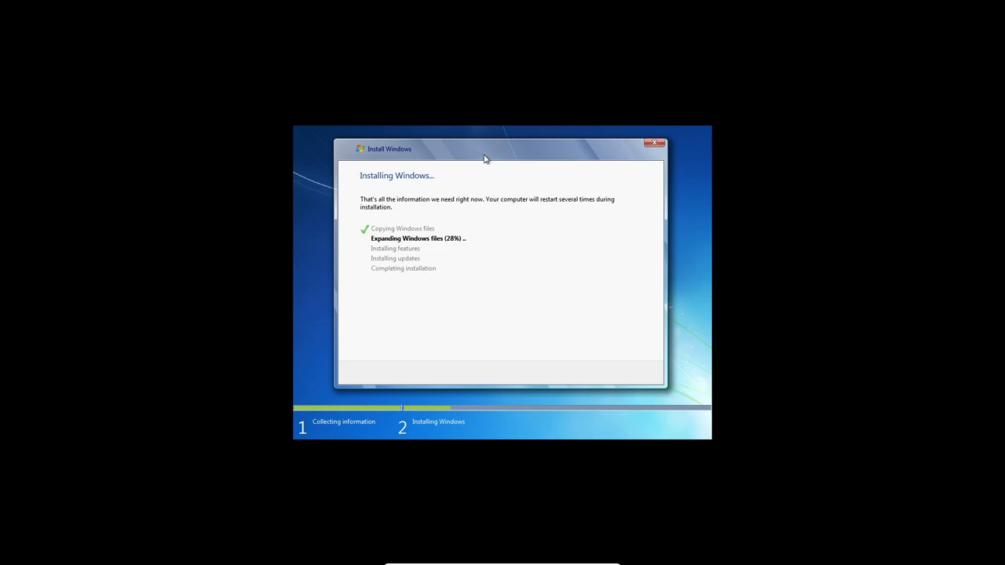
{"action": "mouse_move", "coordinate": [470, 164]}
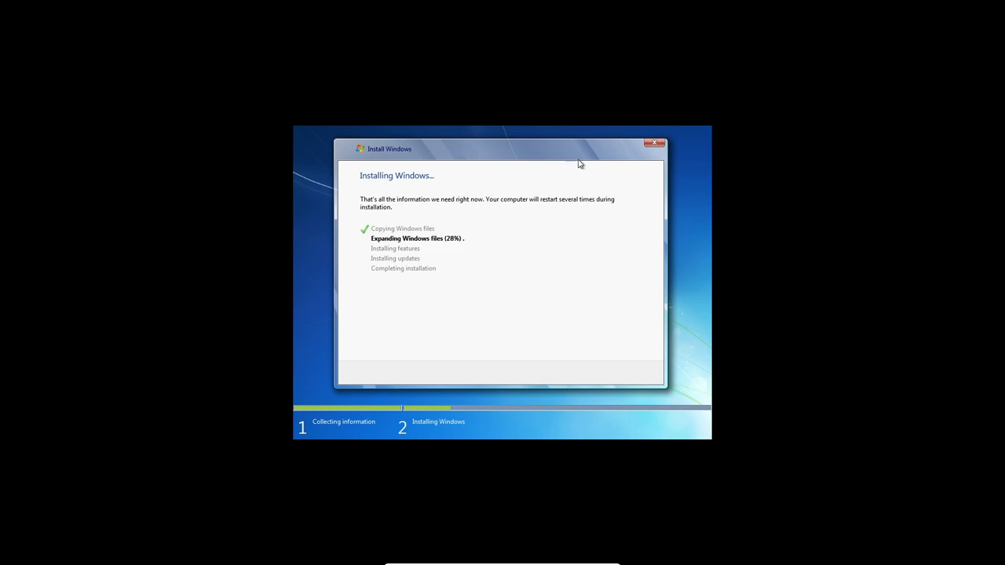
{"action": "mouse_move", "coordinate": [557, 265]}
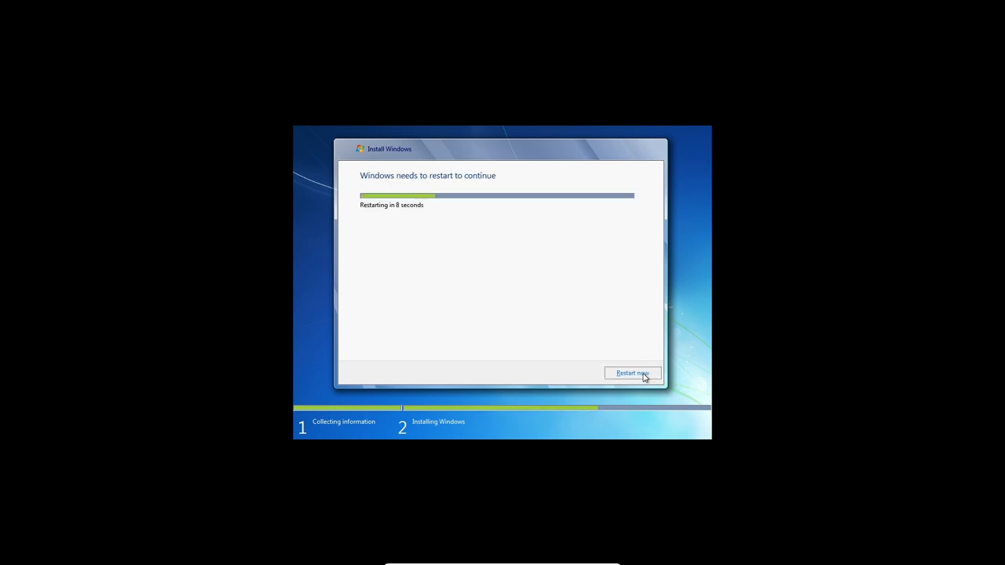
Restart the VM immediately and let setup resume toward completing installation
{"action": "left_click", "coordinate": [631, 373]}
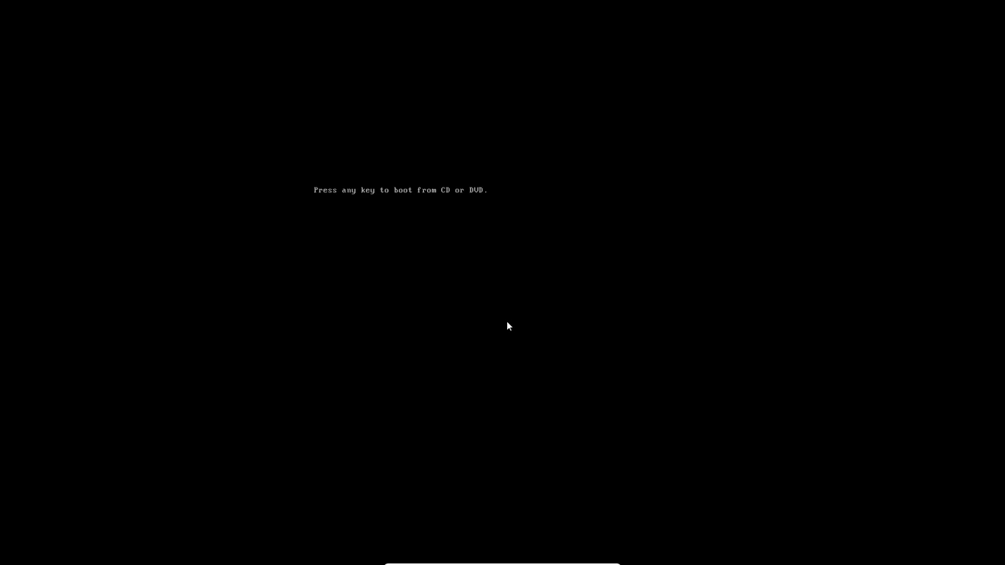
{"action": "key", "text": "enter"}
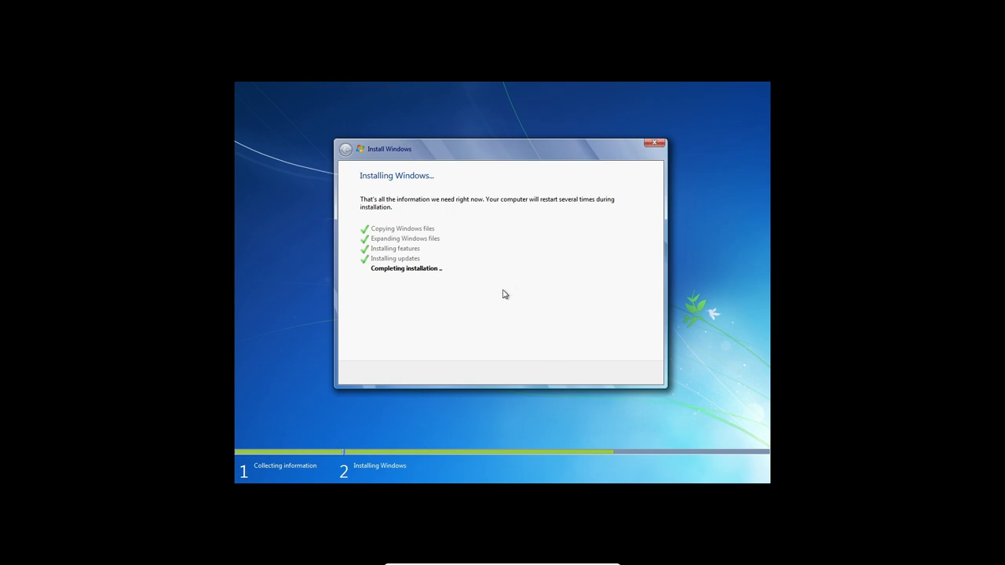
{"action": "mouse_move", "coordinate": [495, 339]}
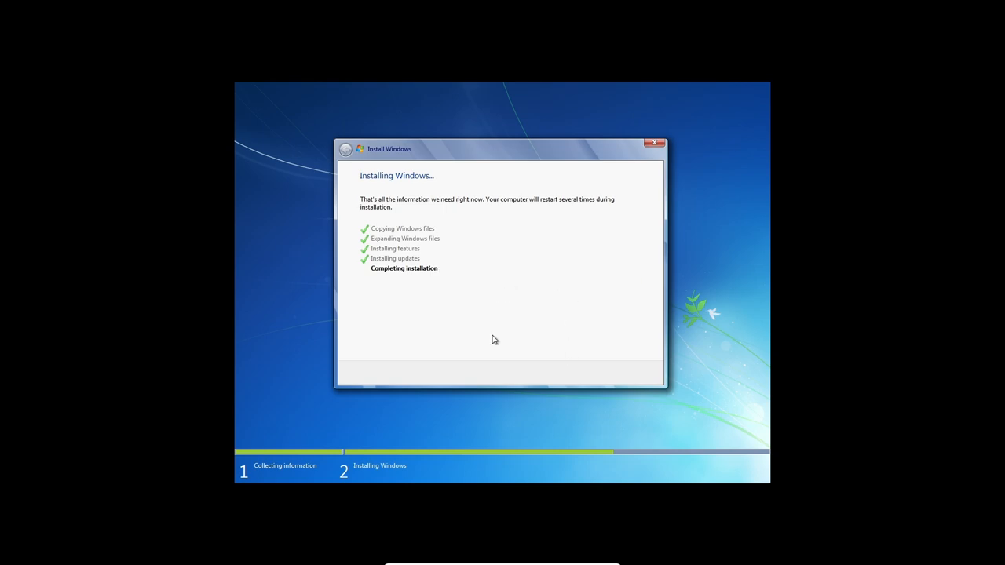
{"action": "mouse_move", "coordinate": [484, 255]}
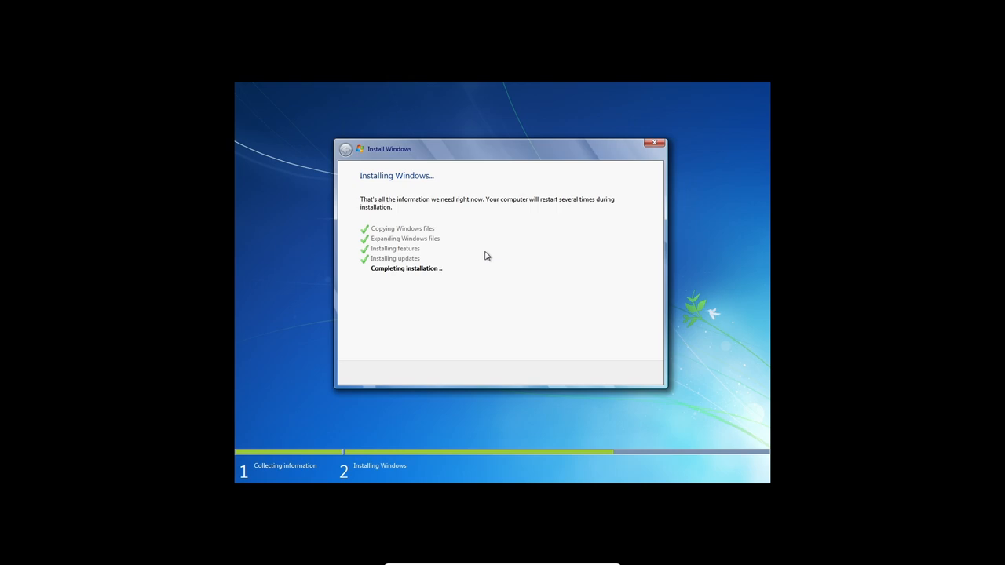
{"action": "mouse_move", "coordinate": [468, 301]}
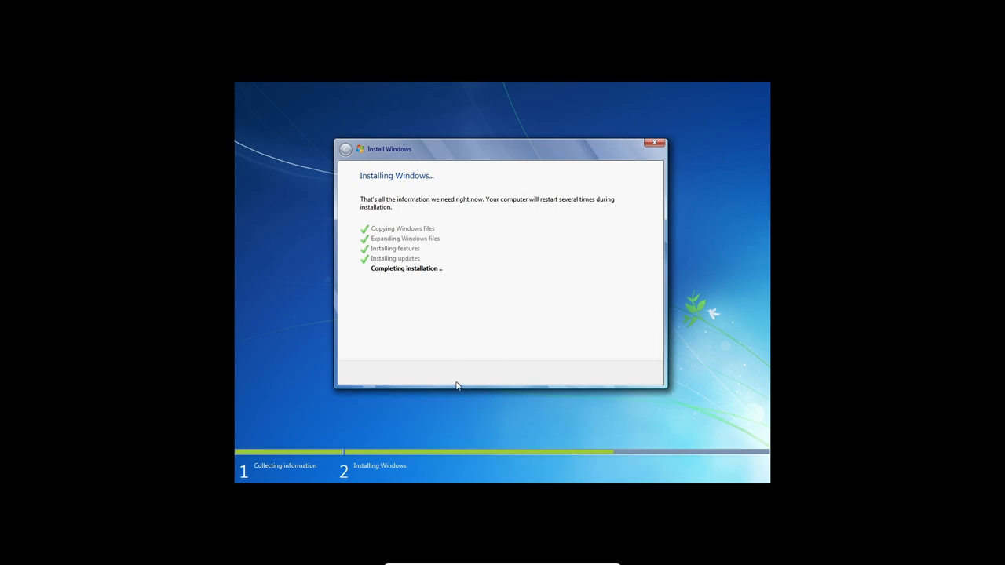
{"action": "mouse_move", "coordinate": [496, 255]}
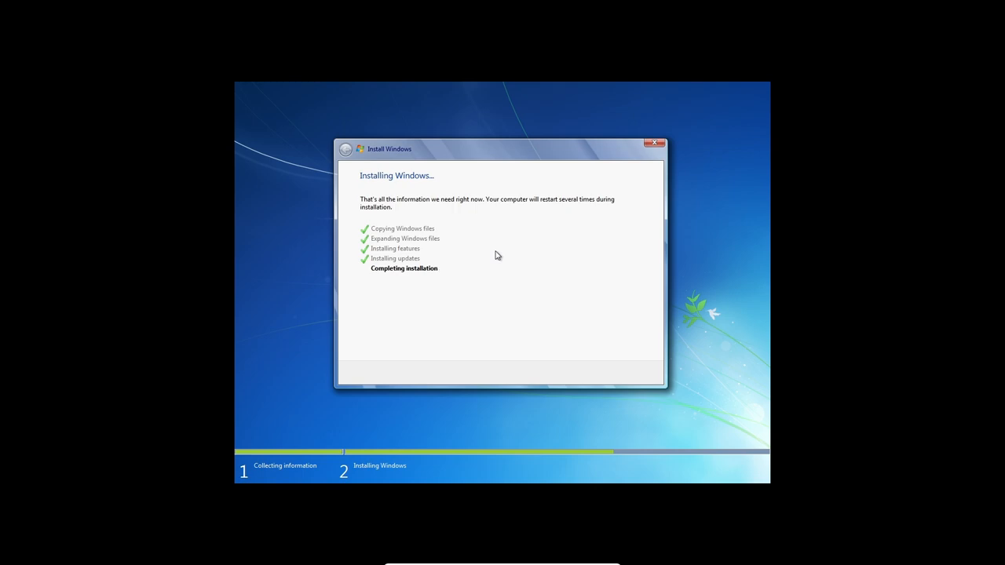
{"action": "mouse_move", "coordinate": [528, 288]}
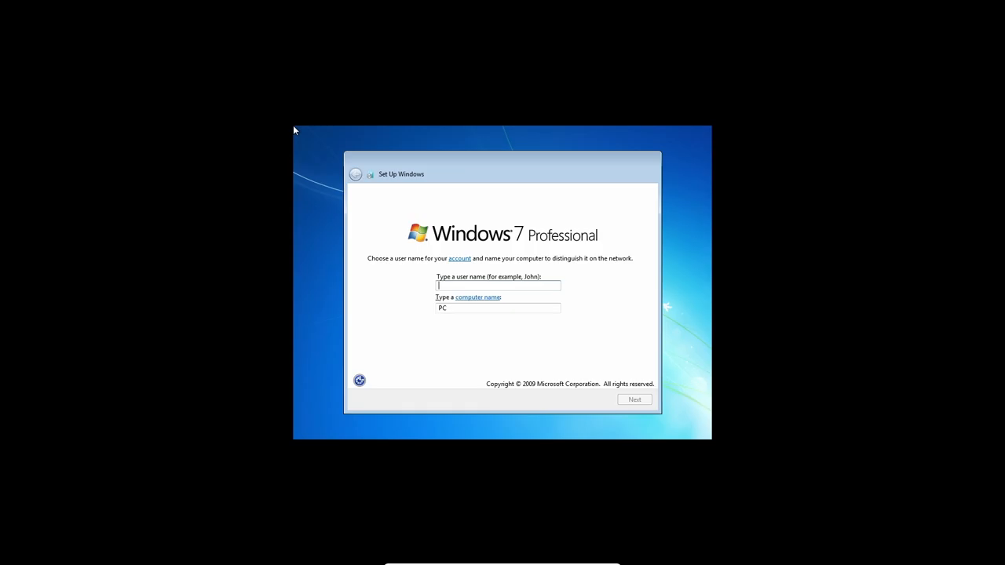
{"action": "mouse_move", "coordinate": [602, 346]}
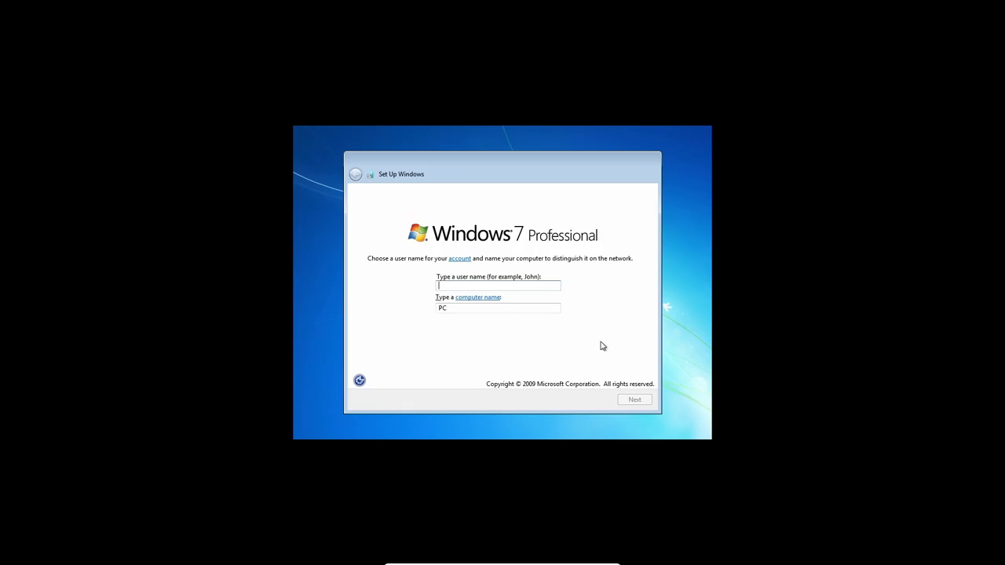
{"action": "mouse_move", "coordinate": [569, 331]}
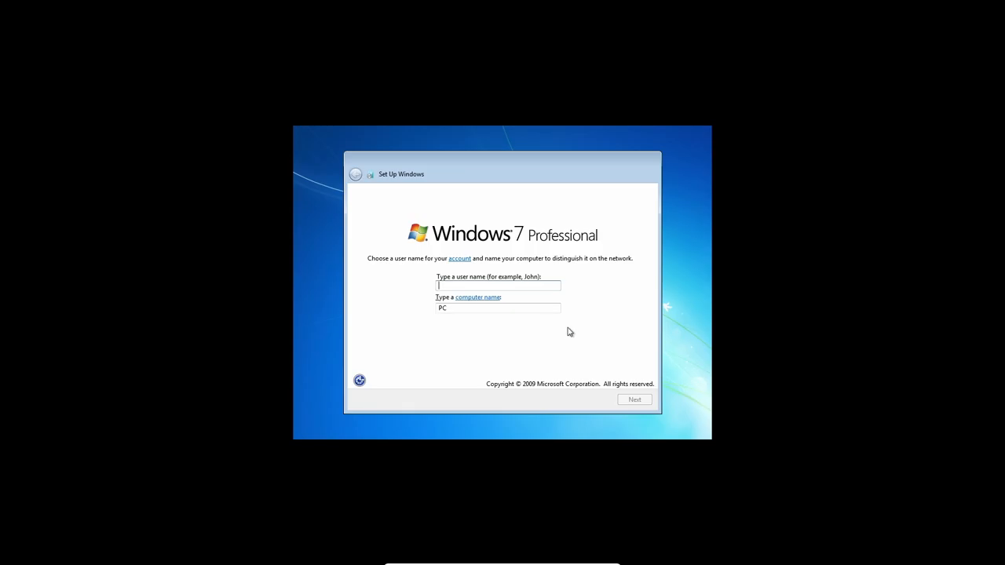
Enter the user name 'macaw' and continue
{"action": "type", "text": "m"}
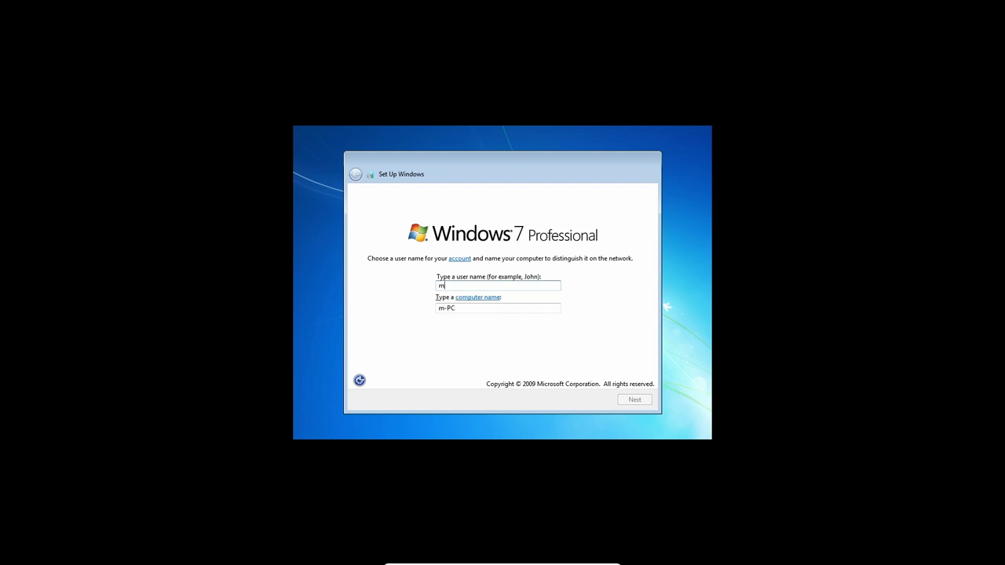
{"action": "type", "text": "acaw"}
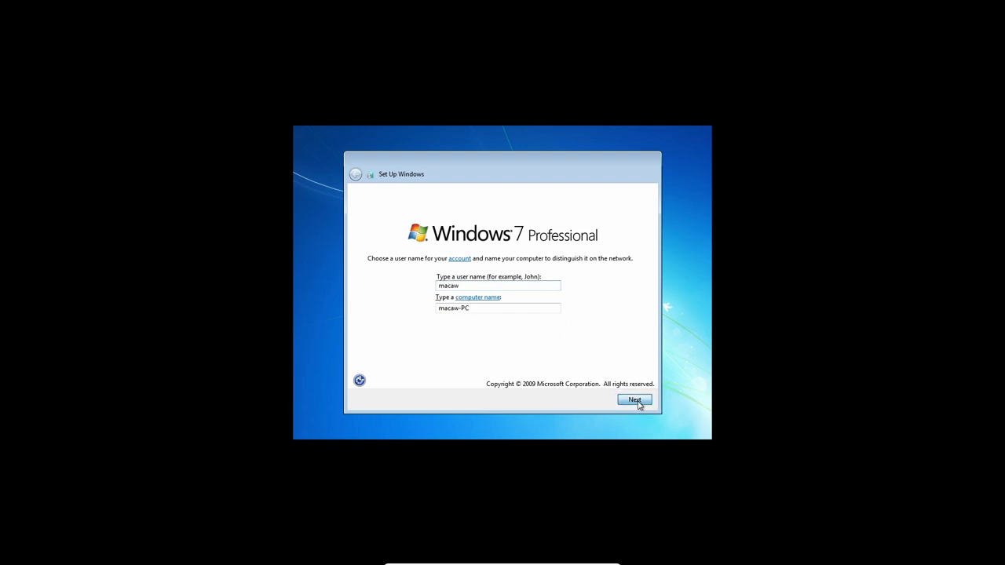
{"action": "left_click", "coordinate": [633, 400]}
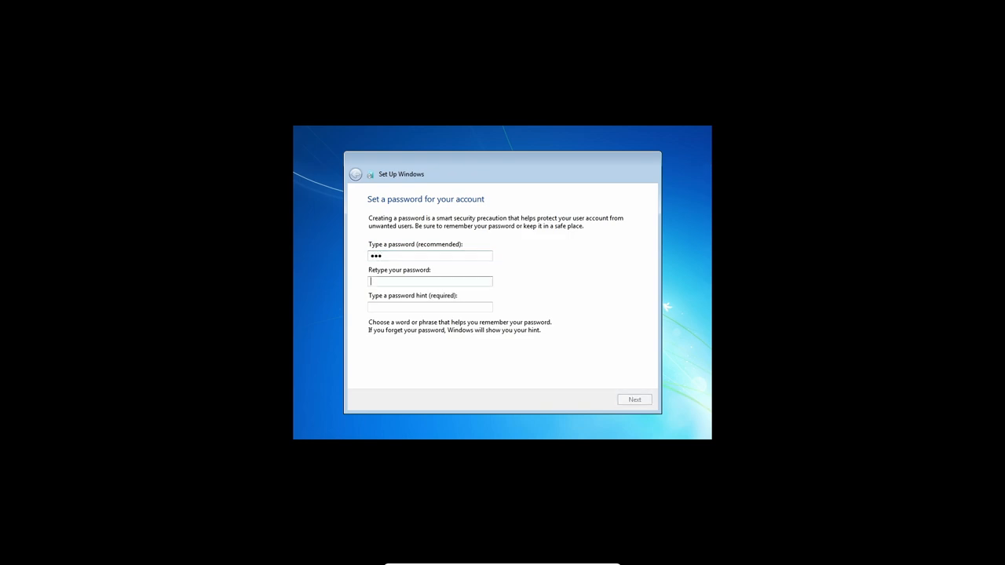
Enter the account password and hint and submit them
{"action": "type", "text": "•••"}
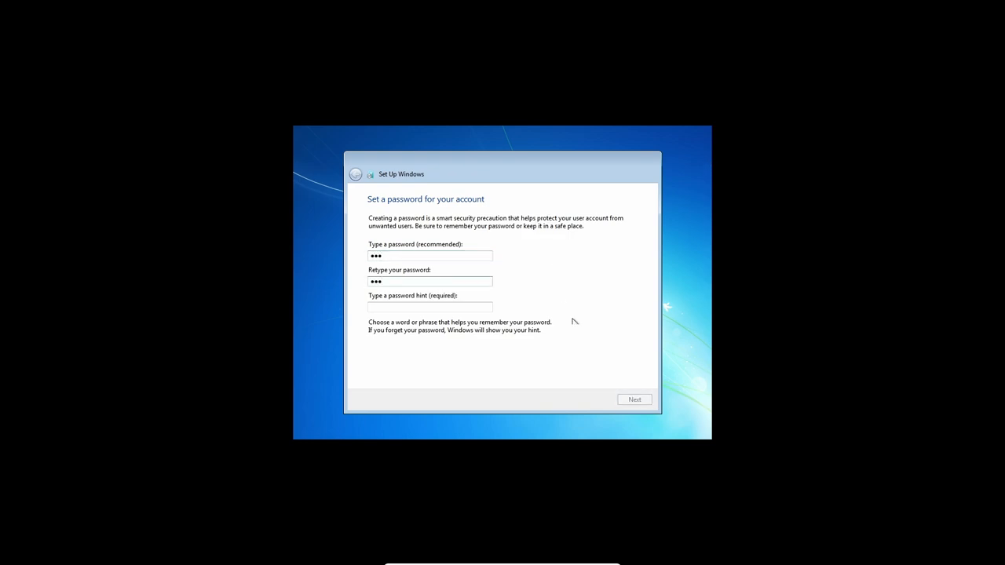
{"action": "type", "text": "1"}
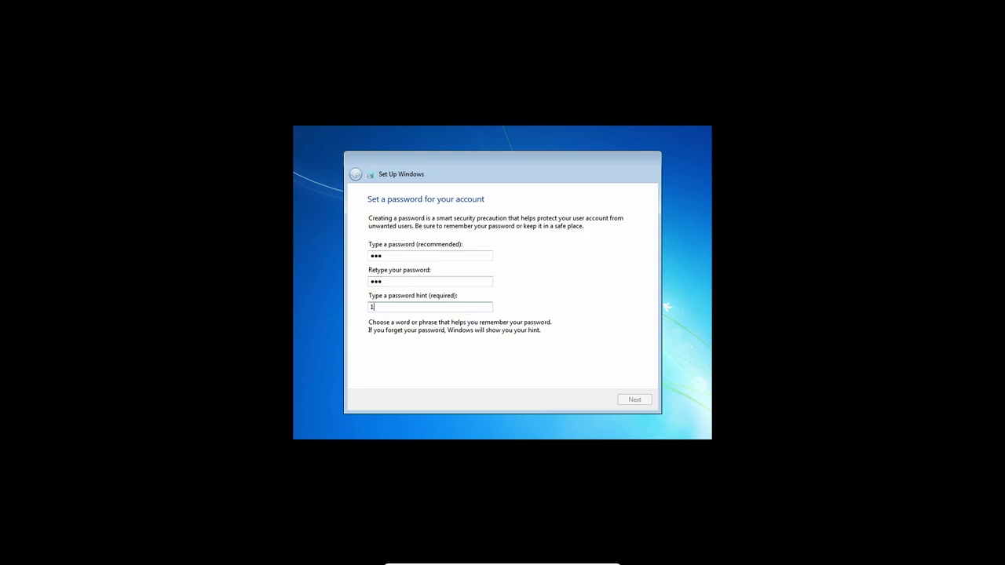
{"action": "type", "text": "23"}
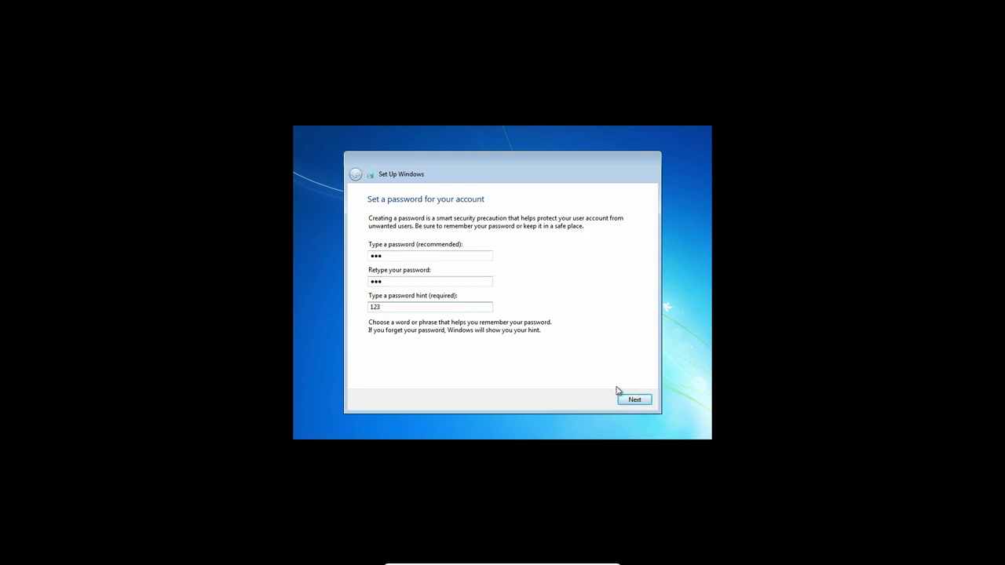
{"action": "left_click", "coordinate": [633, 400]}
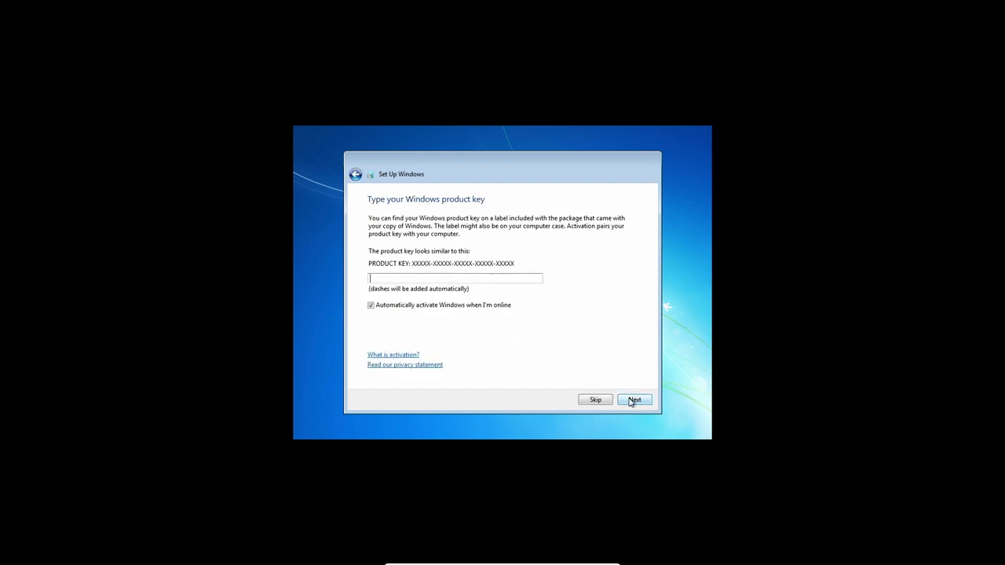
{"action": "mouse_move", "coordinate": [595, 404]}
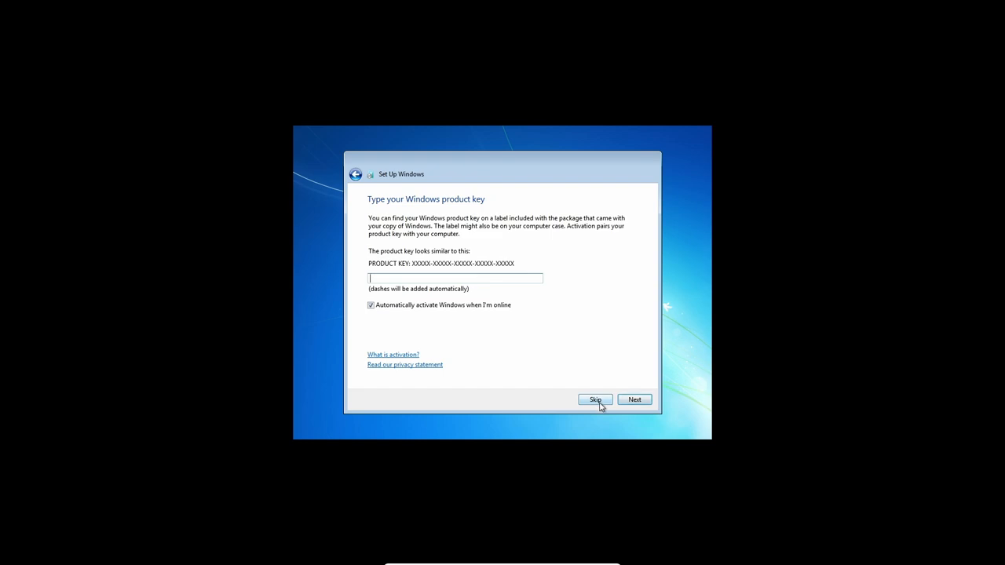
Skip the product key, use recommended updates, accept time/date, and choose Home network
{"action": "left_click", "coordinate": [595, 400]}
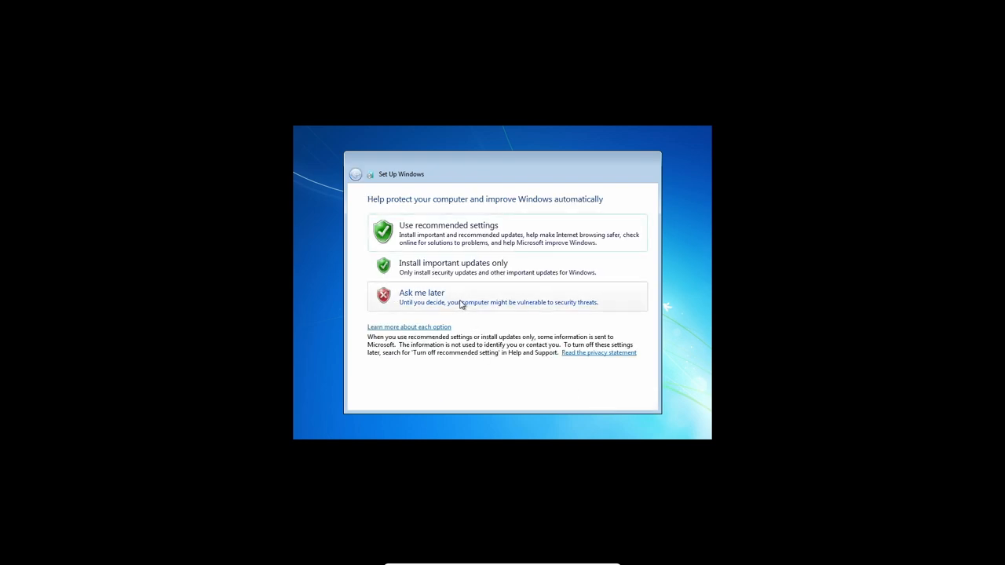
{"action": "mouse_move", "coordinate": [487, 247]}
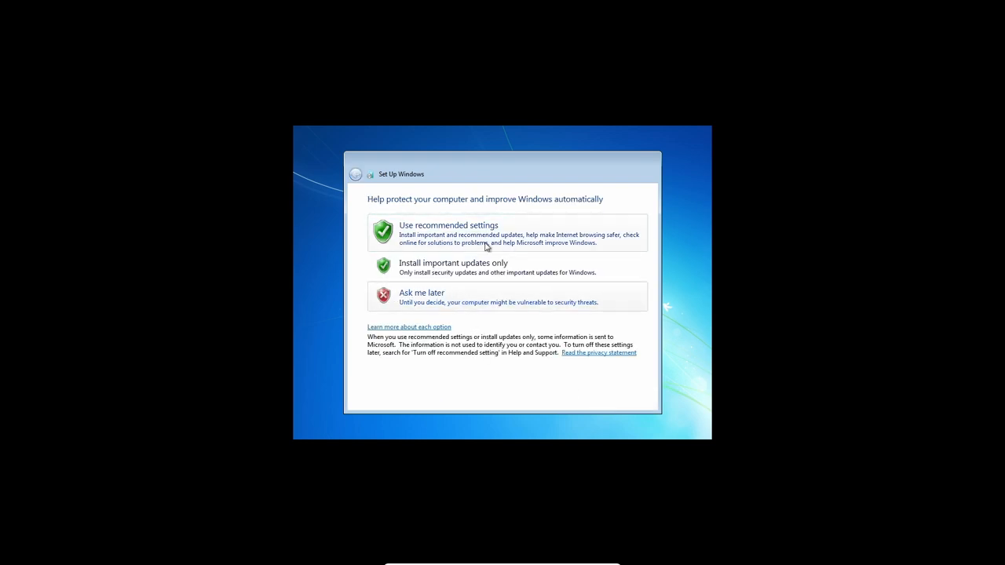
{"action": "left_click", "coordinate": [448, 233]}
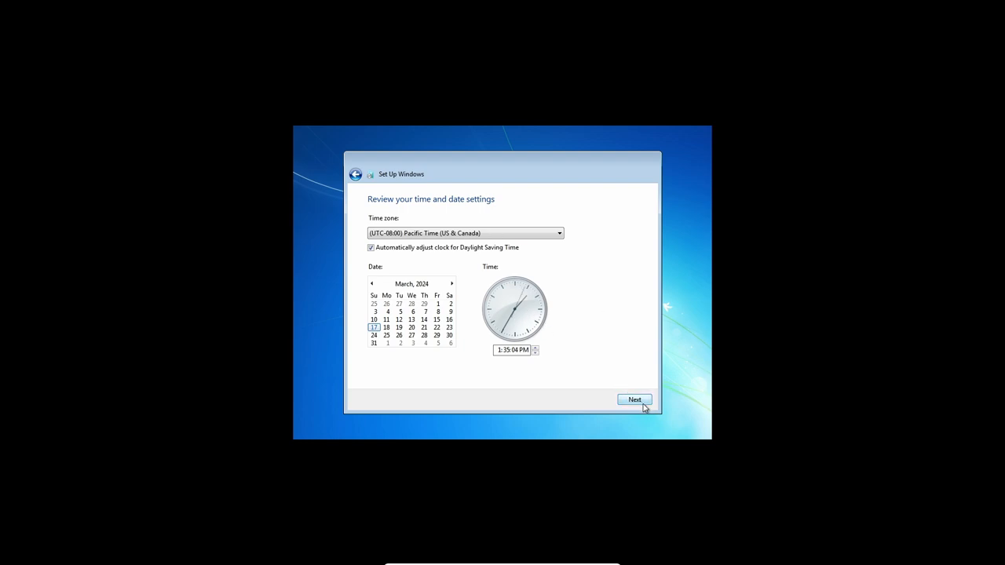
{"action": "left_click", "coordinate": [634, 399]}
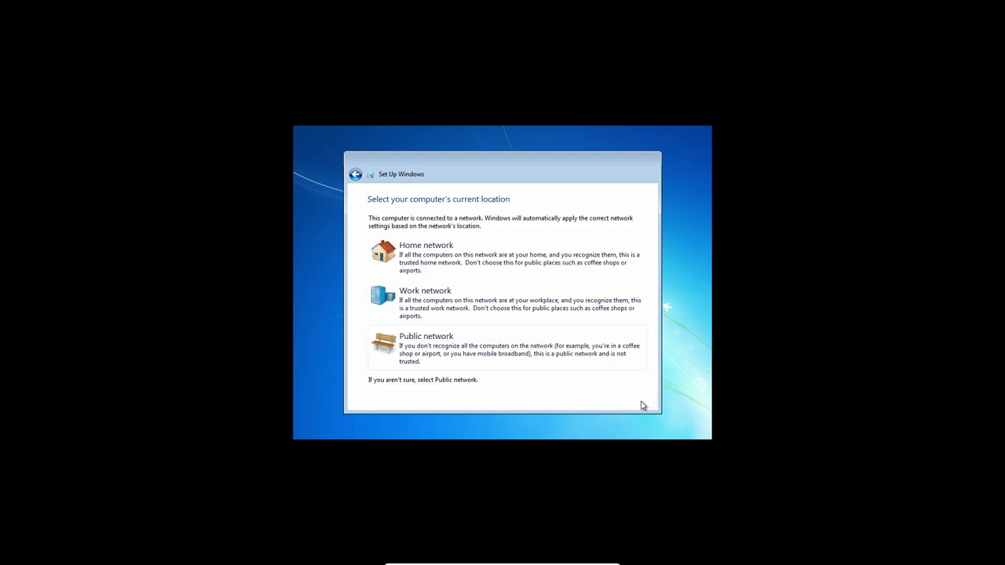
{"action": "left_click", "coordinate": [426, 245]}
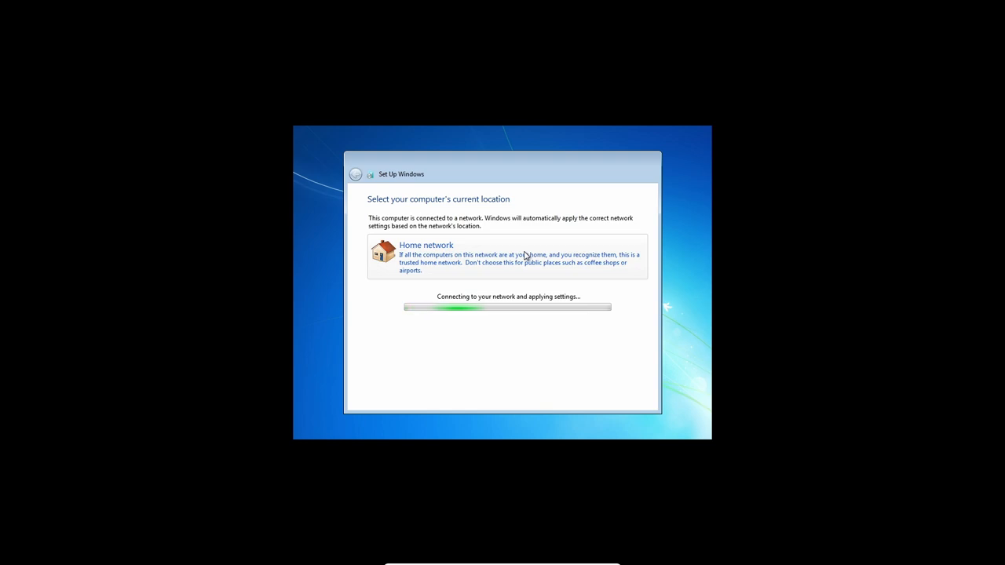
{"action": "left_click", "coordinate": [425, 245]}
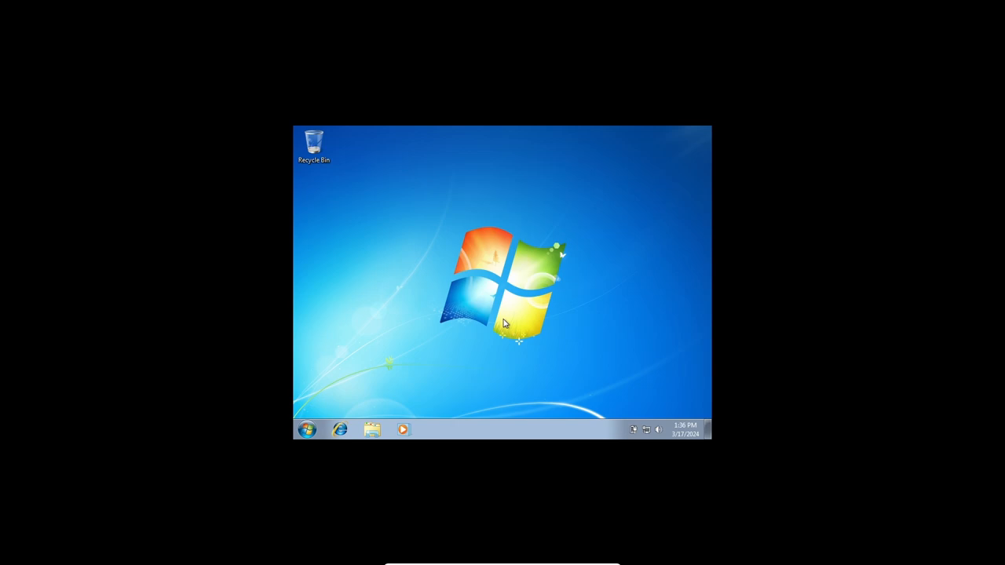
{"action": "mouse_move", "coordinate": [482, 362]}
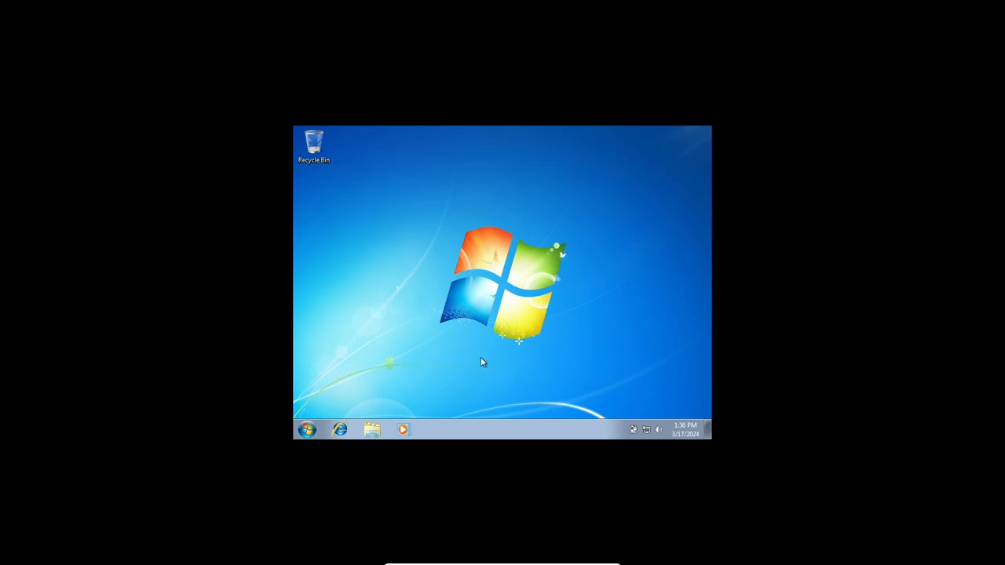
{"action": "mouse_move", "coordinate": [663, 449]}
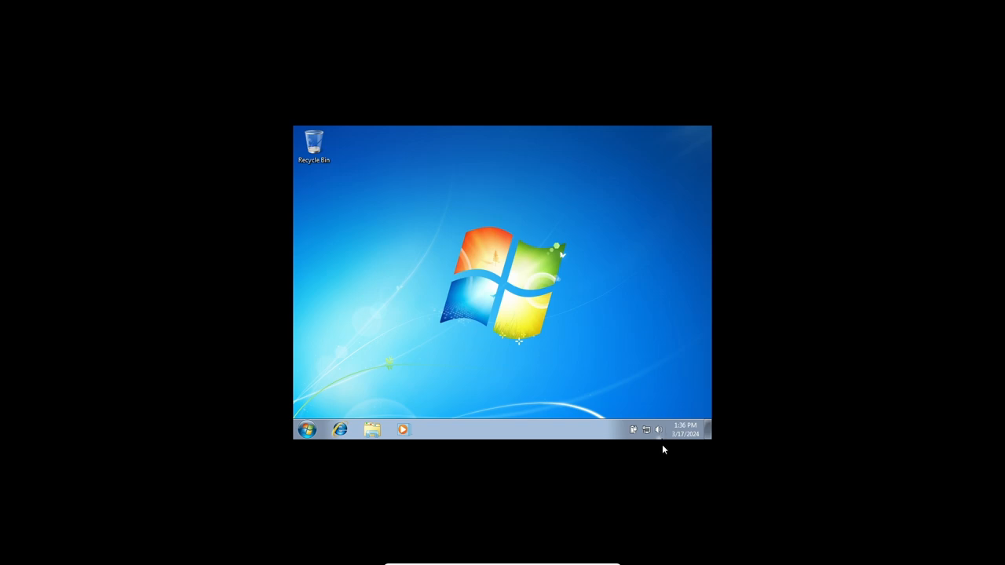
Check the guest volume slider, dismiss it, and bring up the desktop context menu
{"action": "left_click", "coordinate": [659, 430]}
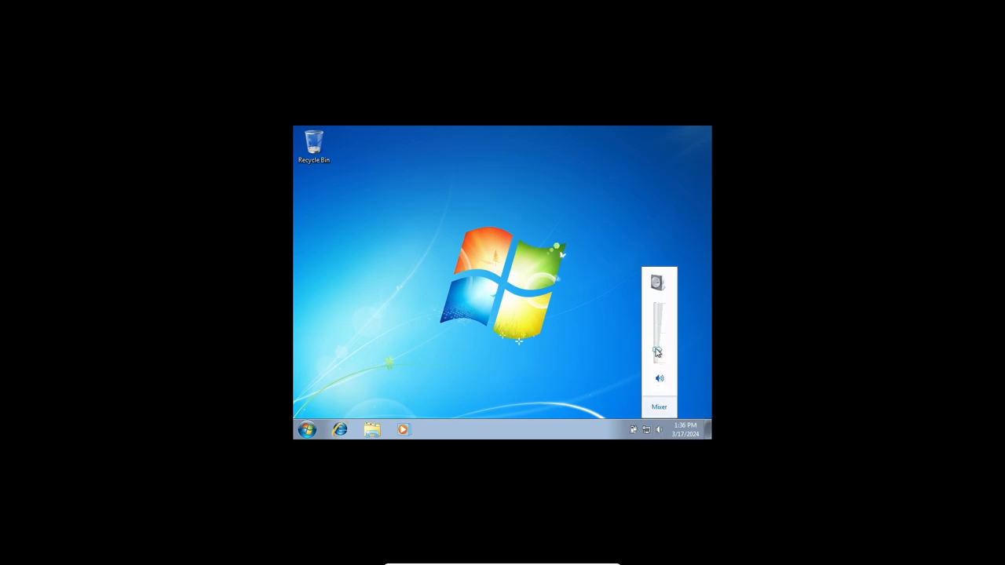
{"action": "left_click", "coordinate": [510, 290]}
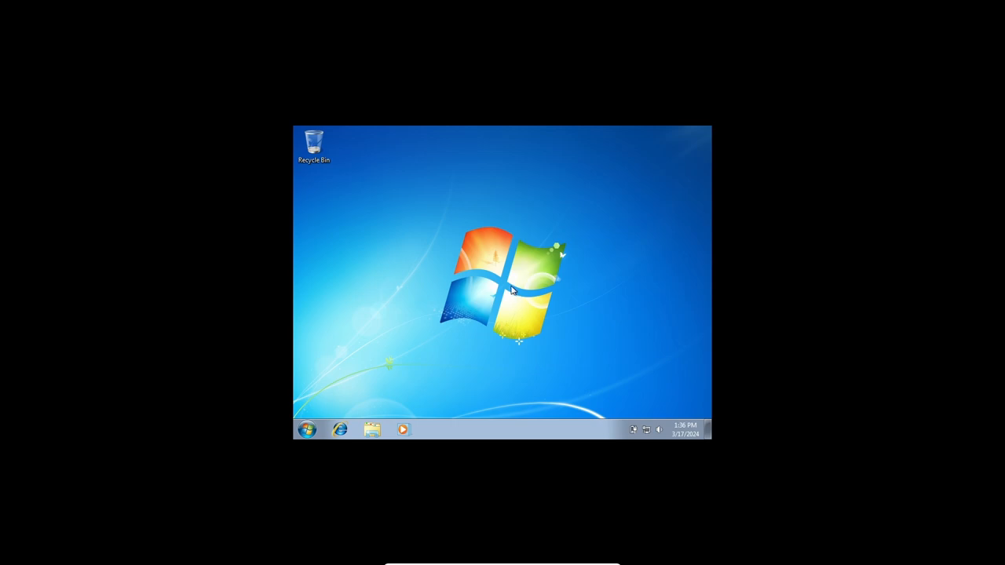
{"action": "right_click", "coordinate": [510, 290]}
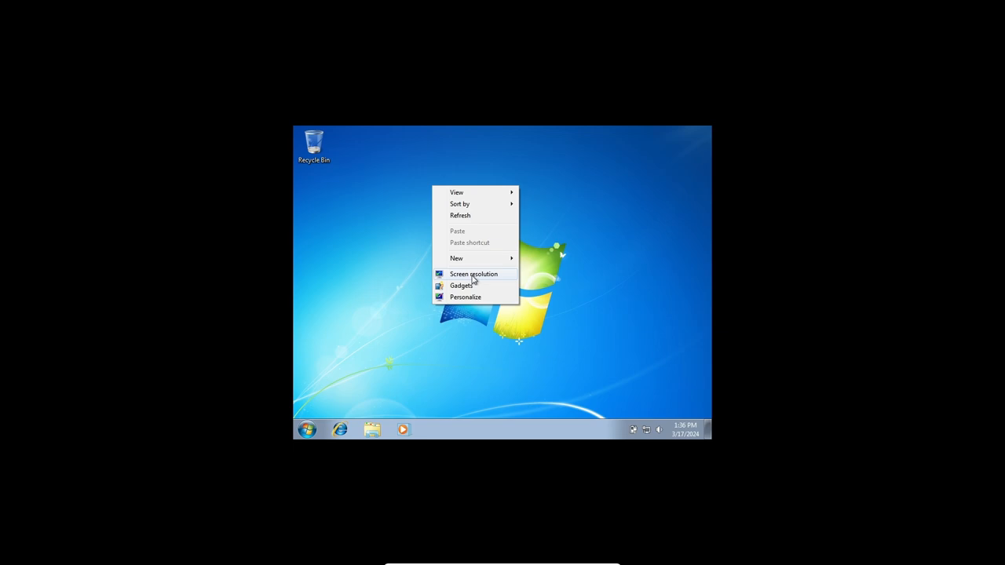
Set the guest display to 1280 × 1024, apply, and keep the changes
{"action": "left_click", "coordinate": [473, 274]}
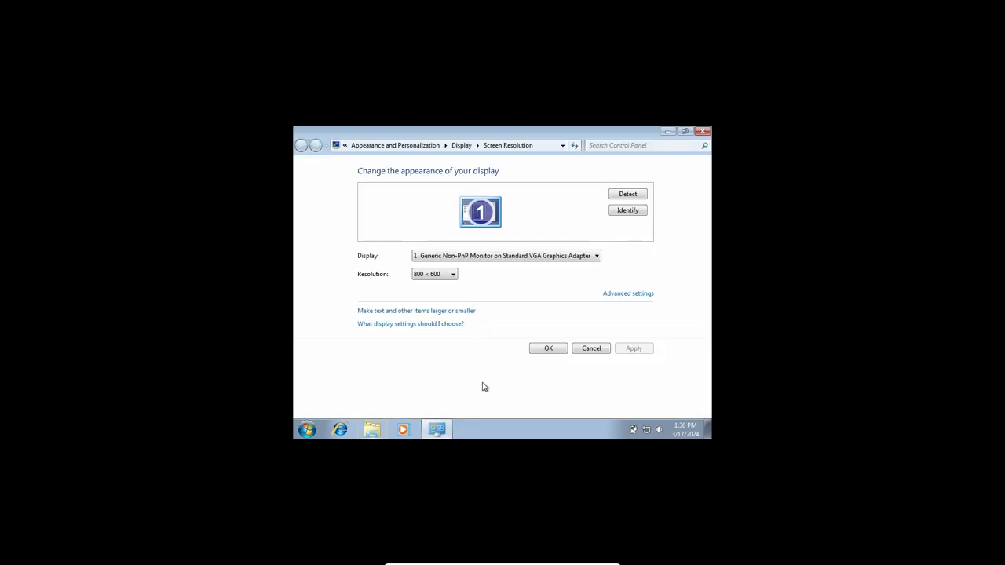
{"action": "left_click", "coordinate": [453, 274]}
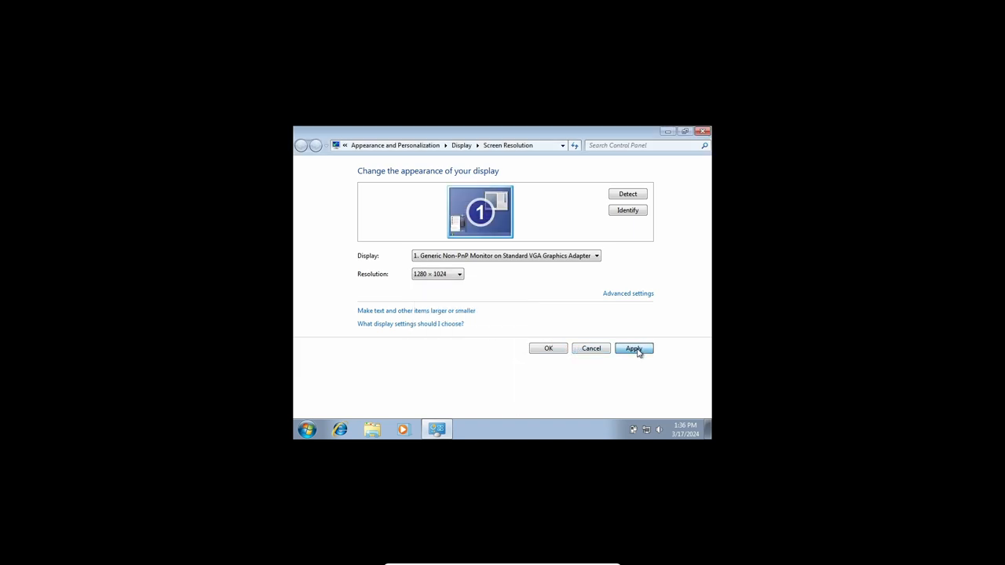
{"action": "left_click", "coordinate": [632, 348]}
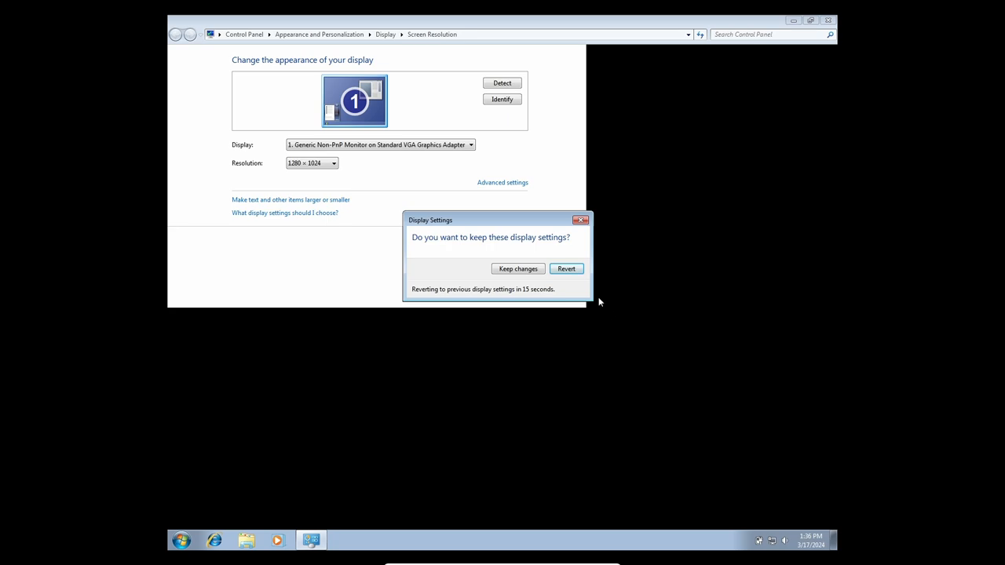
{"action": "left_click", "coordinate": [517, 268]}
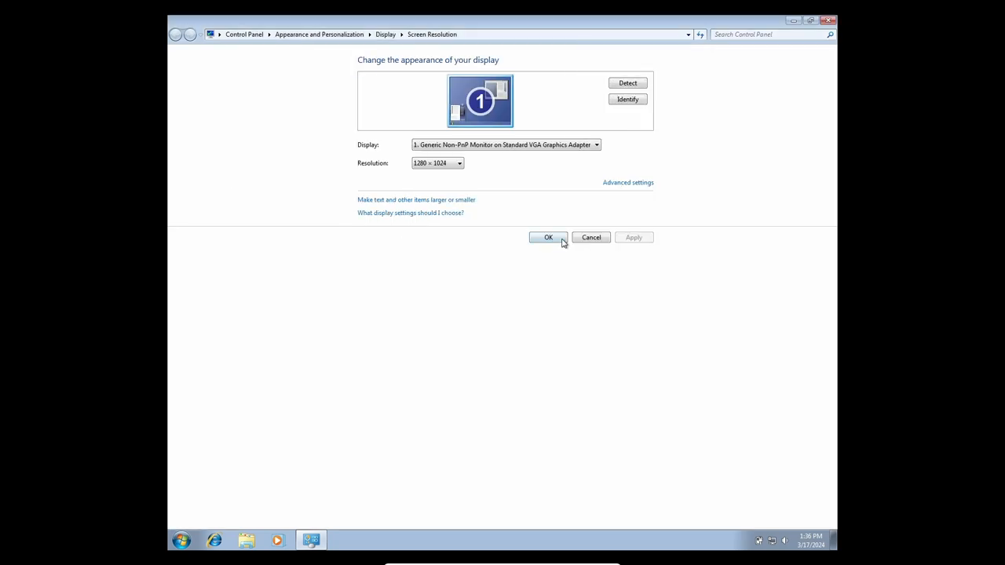
{"action": "left_click", "coordinate": [548, 237]}
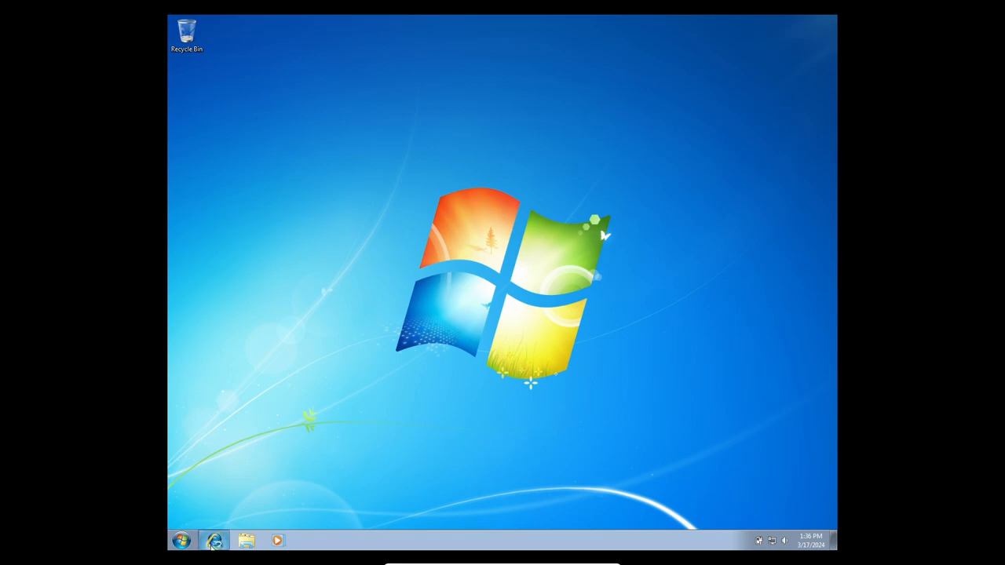
Launch Internet Explorer, dismiss its first-run setup and search Google for Chrome
{"action": "left_click", "coordinate": [214, 540]}
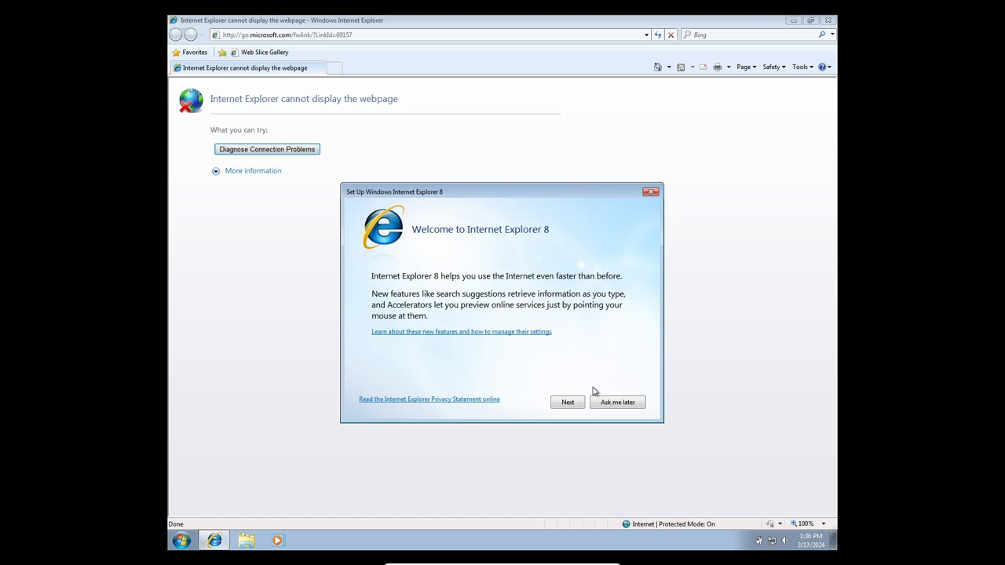
{"action": "left_click", "coordinate": [617, 402]}
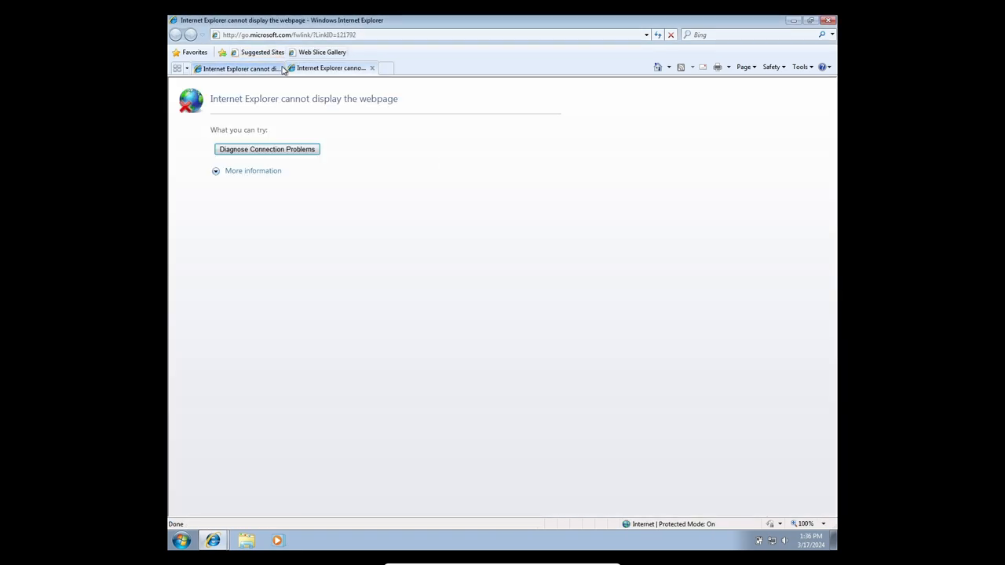
{"action": "left_click", "coordinate": [372, 67]}
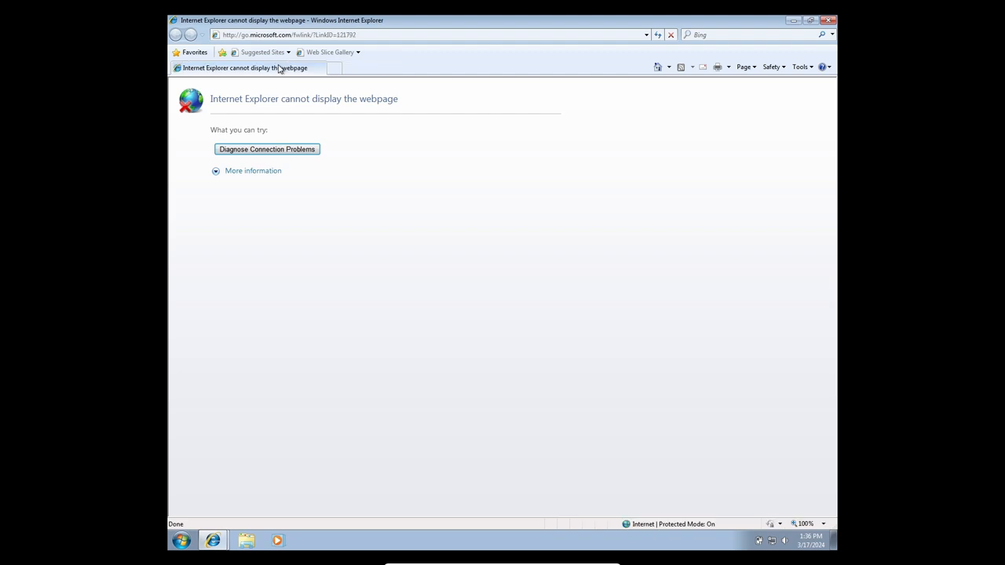
{"action": "left_click", "coordinate": [430, 34]}
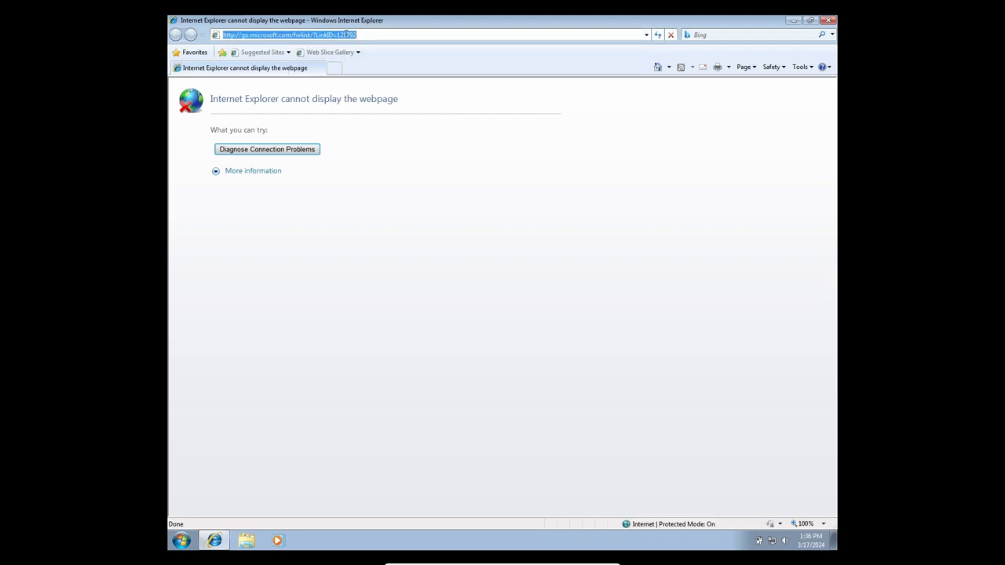
{"action": "type", "text": "googl"}
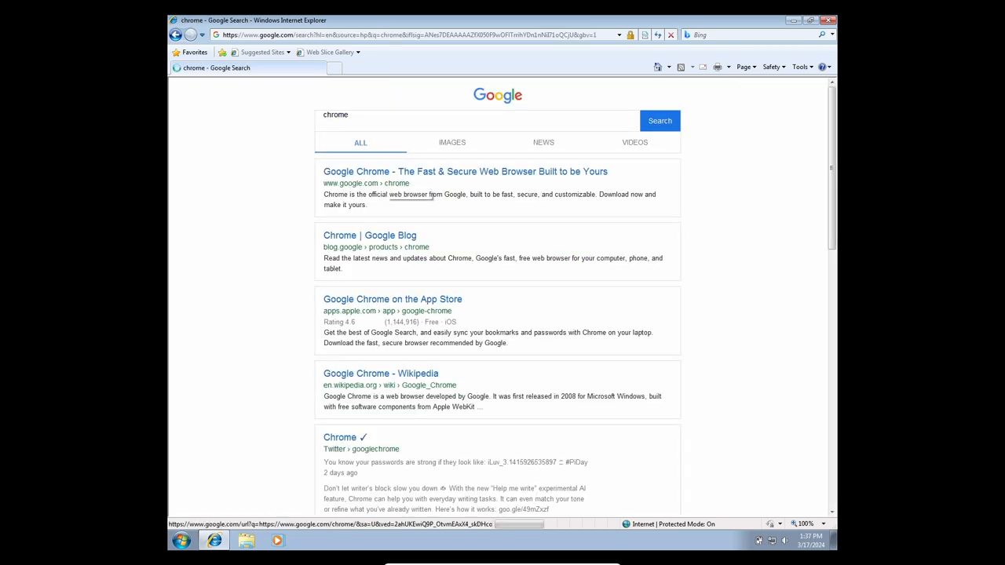
Download and save the ChromeSetup installer, then close the finished download
{"action": "left_click", "coordinate": [465, 172]}
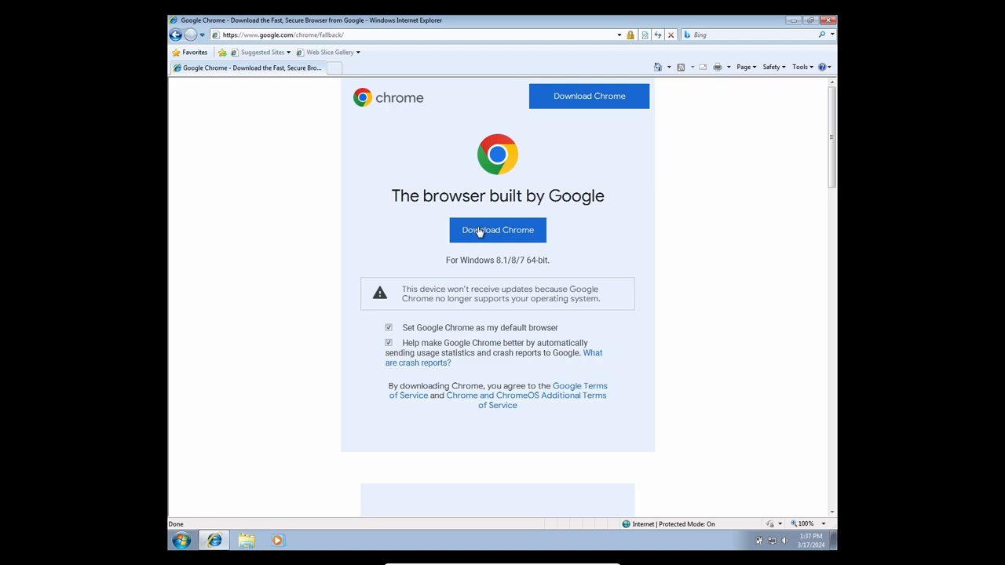
{"action": "left_click", "coordinate": [496, 230]}
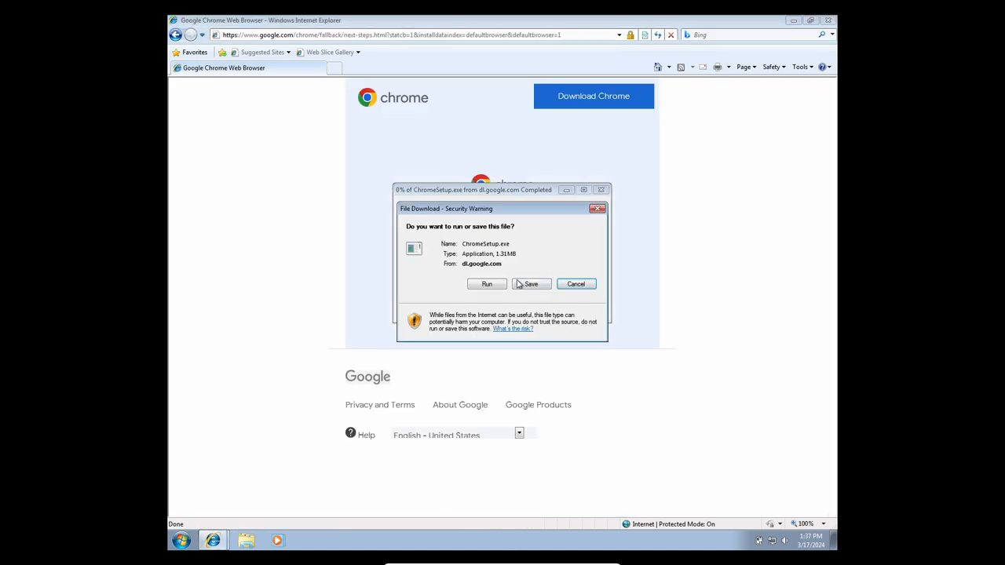
{"action": "left_click", "coordinate": [531, 283]}
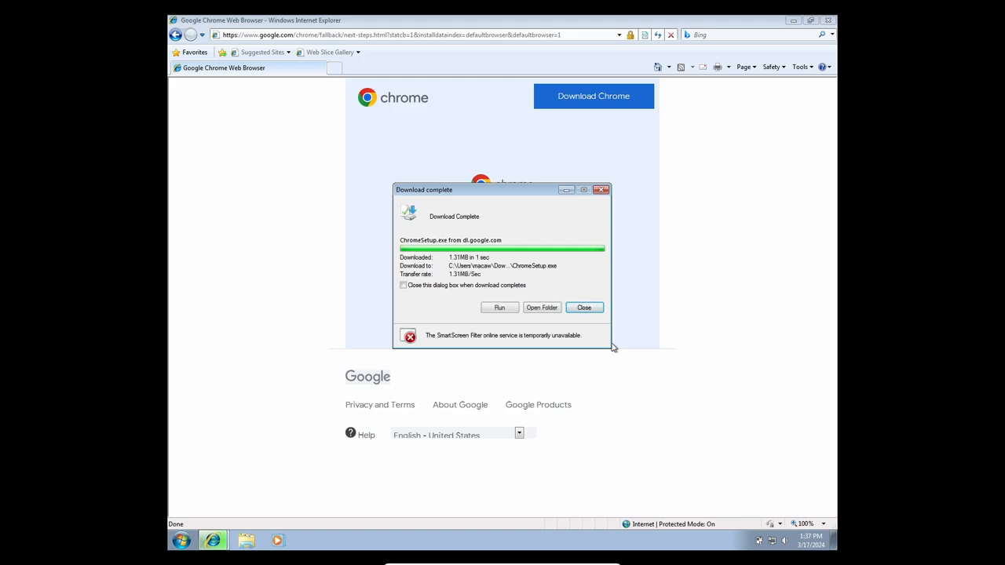
{"action": "left_click", "coordinate": [541, 307]}
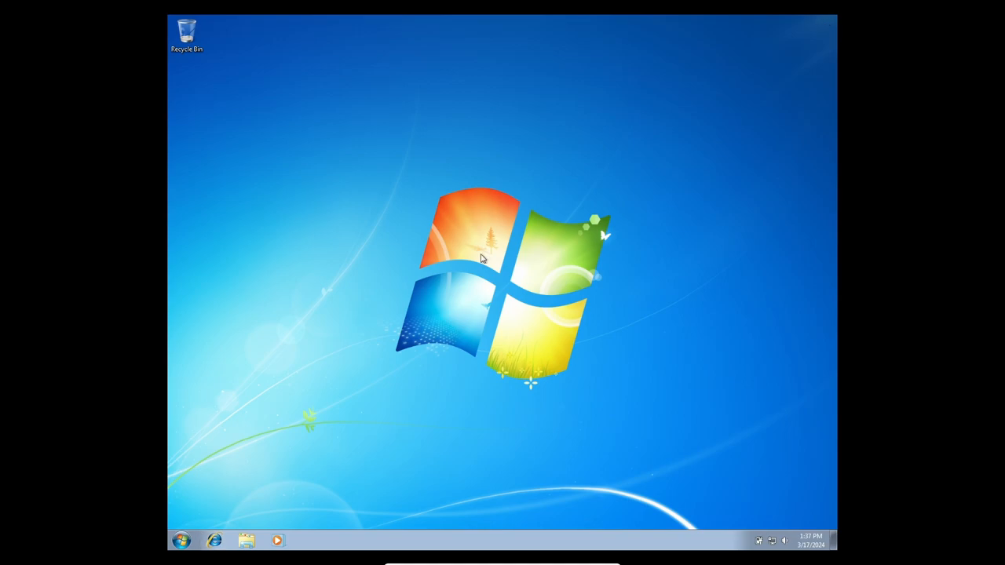
Run ChromeSetup from the Downloads folder, allow it to run, and close the Explorer window
{"action": "left_click", "coordinate": [246, 540]}
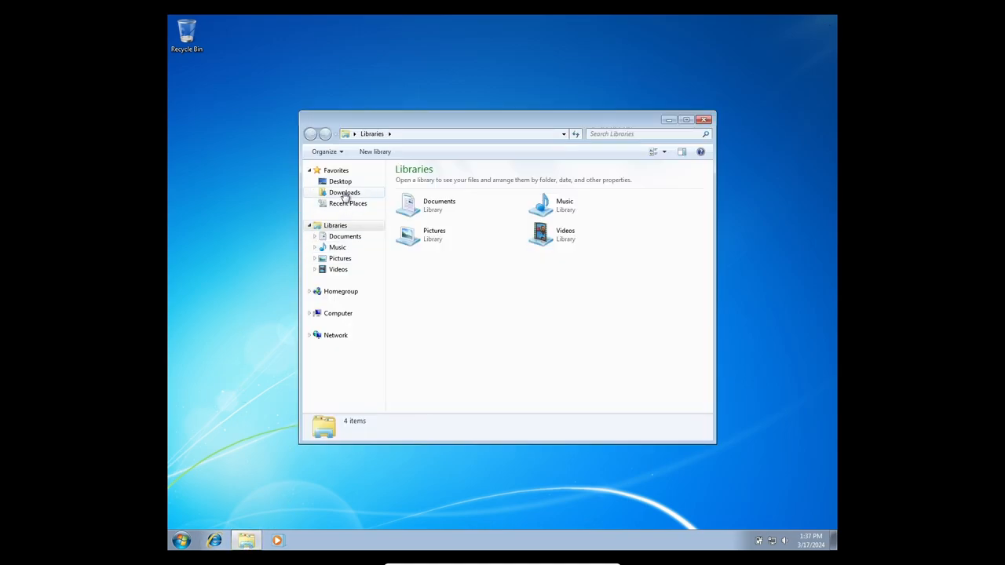
{"action": "left_click", "coordinate": [344, 192]}
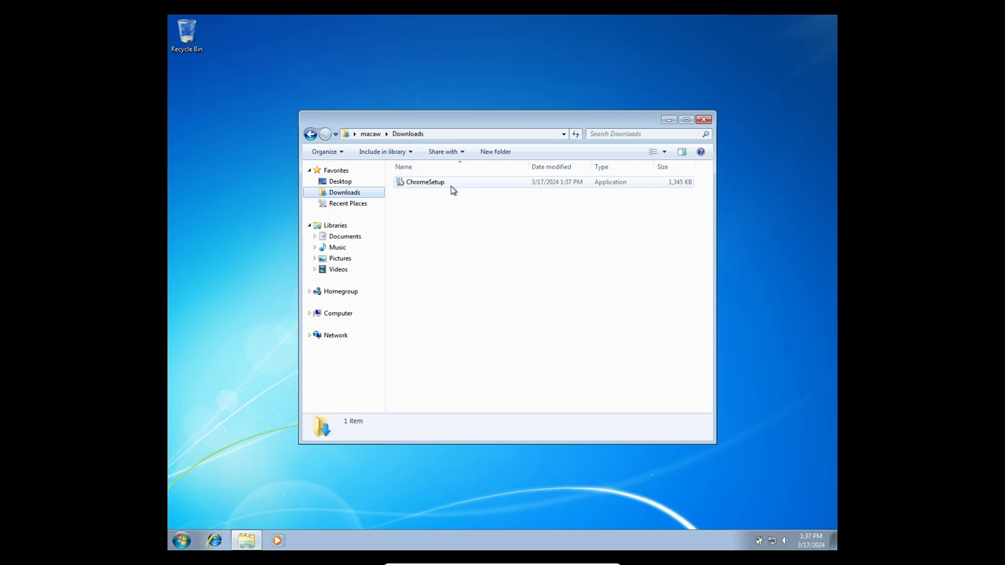
{"action": "double_click", "coordinate": [424, 181]}
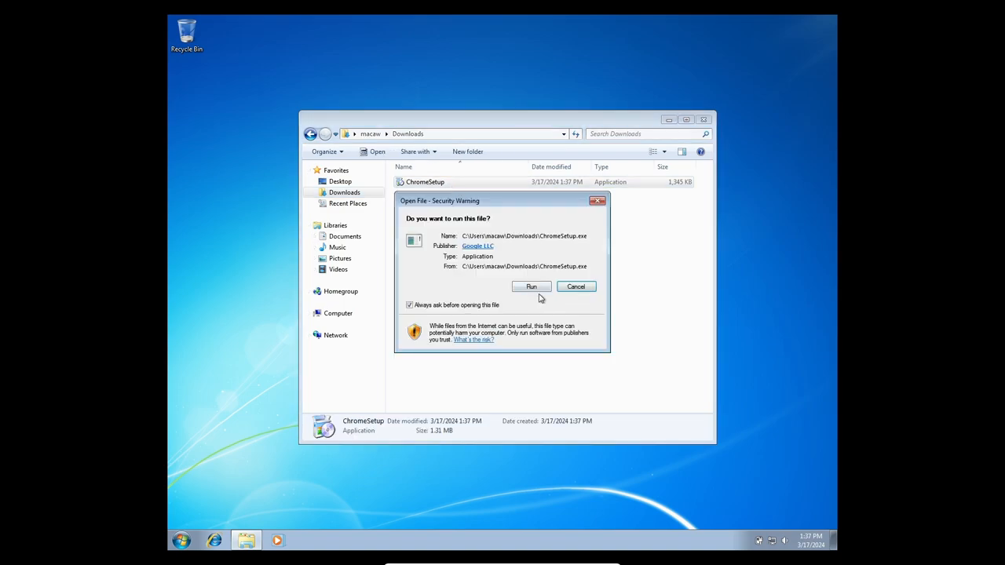
{"action": "left_click", "coordinate": [531, 285]}
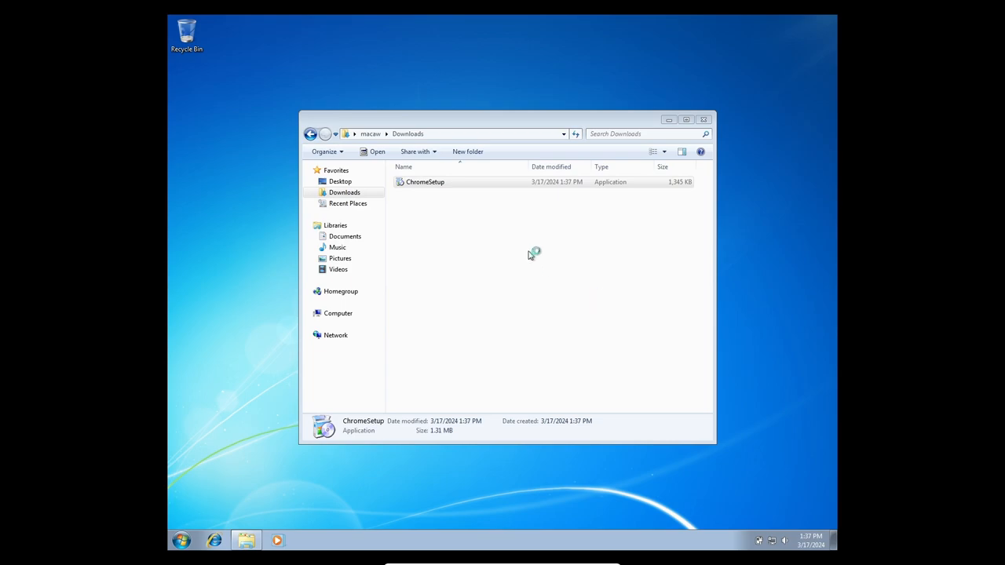
{"action": "double_click", "coordinate": [425, 181]}
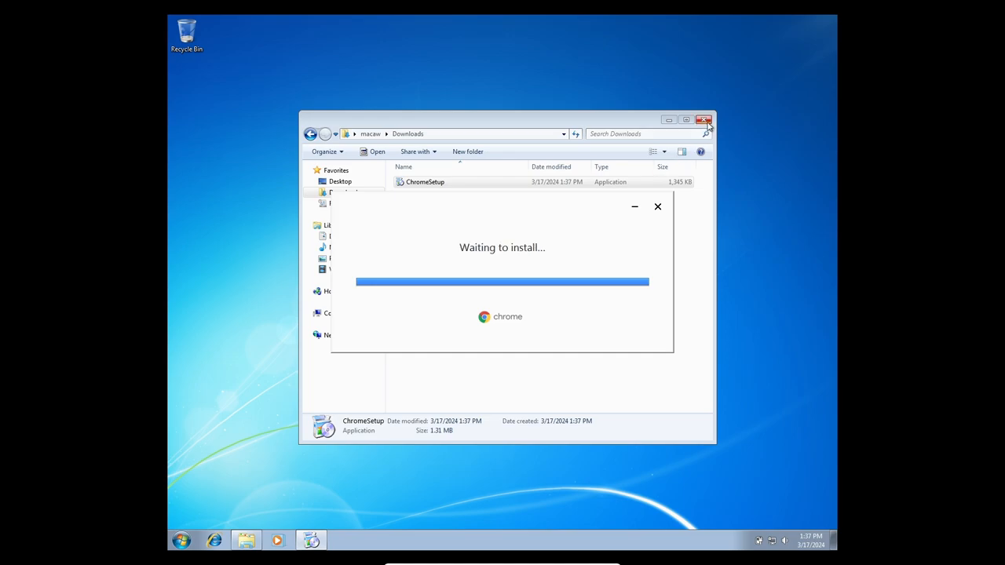
{"action": "left_click", "coordinate": [703, 119]}
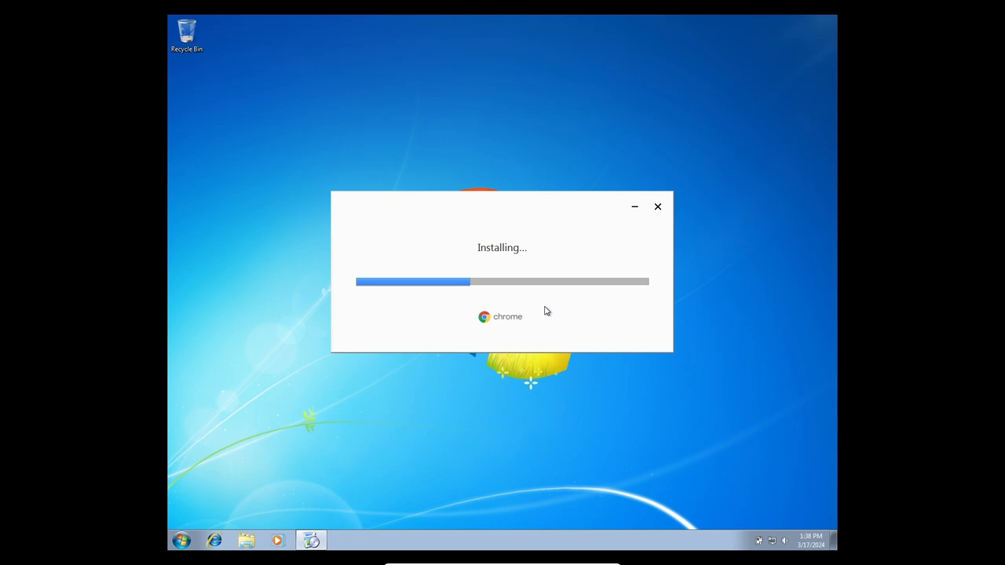
{"action": "mouse_move", "coordinate": [616, 231]}
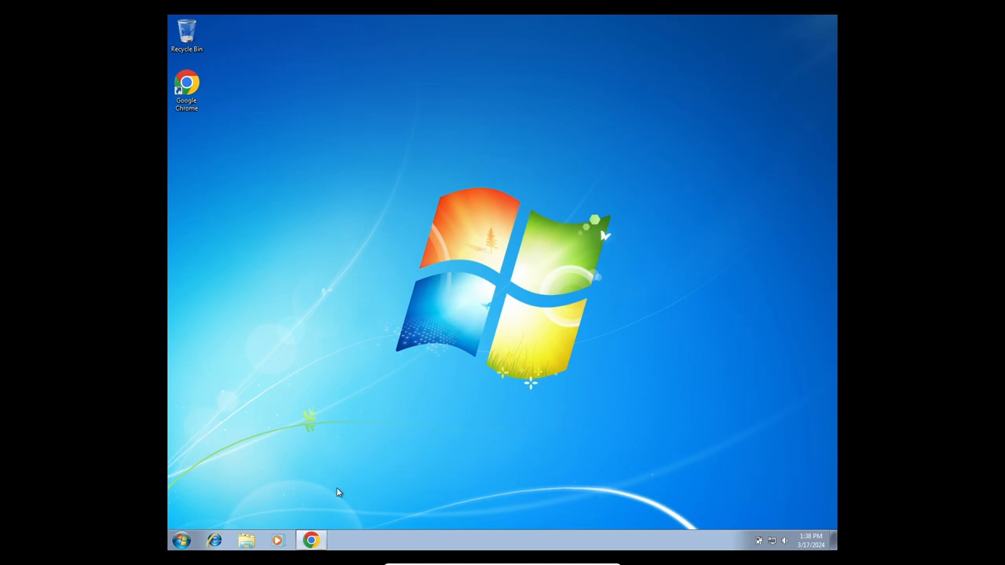
{"action": "mouse_move", "coordinate": [312, 540]}
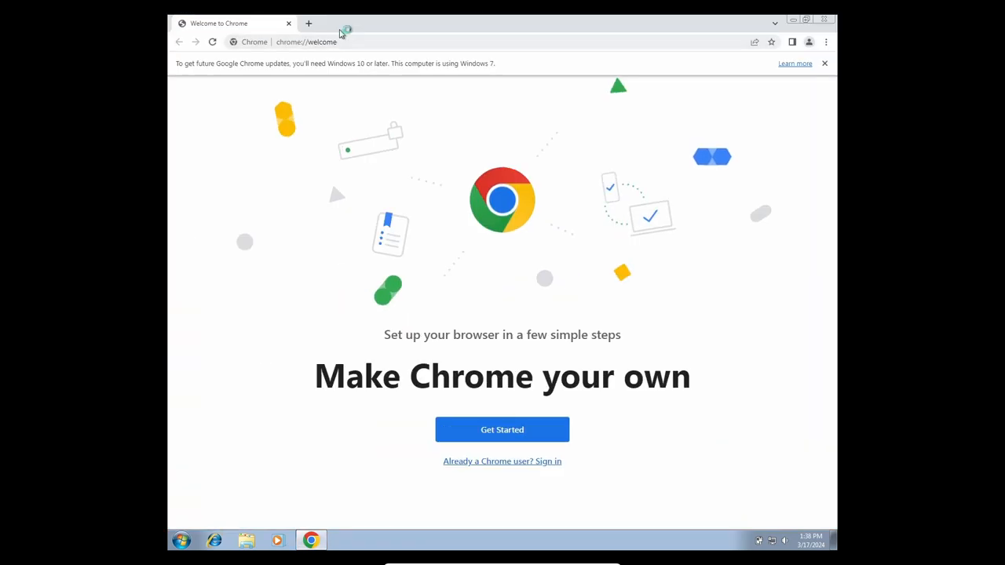
Open a new Chrome tab, close the Welcome to Chrome tab and dismiss the privacy notice
{"action": "left_click", "coordinate": [308, 23]}
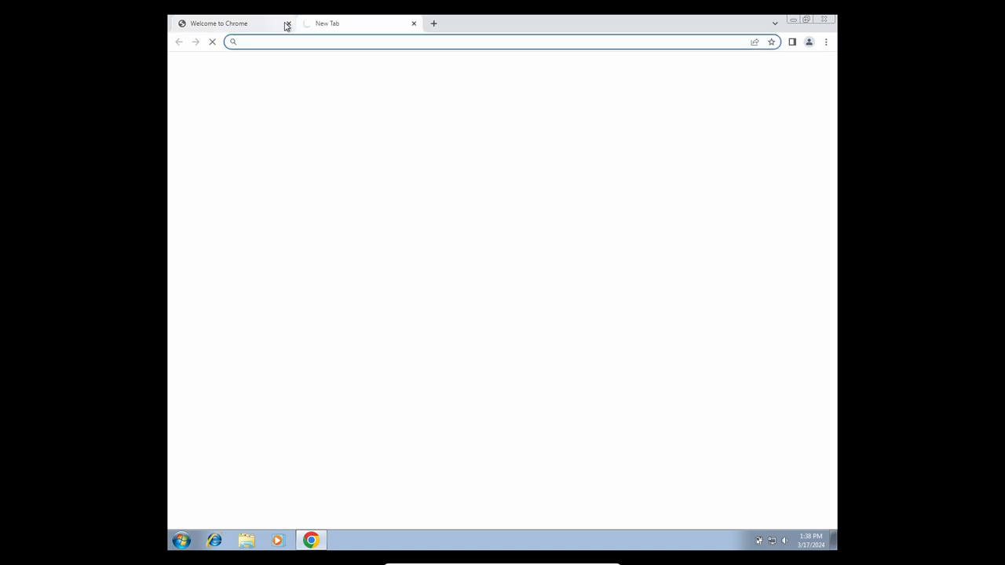
{"action": "left_click", "coordinate": [287, 23]}
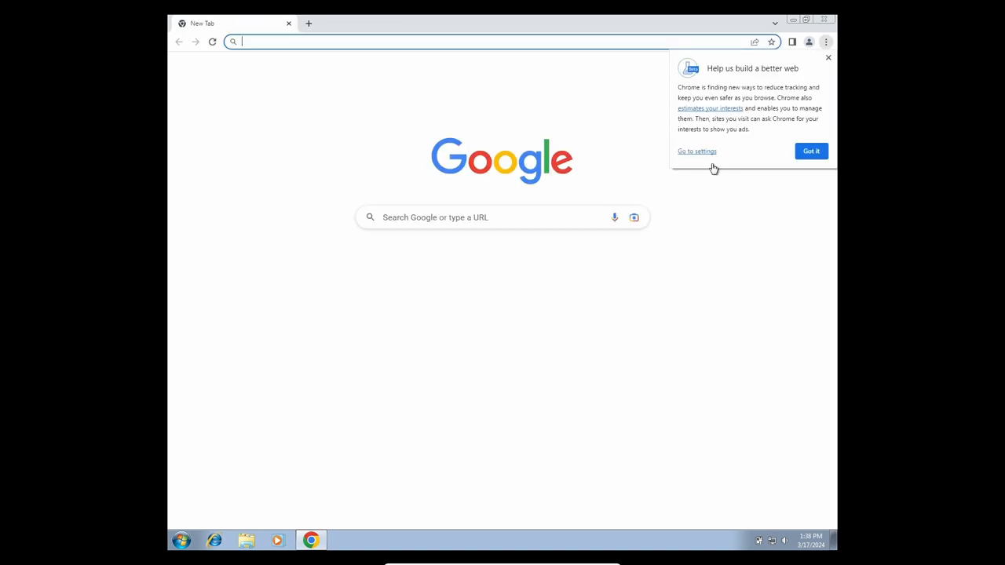
{"action": "left_click", "coordinate": [811, 150]}
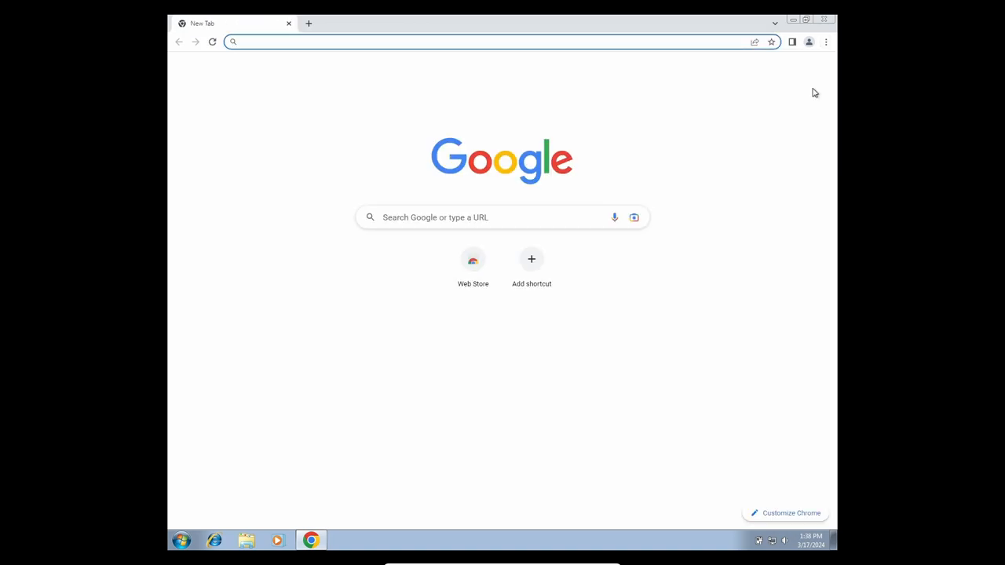
{"action": "mouse_move", "coordinate": [747, 30]}
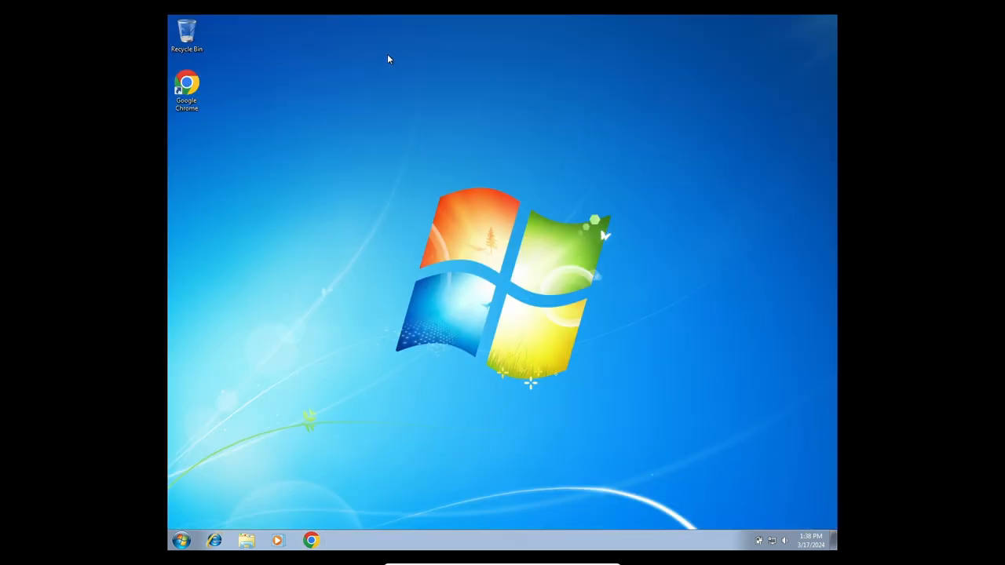
{"action": "mouse_move", "coordinate": [211, 506]}
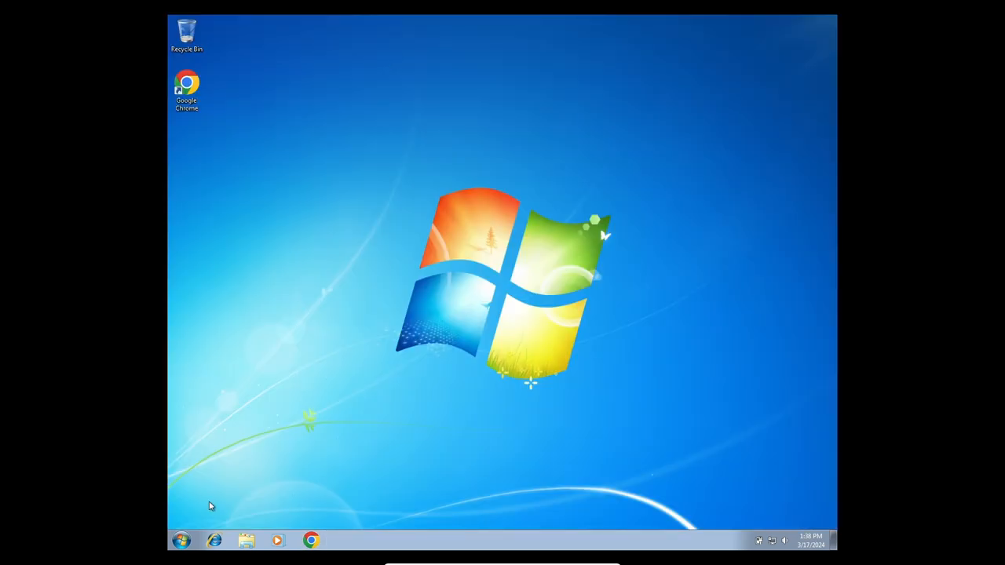
Open Wildlife from Sample Videos and finish Media Player setup with recommended settings
{"action": "left_click", "coordinate": [180, 540]}
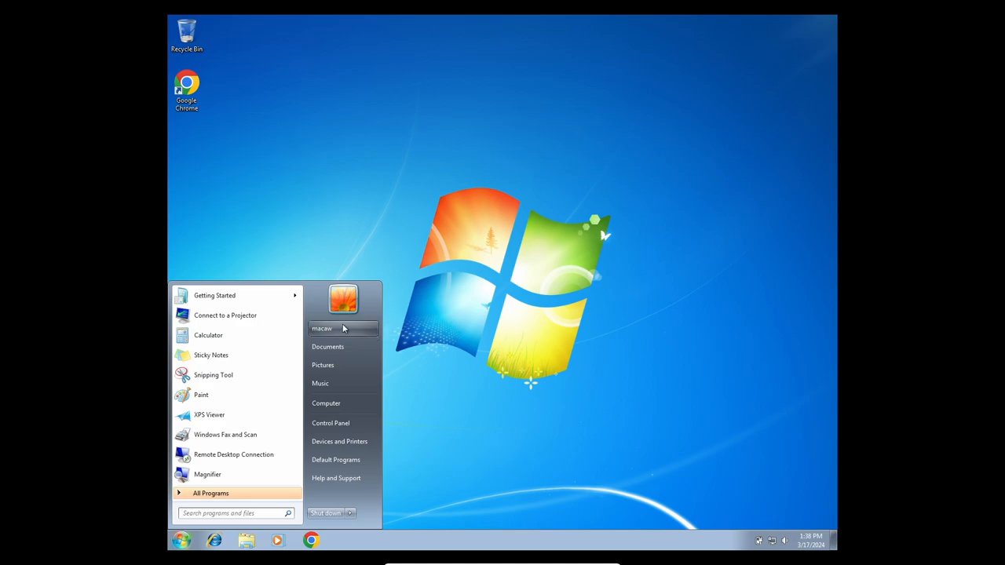
{"action": "mouse_move", "coordinate": [353, 306]}
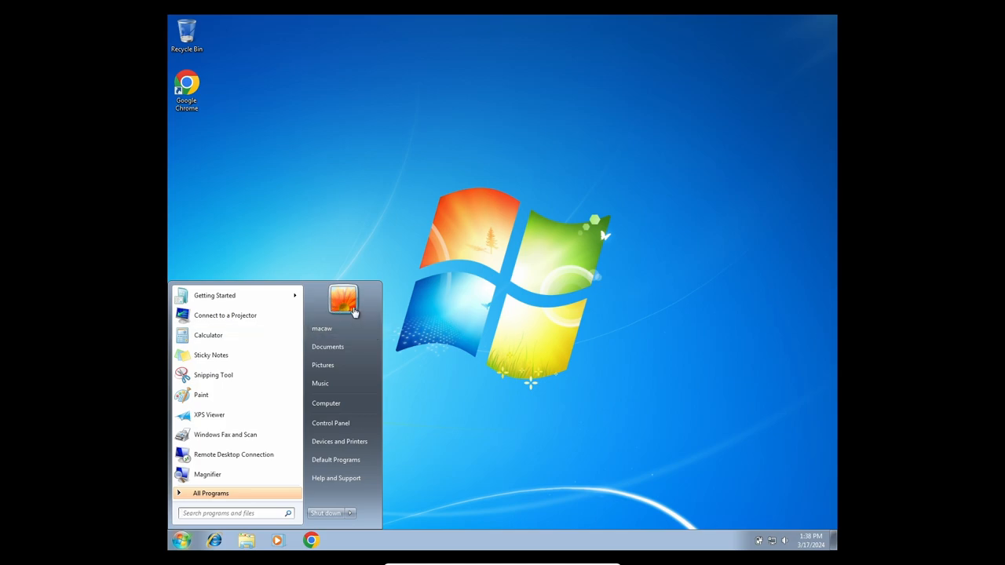
{"action": "left_click", "coordinate": [181, 540]}
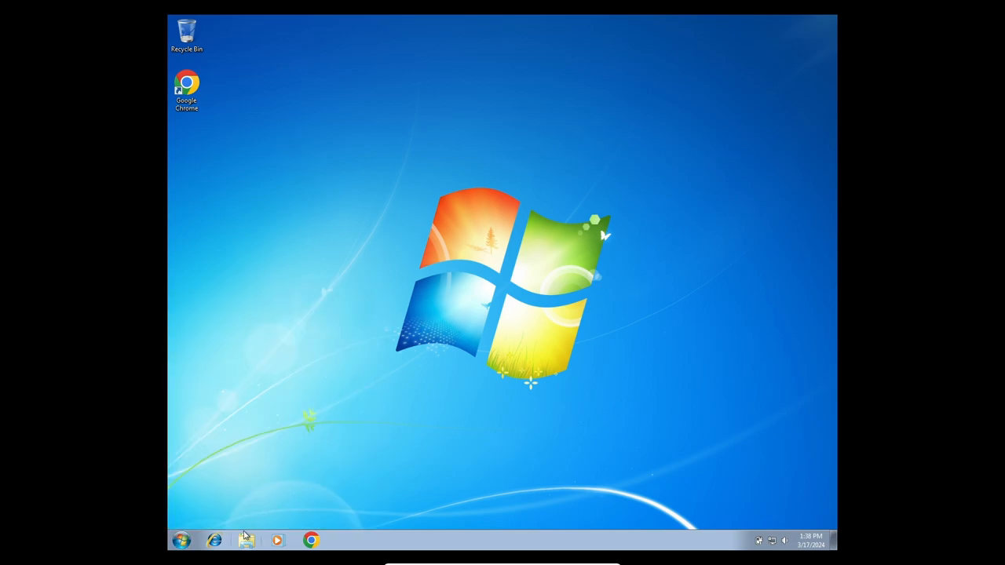
{"action": "left_click", "coordinate": [246, 540]}
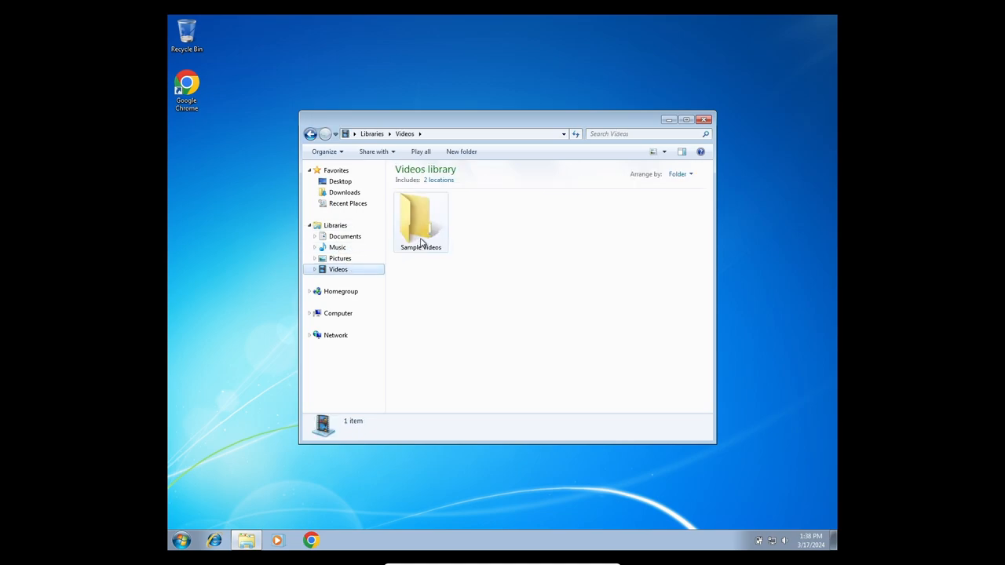
{"action": "double_click", "coordinate": [420, 220]}
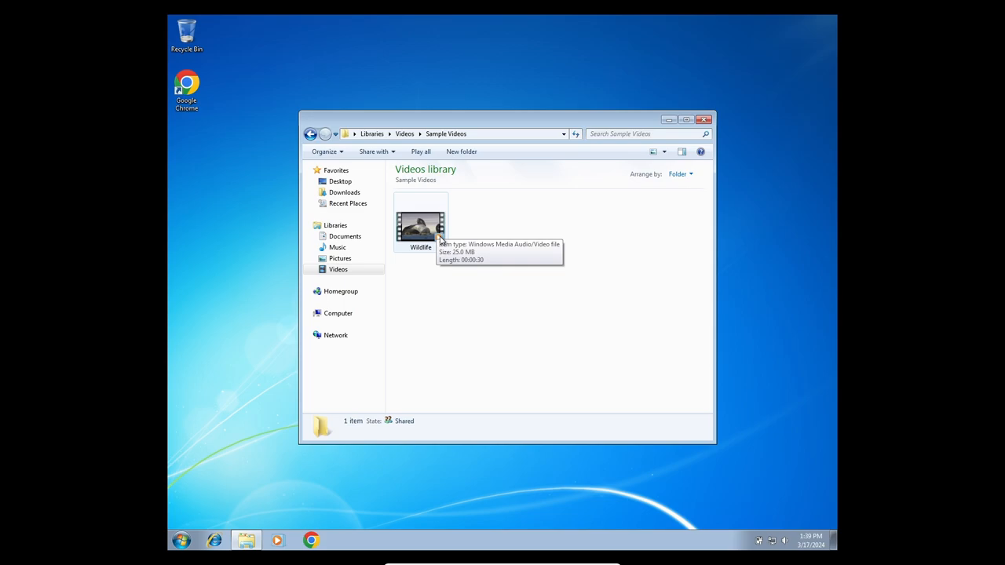
{"action": "double_click", "coordinate": [420, 227]}
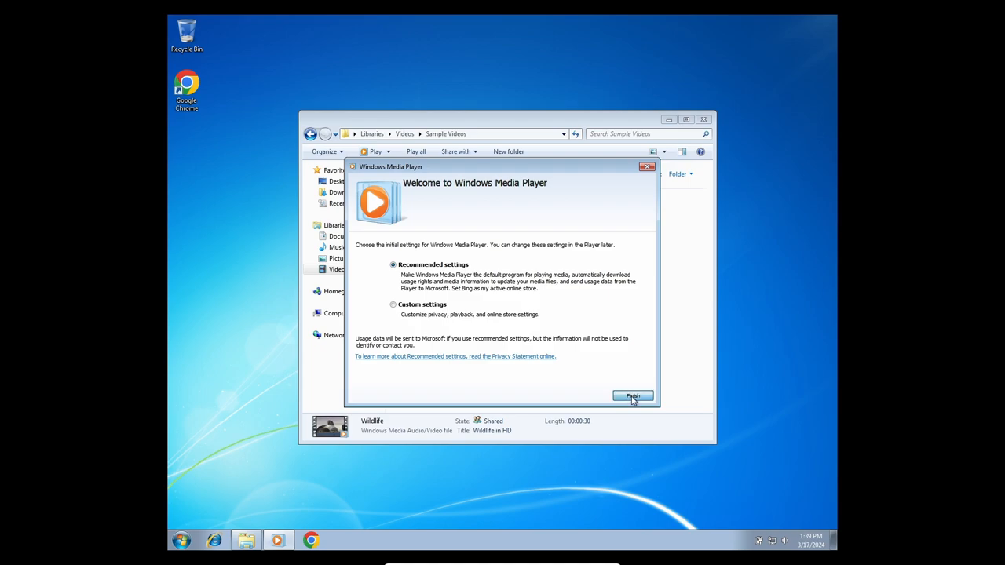
{"action": "left_click", "coordinate": [631, 395]}
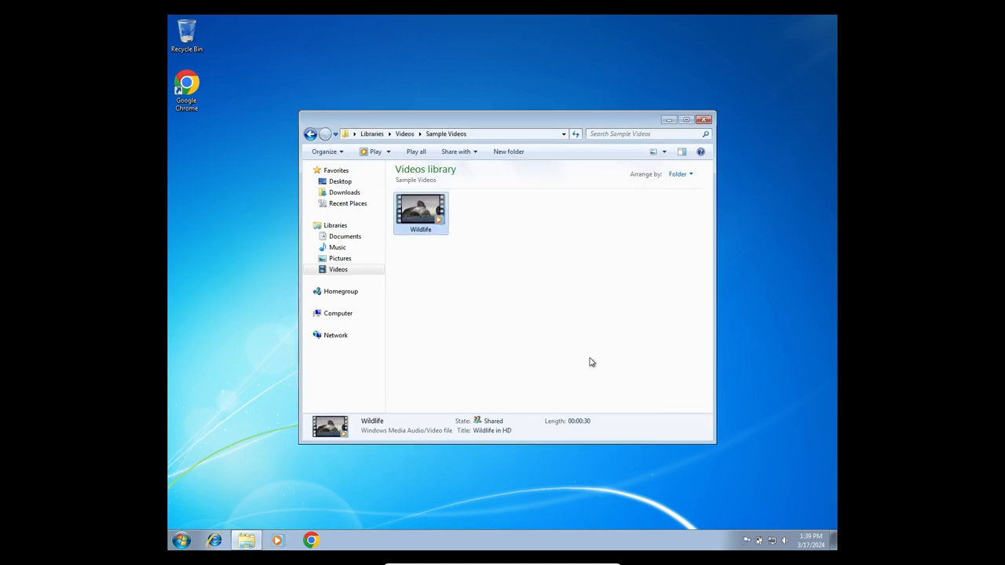
Play Wildlife in HD full-size, pause it and seek back to about 00:12
{"action": "double_click", "coordinate": [420, 210]}
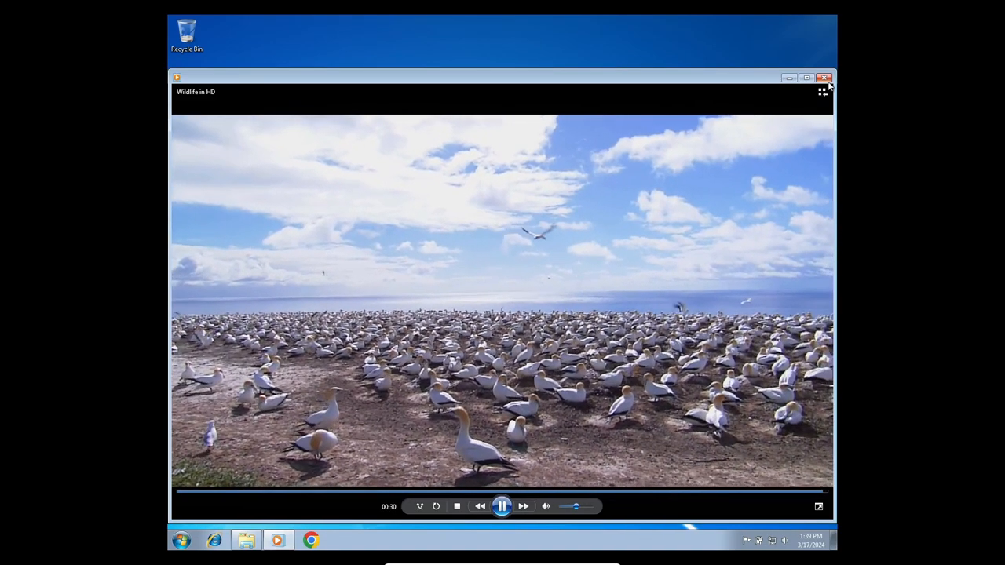
{"action": "left_click", "coordinate": [824, 77]}
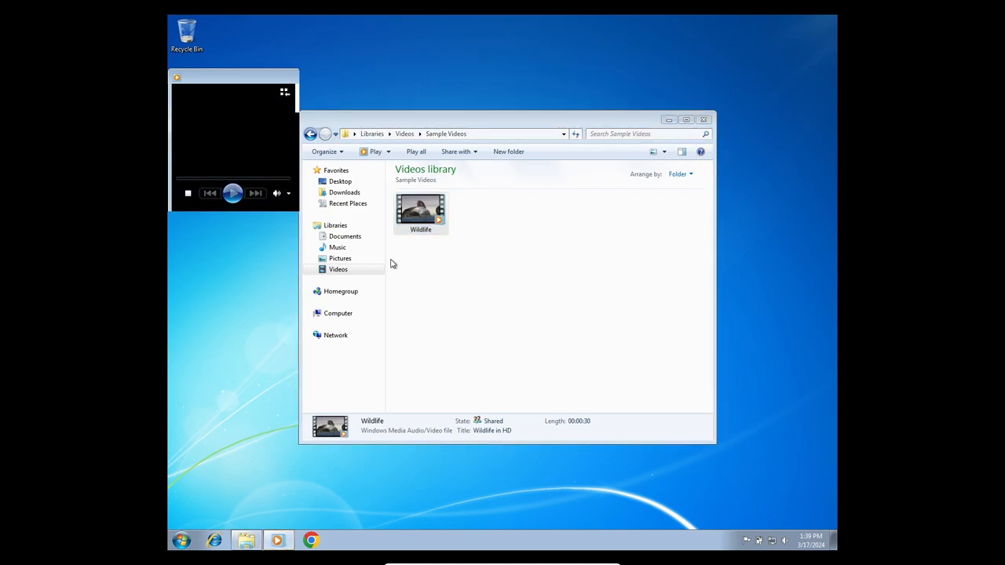
{"action": "double_click", "coordinate": [420, 212]}
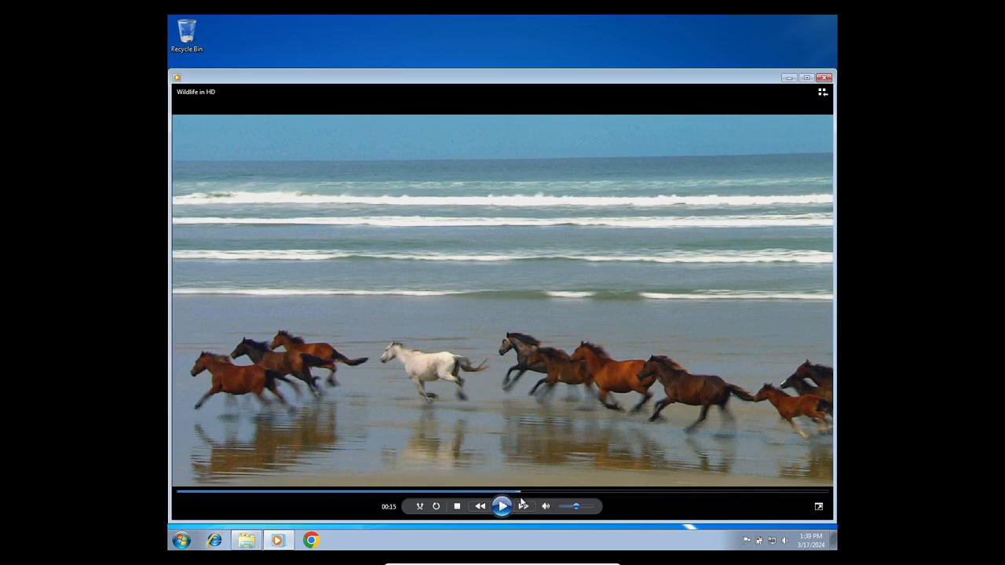
{"action": "left_click", "coordinate": [501, 505]}
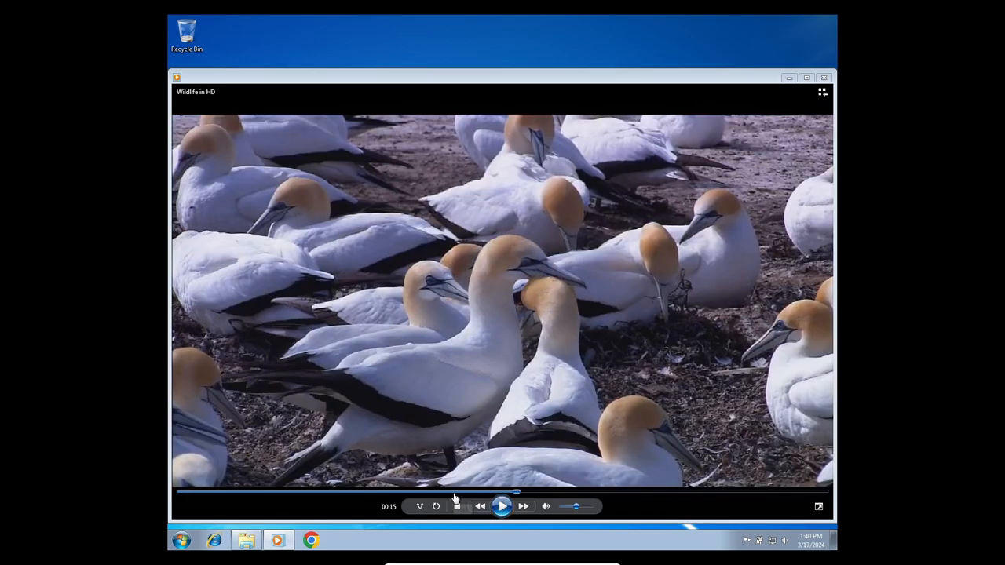
{"action": "left_click", "coordinate": [502, 505]}
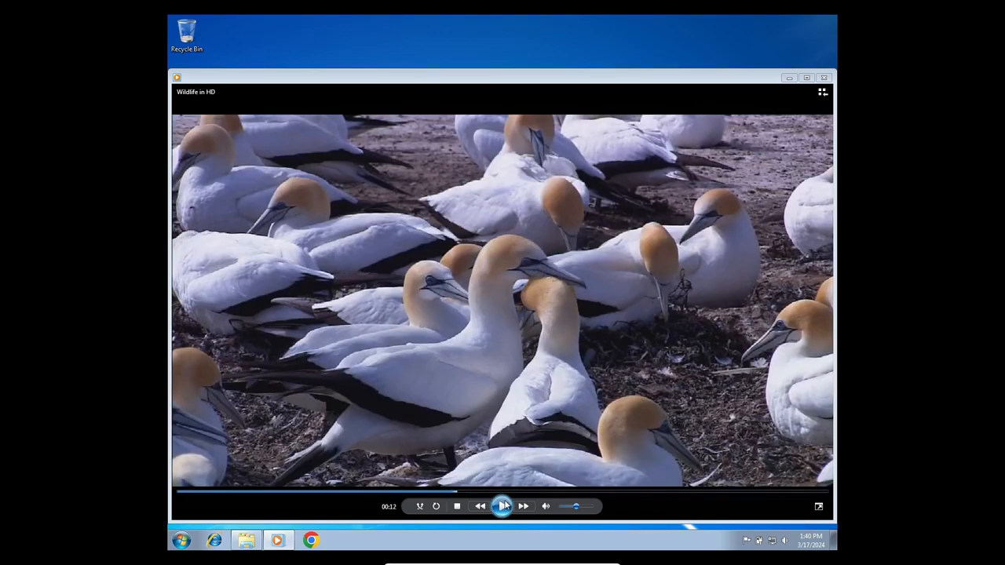
{"action": "left_click", "coordinate": [502, 505]}
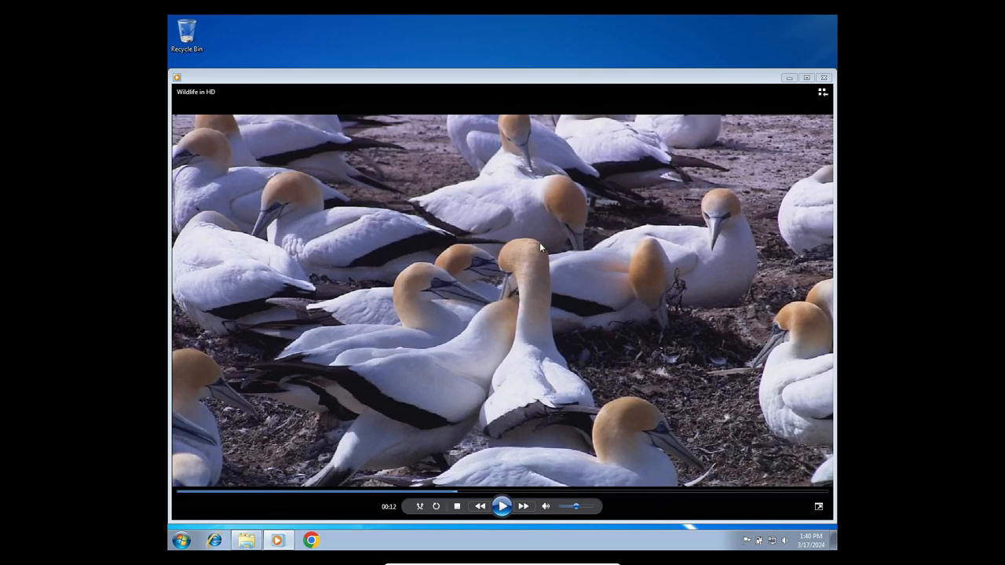
{"action": "mouse_move", "coordinate": [182, 541]}
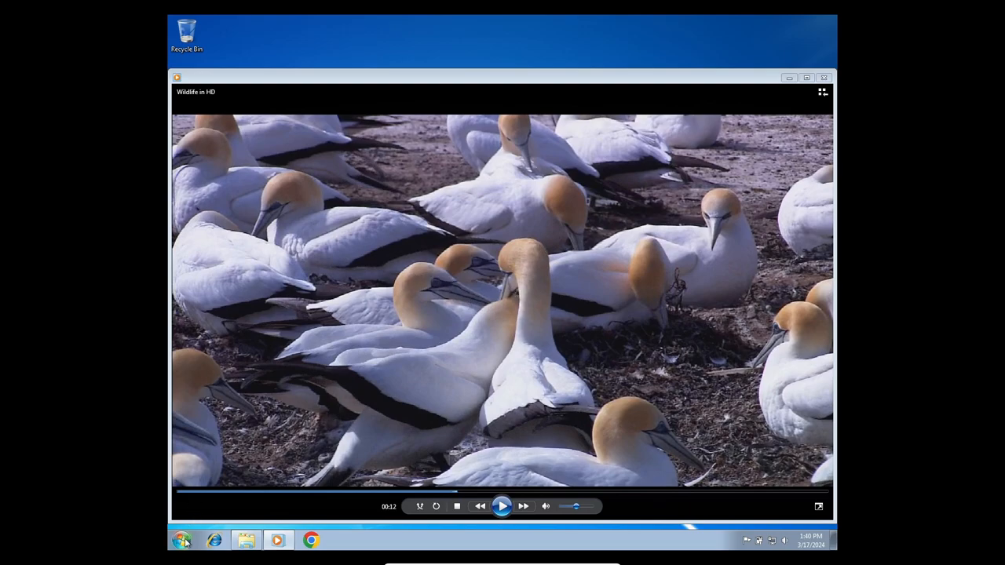
Capture a square snip of the gannets in the video with Snipping Tool
{"action": "left_click", "coordinate": [183, 540]}
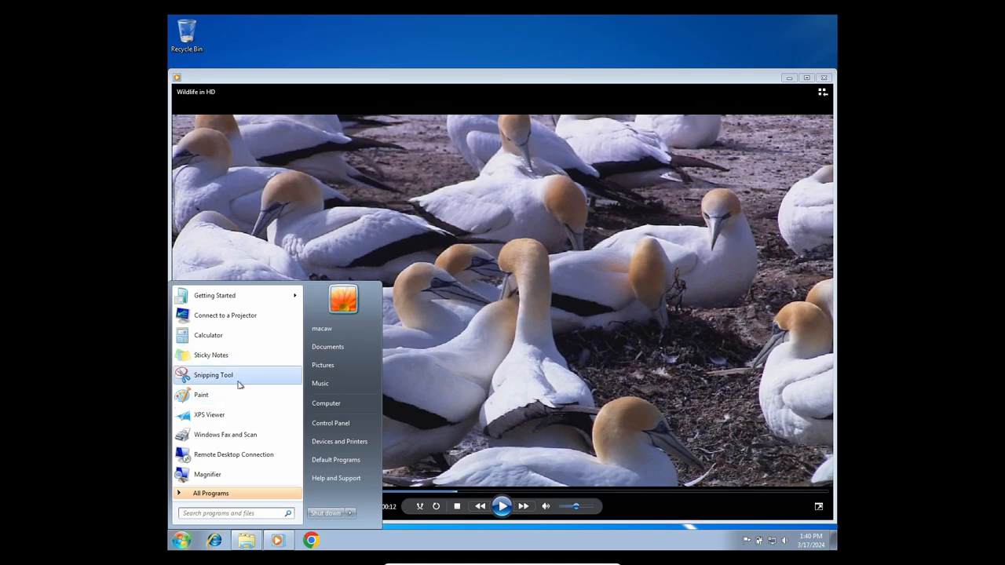
{"action": "left_click", "coordinate": [213, 375]}
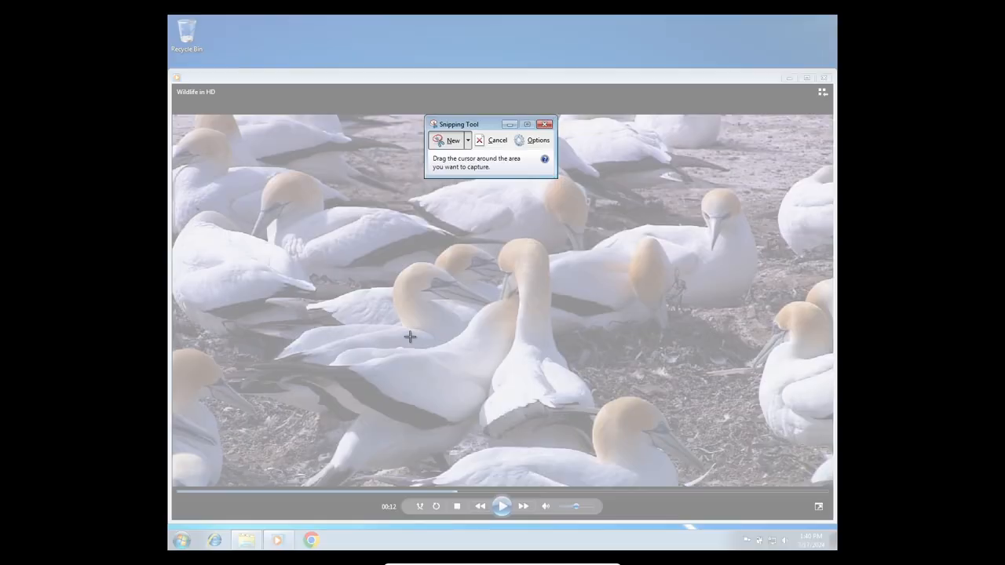
{"action": "mouse_move", "coordinate": [385, 255]}
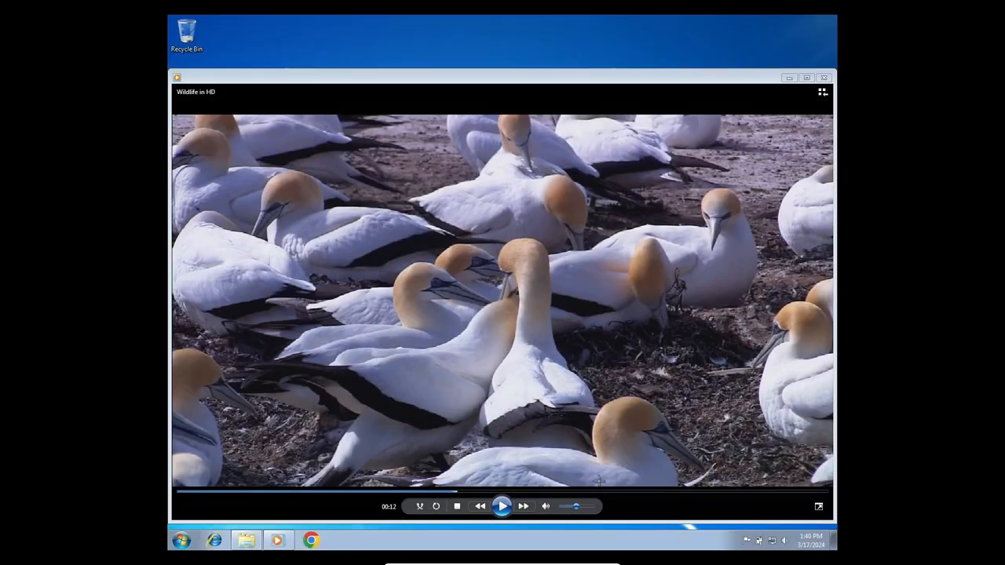
{"action": "left_click", "coordinate": [343, 540]}
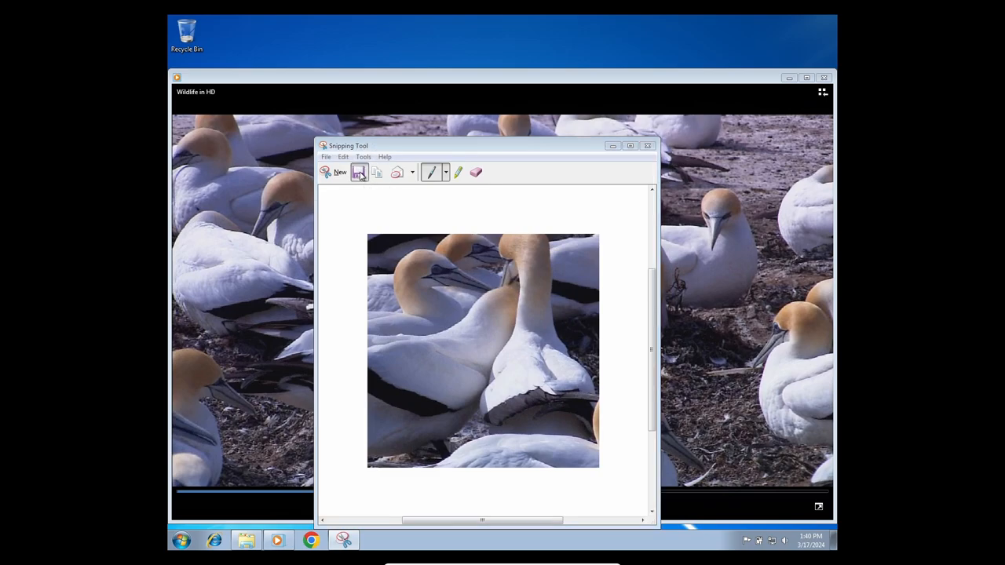
Save the snip as 'profile pic', then close Snipping Tool and the video
{"action": "left_click", "coordinate": [358, 172]}
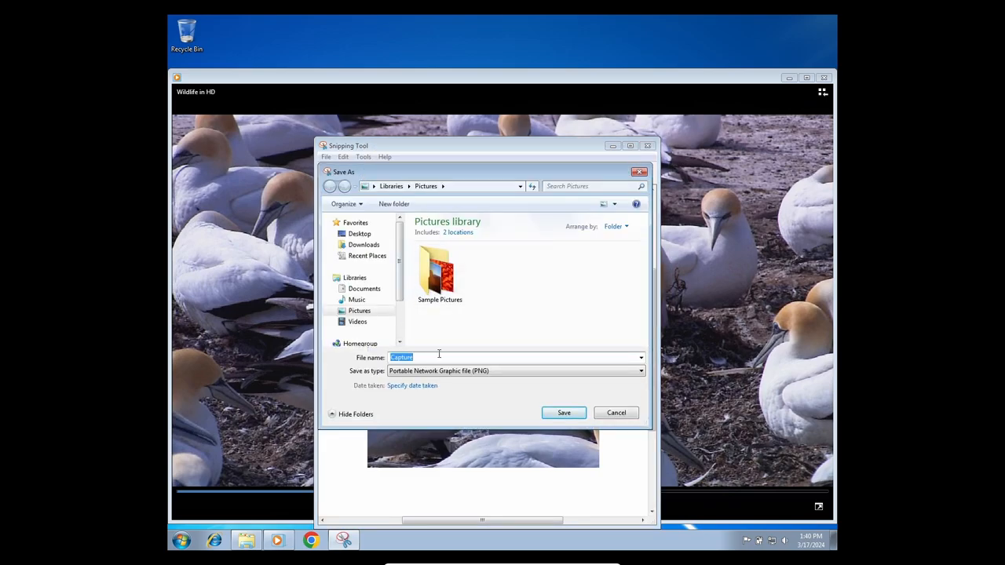
{"action": "type", "text": "profile pic"}
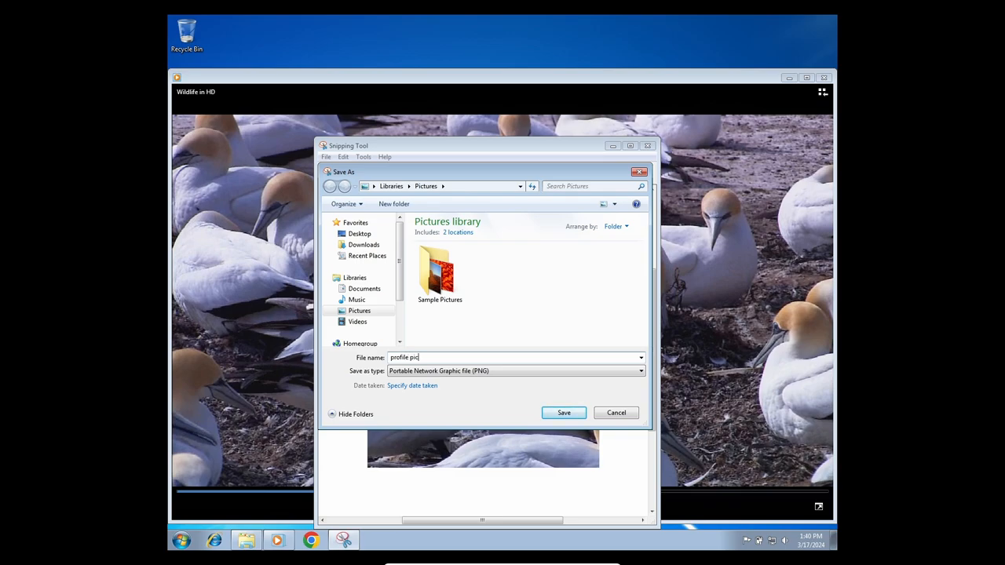
{"action": "left_click", "coordinate": [563, 412]}
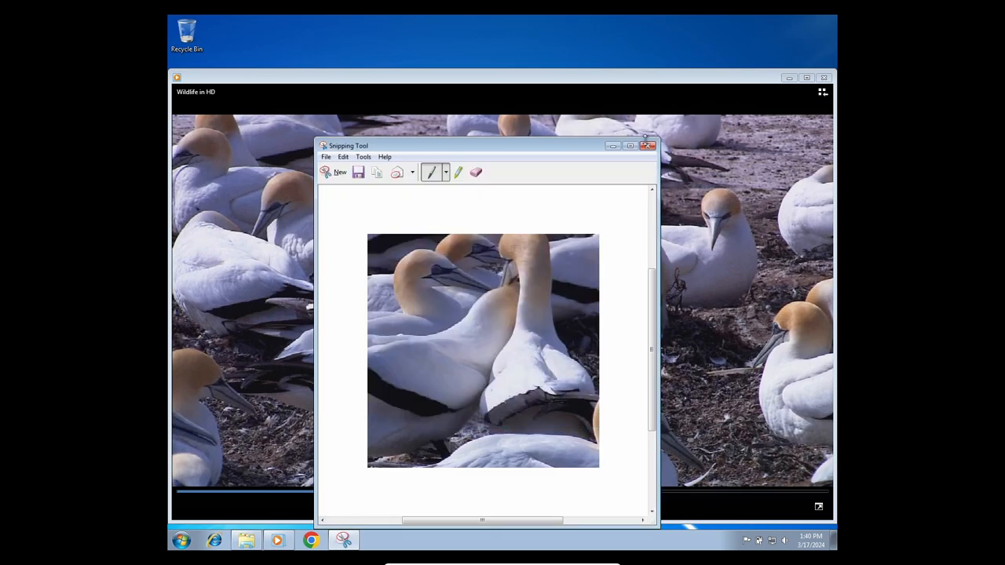
{"action": "left_click", "coordinate": [647, 145]}
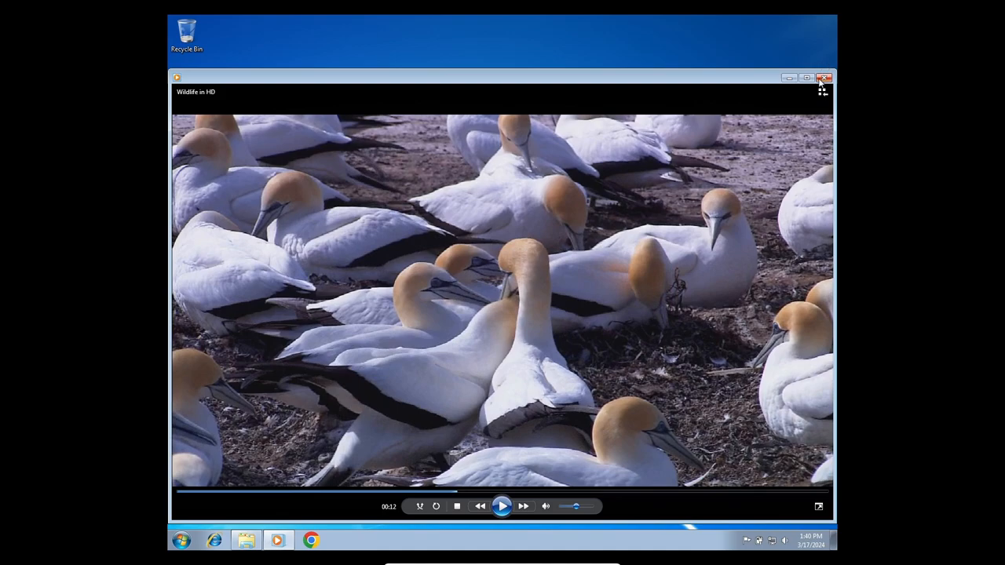
{"action": "left_click", "coordinate": [824, 77]}
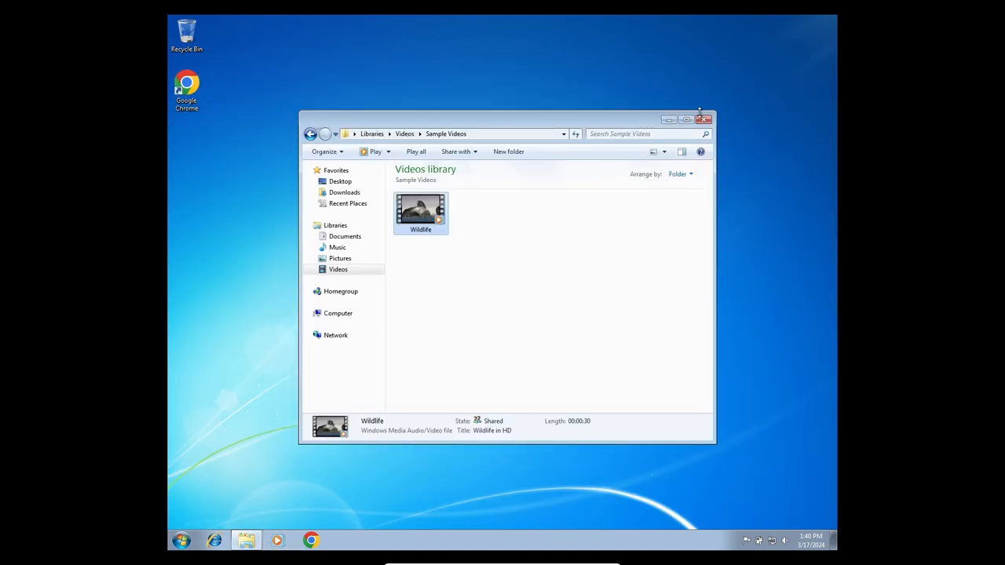
Close the Videos library window and go to Change your picture in User Accounts
{"action": "left_click", "coordinate": [704, 119]}
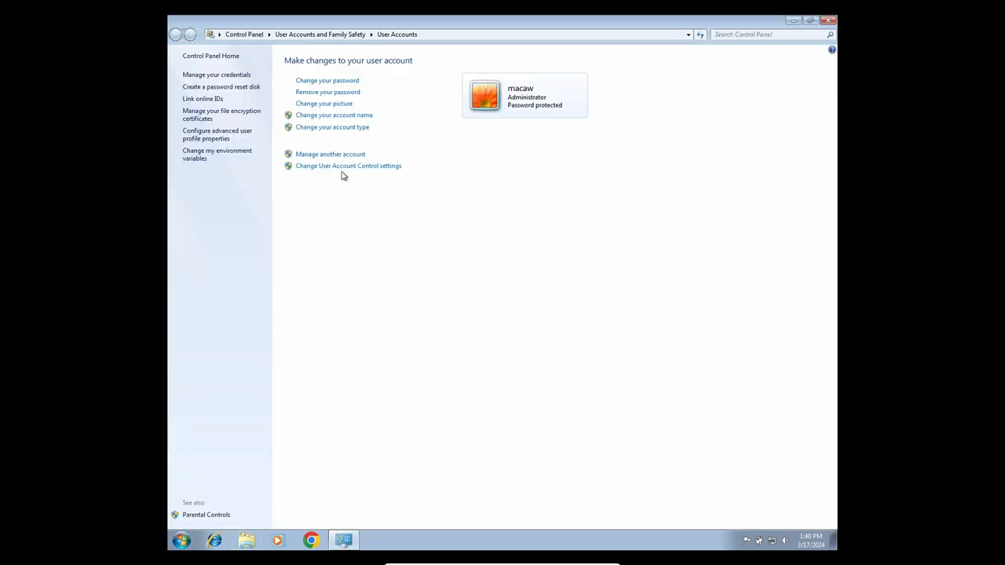
{"action": "left_click", "coordinate": [323, 103]}
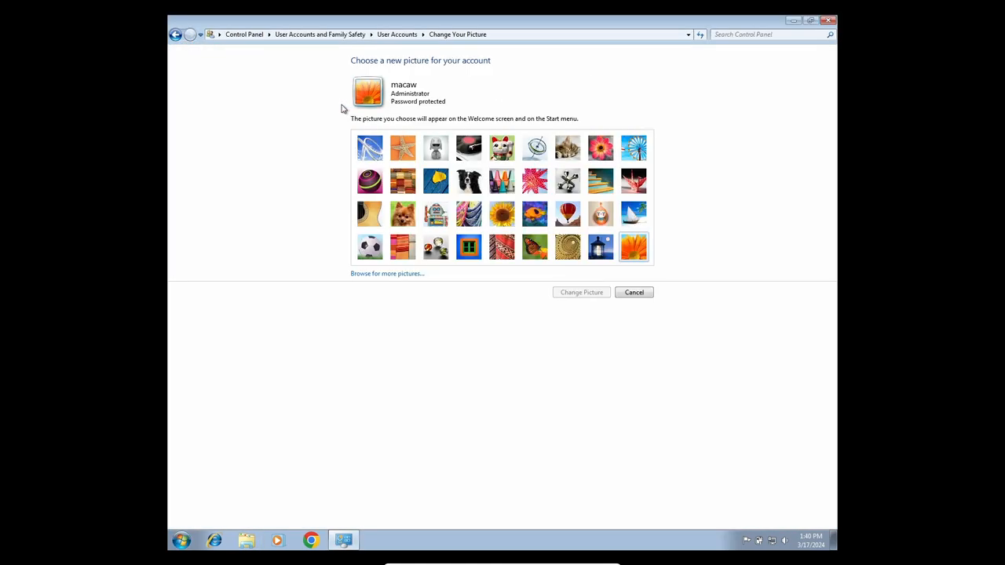
{"action": "mouse_move", "coordinate": [424, 286]}
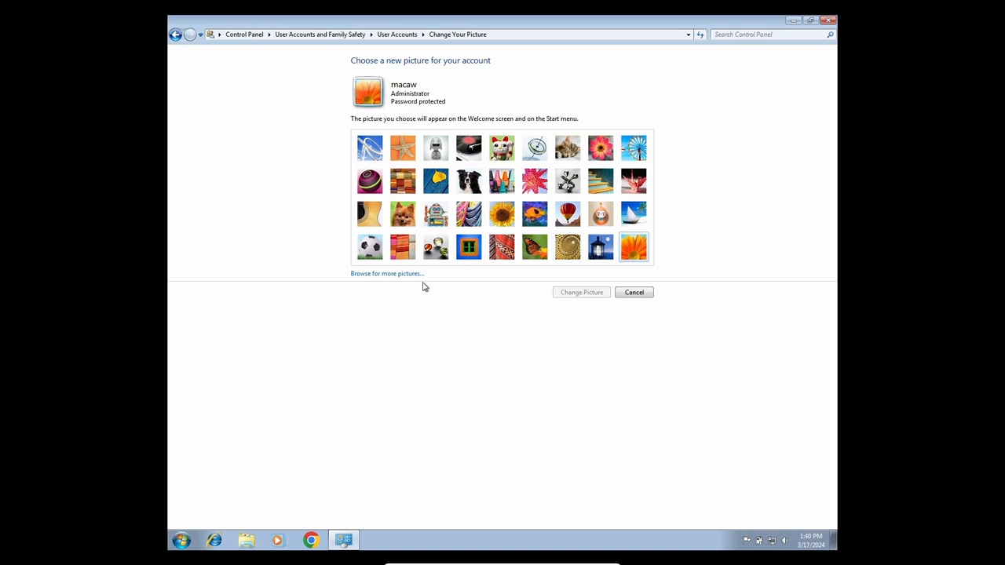
Close the account picture page unchanged and view Getting Started from the Start menu
{"action": "left_click", "coordinate": [387, 273]}
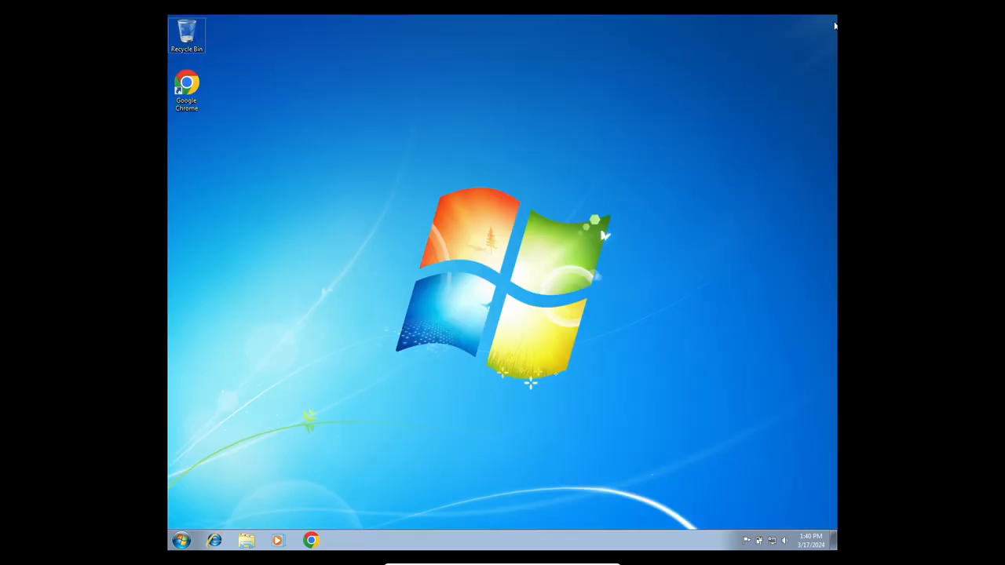
{"action": "left_click", "coordinate": [180, 541]}
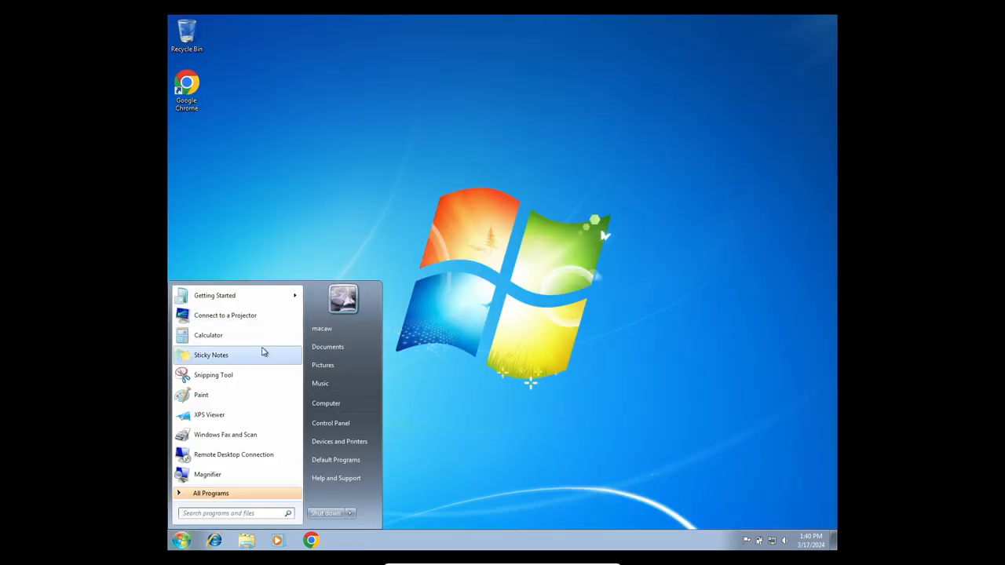
{"action": "left_click", "coordinate": [214, 295]}
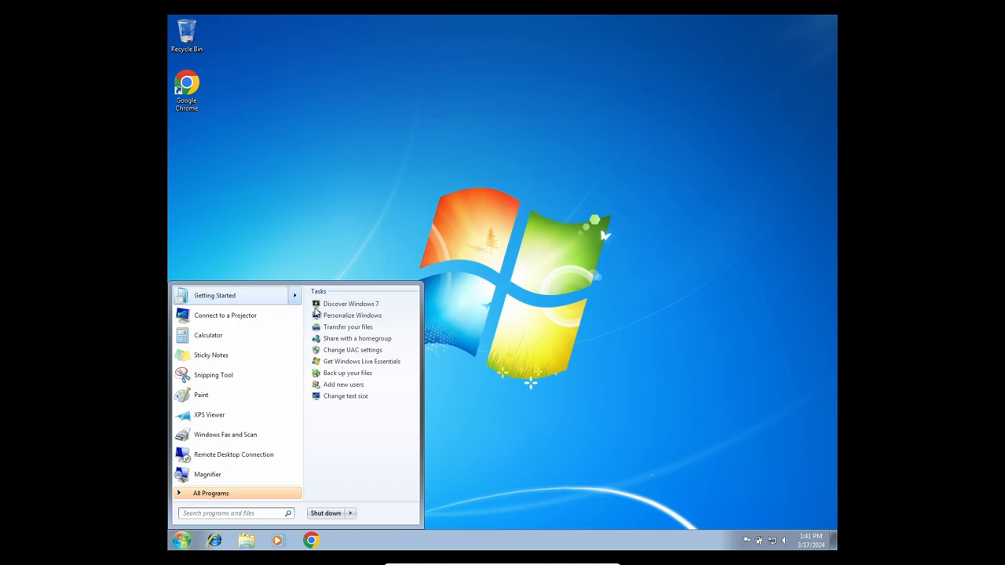
{"action": "left_click", "coordinate": [181, 540]}
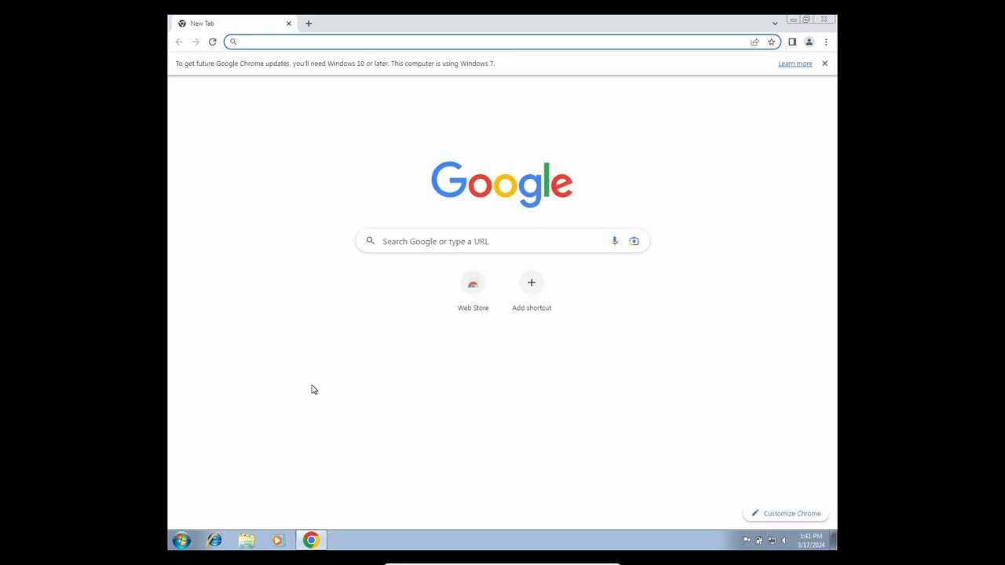
Search Chrome for 'how to get windows 7 aero theme on vm'
{"action": "type", "text": "how to get w"}
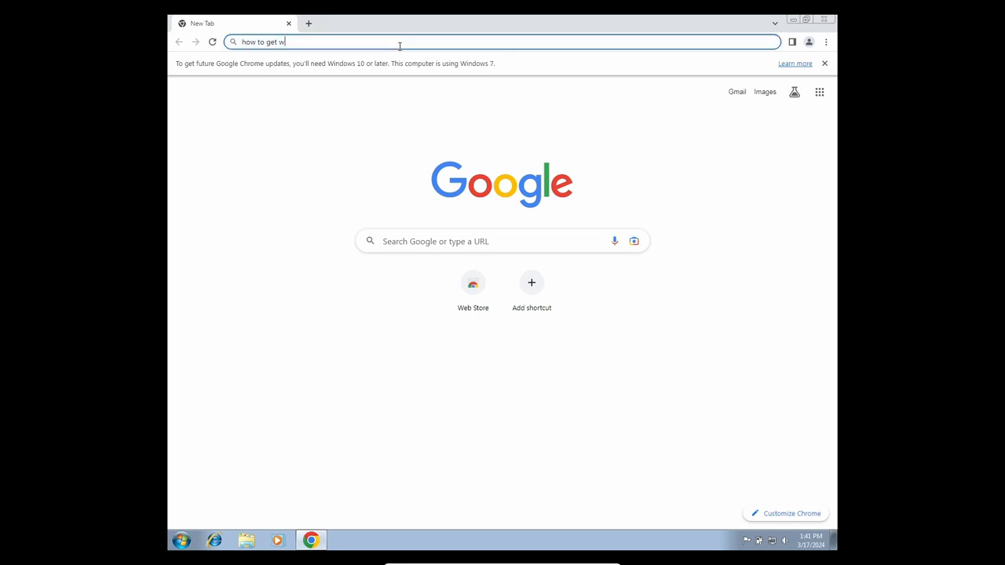
{"action": "type", "text": "in dow"}
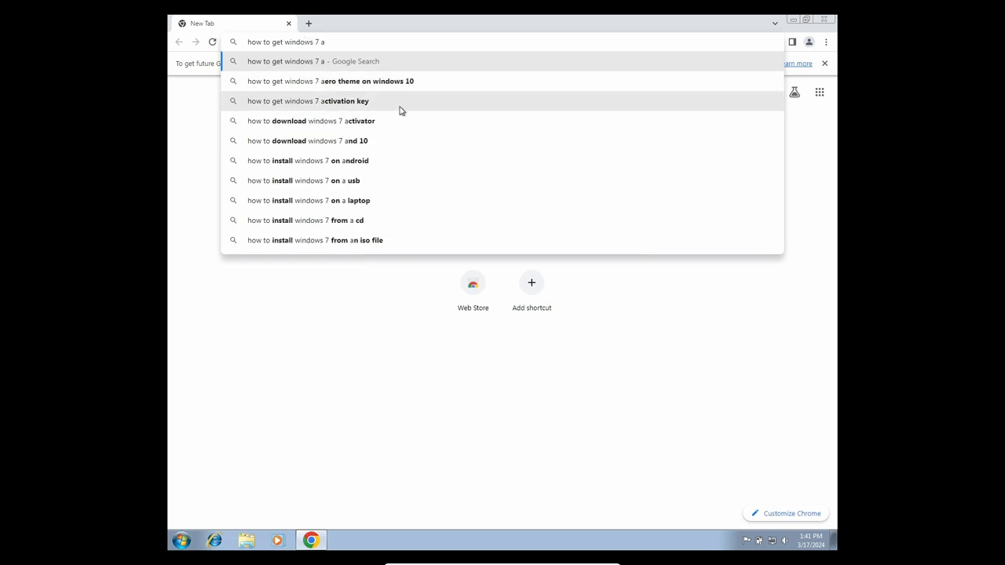
{"action": "type", "text": "ro"}
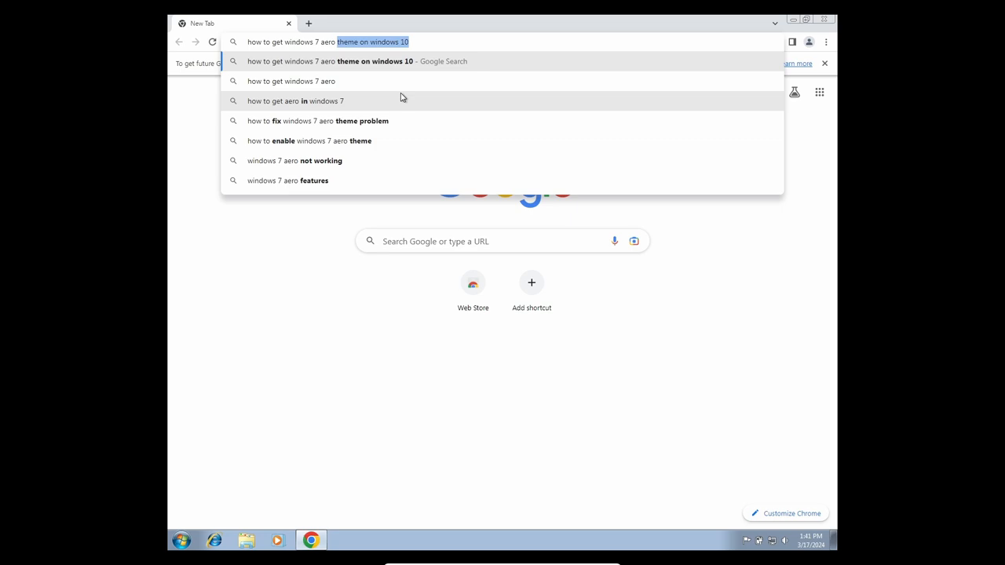
{"action": "type", "text": "theme"}
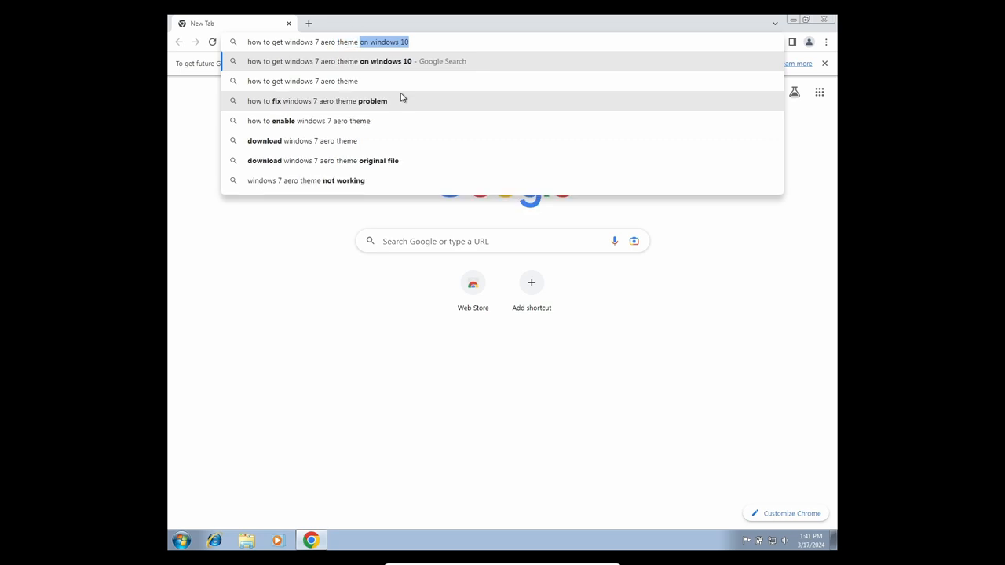
{"action": "type", "text": "on vm"}
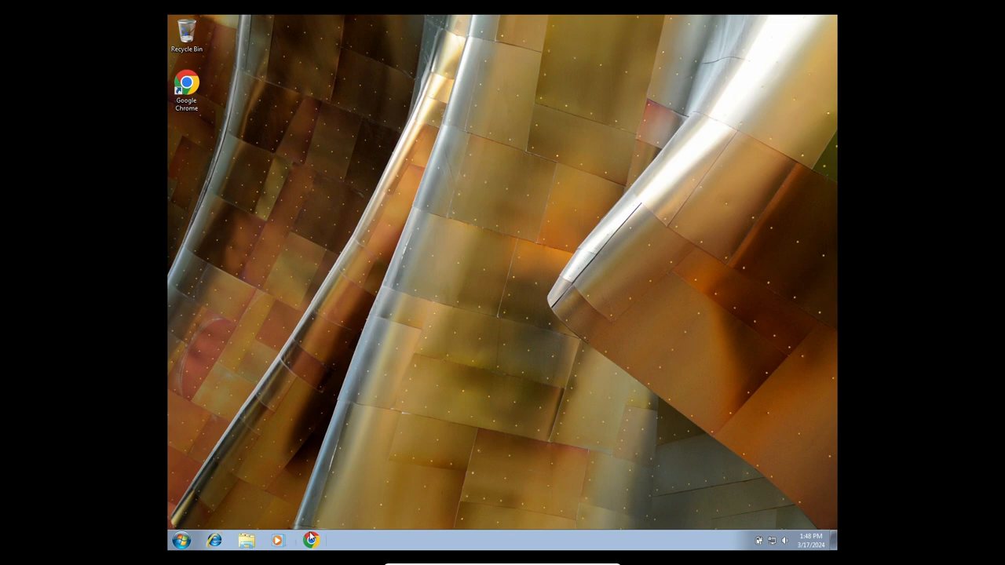
Launch Chrome, search for minesweeper and open the Minesweeper Online site
{"action": "left_click", "coordinate": [311, 540]}
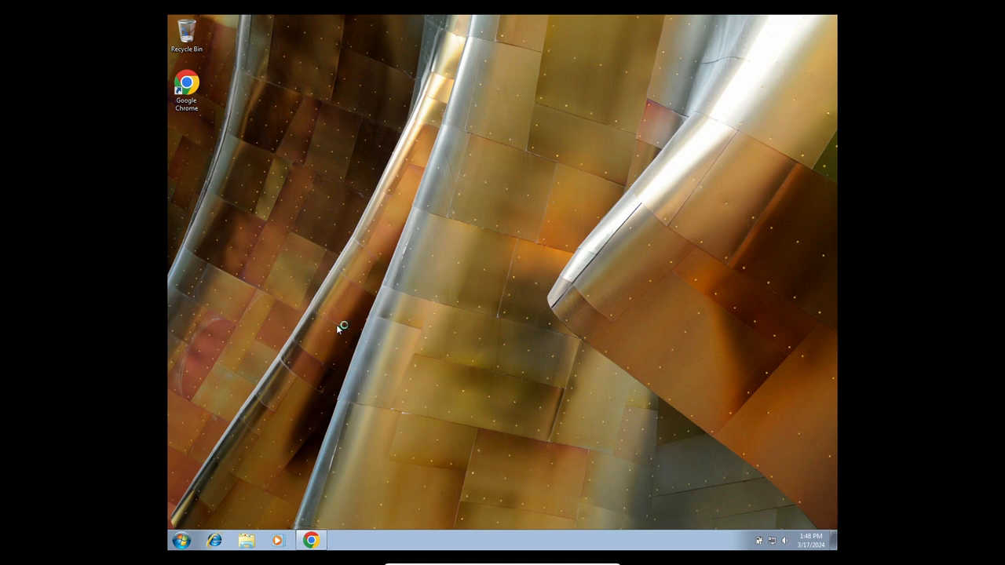
{"action": "mouse_move", "coordinate": [337, 330]}
{"action": "type", "text": "m"}
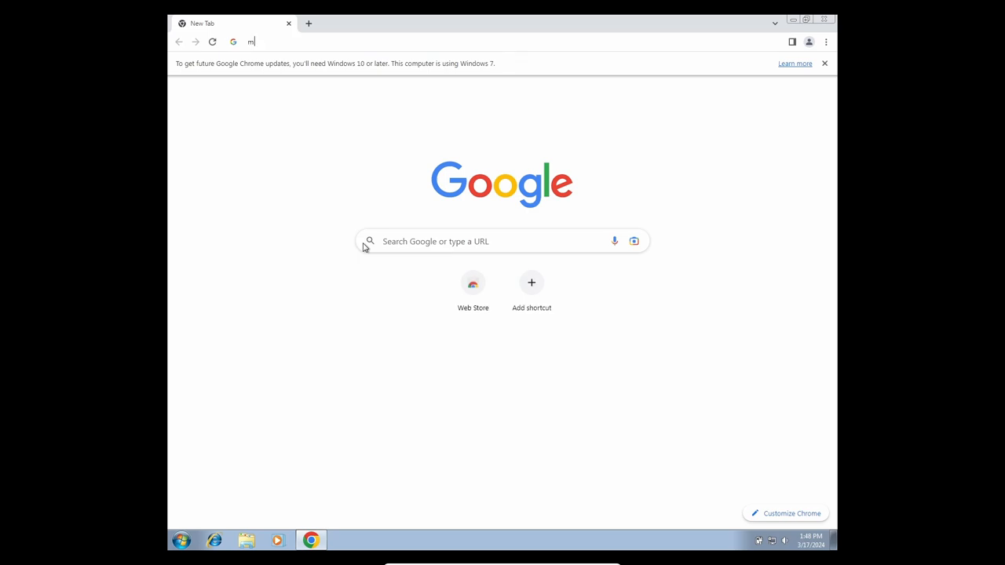
{"action": "type", "text": "in"}
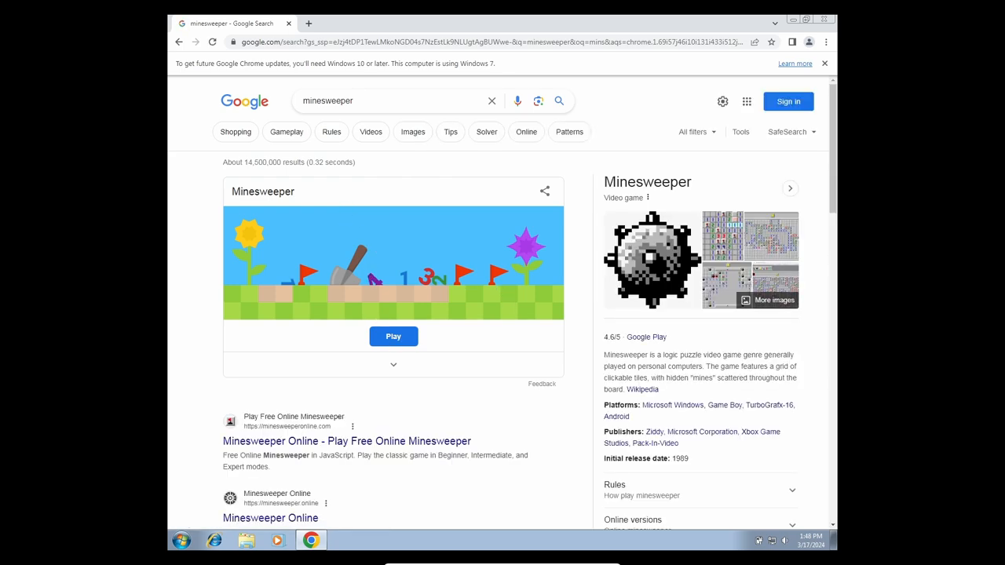
{"action": "left_click", "coordinate": [347, 440]}
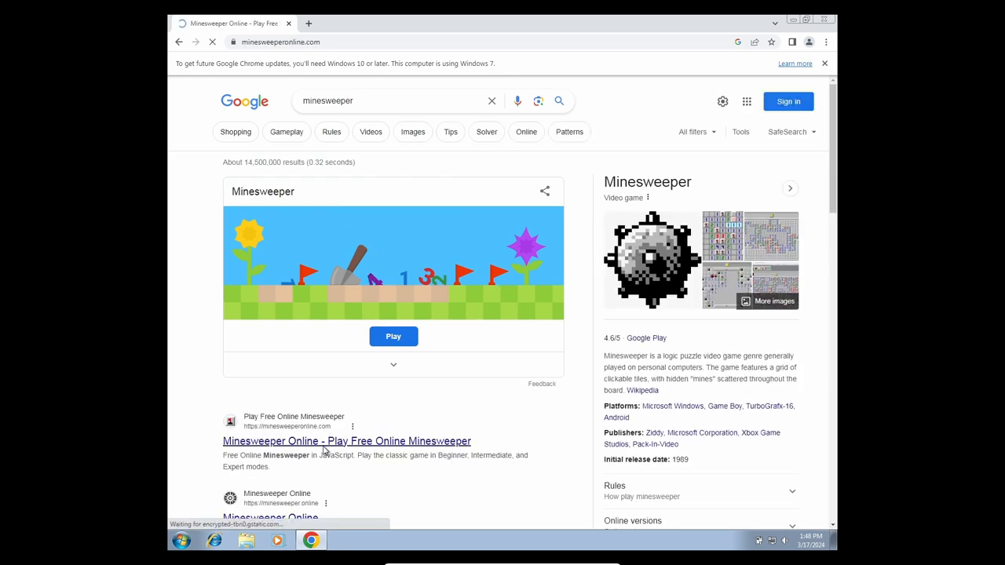
{"action": "left_click", "coordinate": [346, 440]}
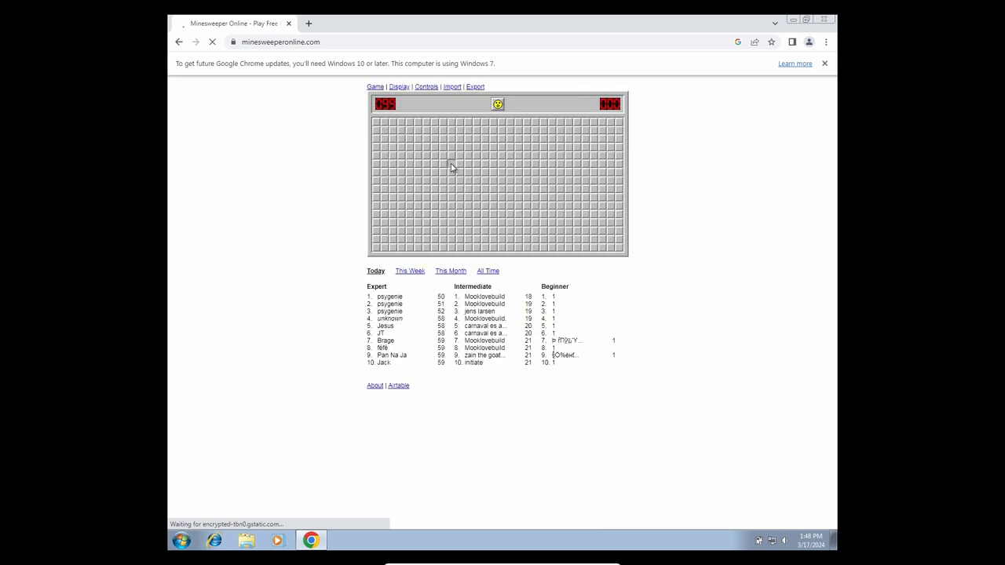
Reveal tiles until a mine ends the game, dismiss the ad, and close Chrome
{"action": "left_click", "coordinate": [451, 167]}
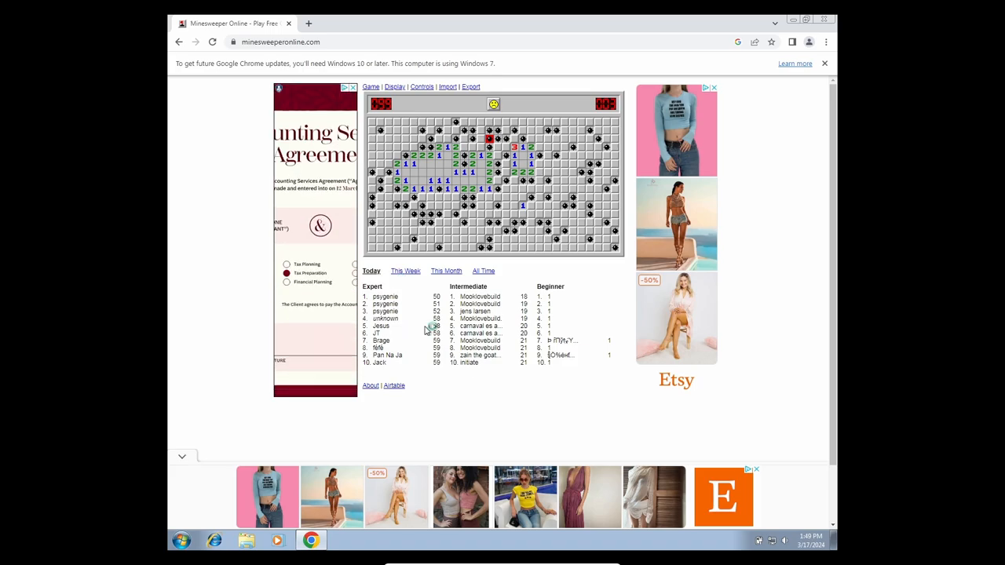
{"action": "left_click", "coordinate": [352, 87]}
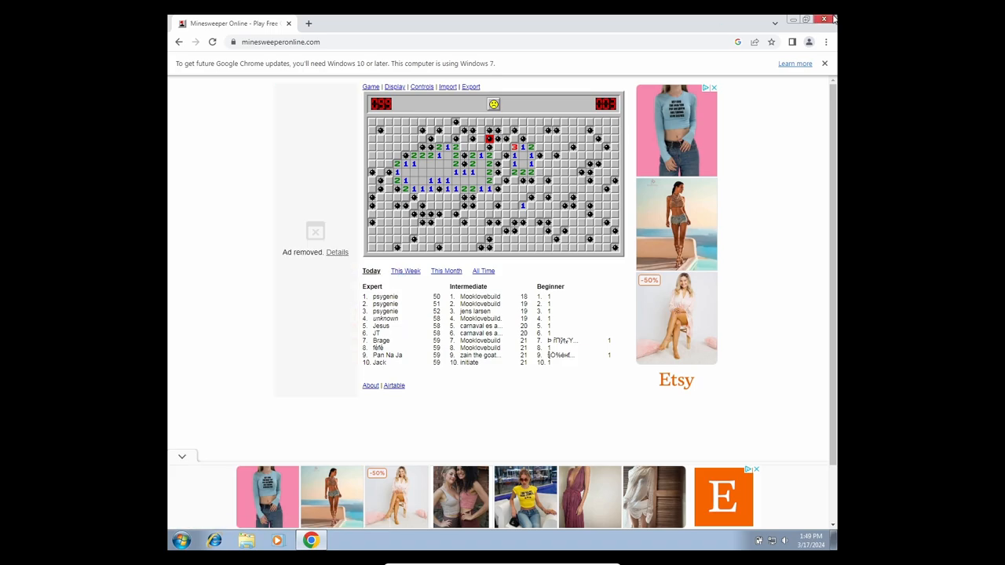
{"action": "left_click", "coordinate": [181, 540]}
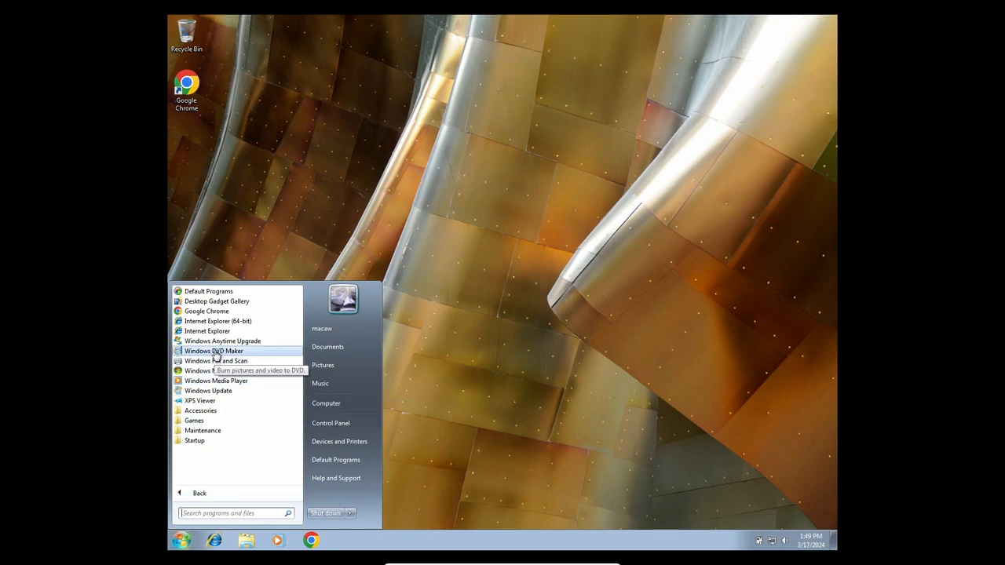
{"action": "mouse_move", "coordinate": [228, 331]}
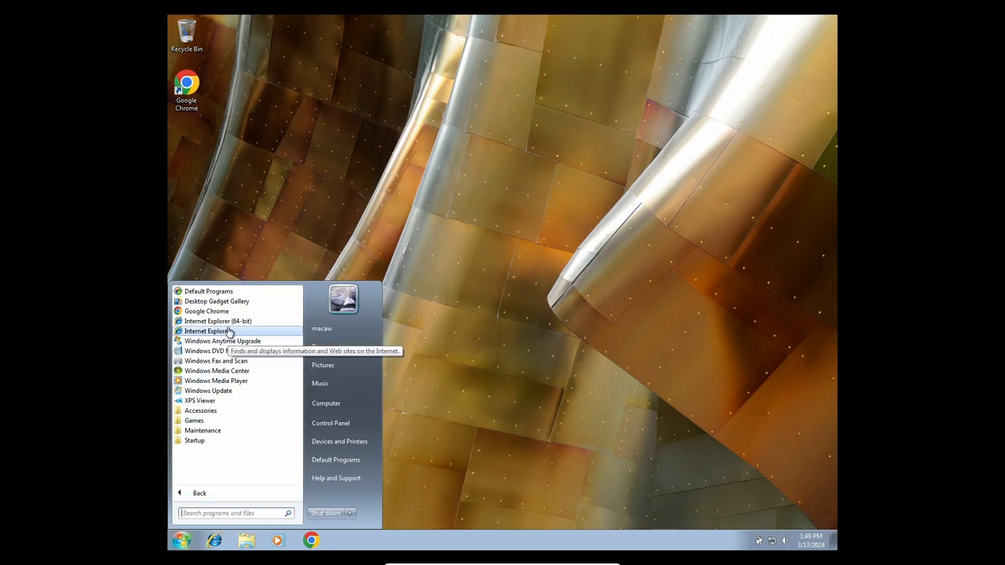
{"action": "mouse_move", "coordinate": [222, 341]}
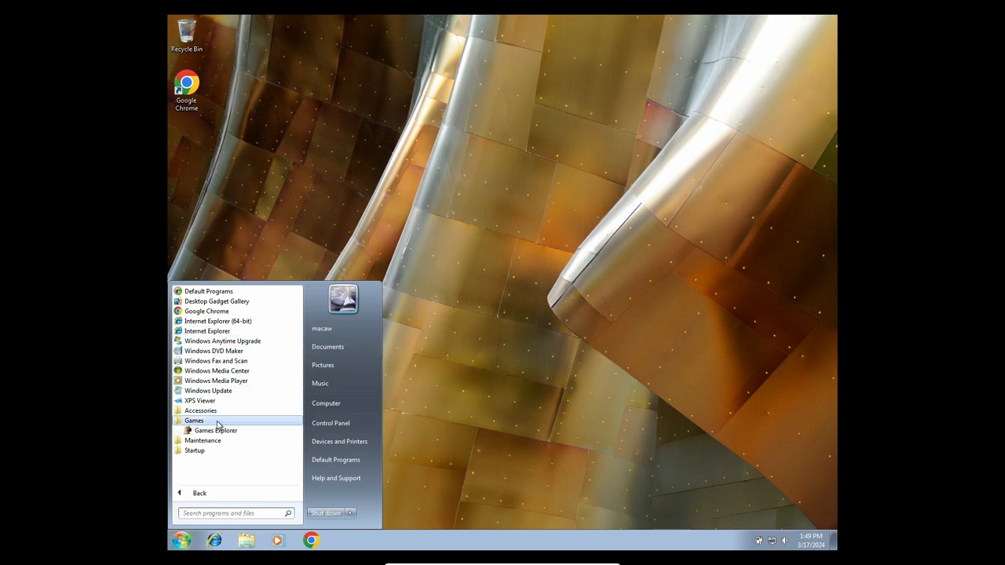
Launch Sound Recorder from the Accessories programs list in the Windows 7 guest
{"action": "left_click", "coordinate": [201, 410]}
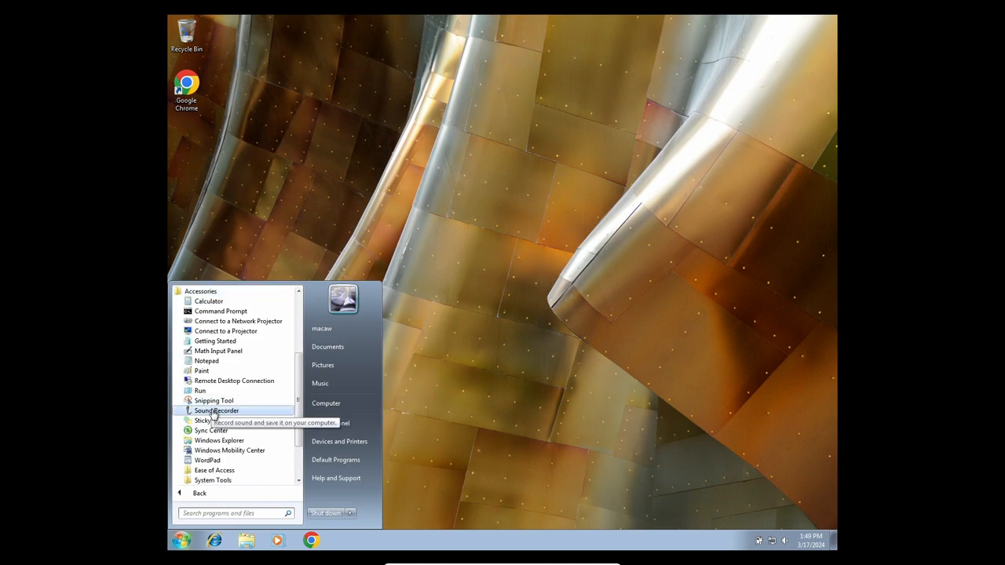
{"action": "left_click", "coordinate": [216, 410]}
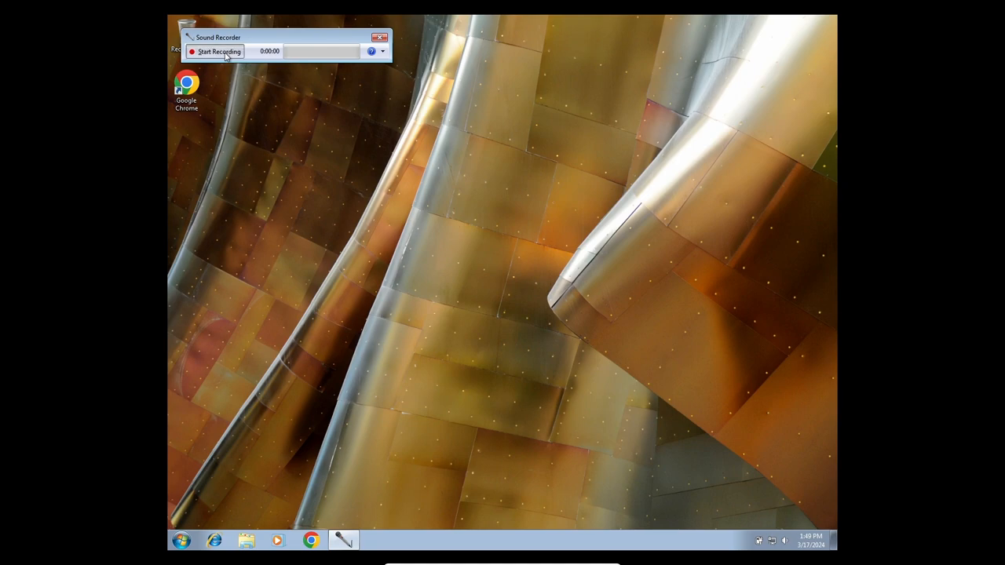
Record a short sound clip and save it as Untitled, then open Documents
{"action": "left_click", "coordinate": [216, 51]}
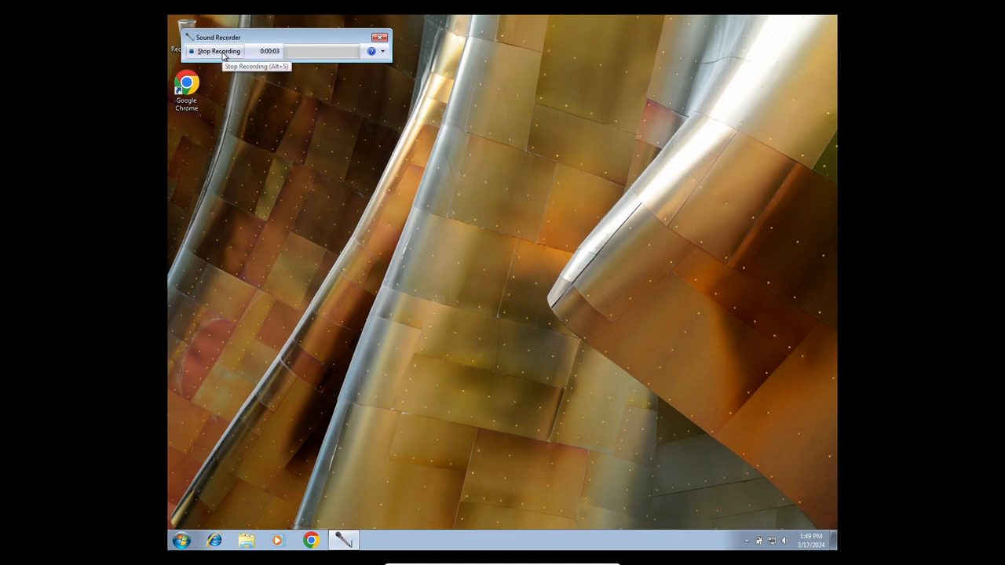
{"action": "left_click", "coordinate": [218, 51]}
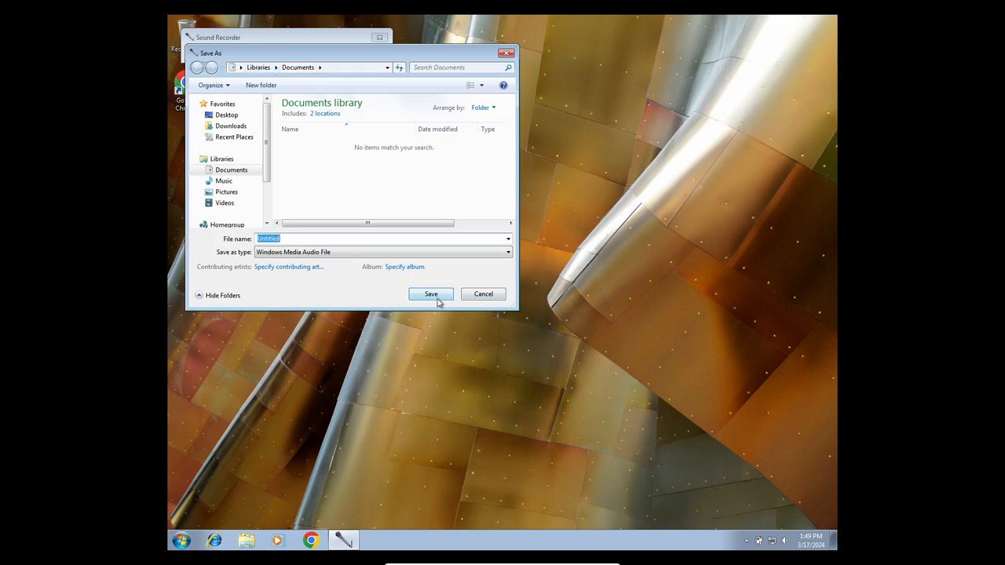
{"action": "left_click", "coordinate": [430, 293]}
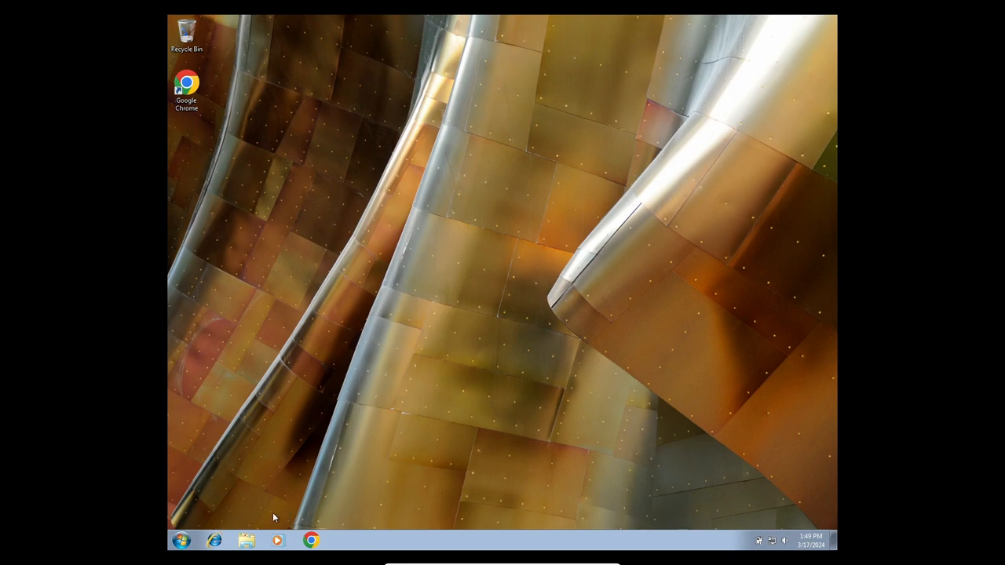
{"action": "left_click", "coordinate": [246, 540]}
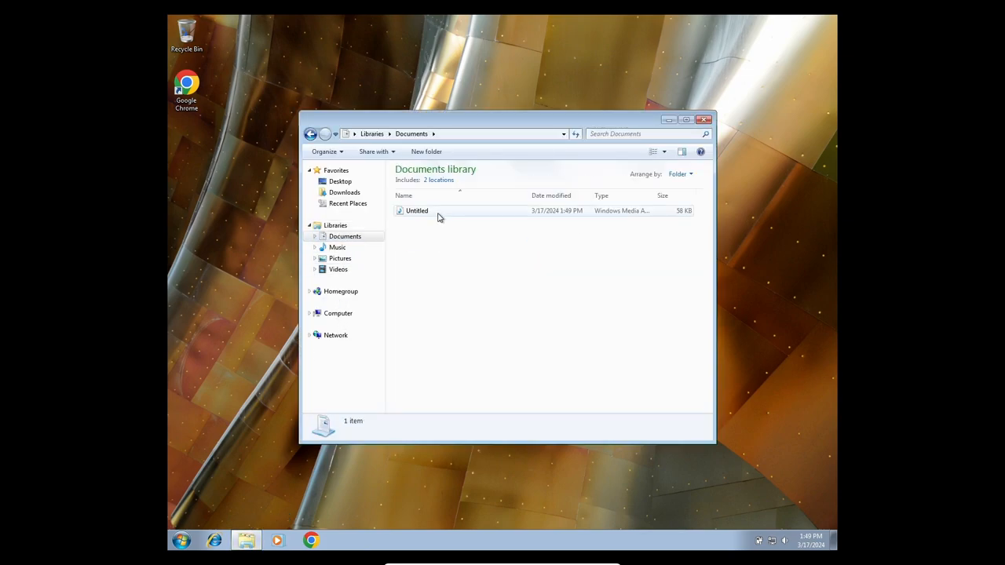
Play the Untitled recording in Windows Media Player, then close the player and Libraries window
{"action": "double_click", "coordinate": [417, 211]}
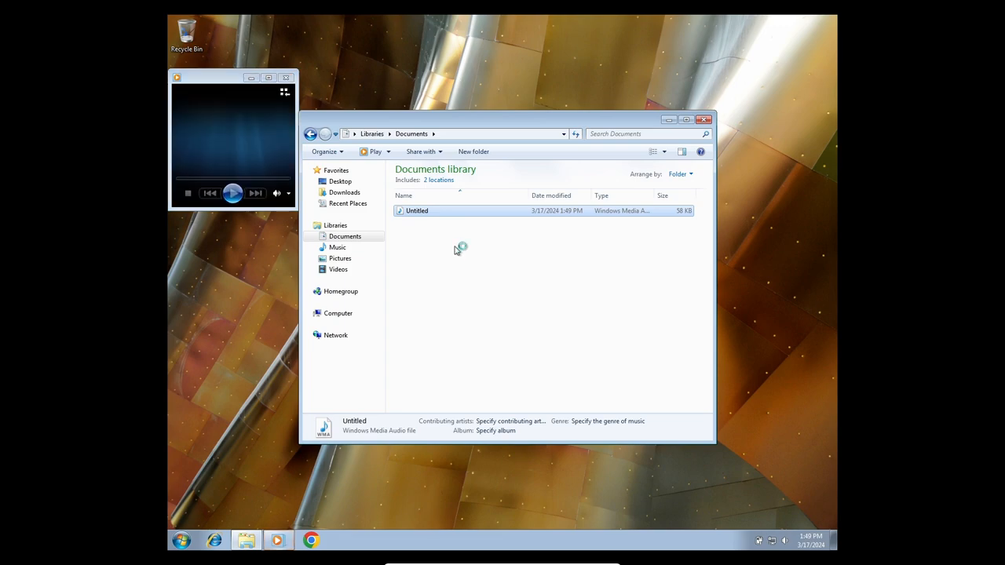
{"action": "double_click", "coordinate": [417, 210]}
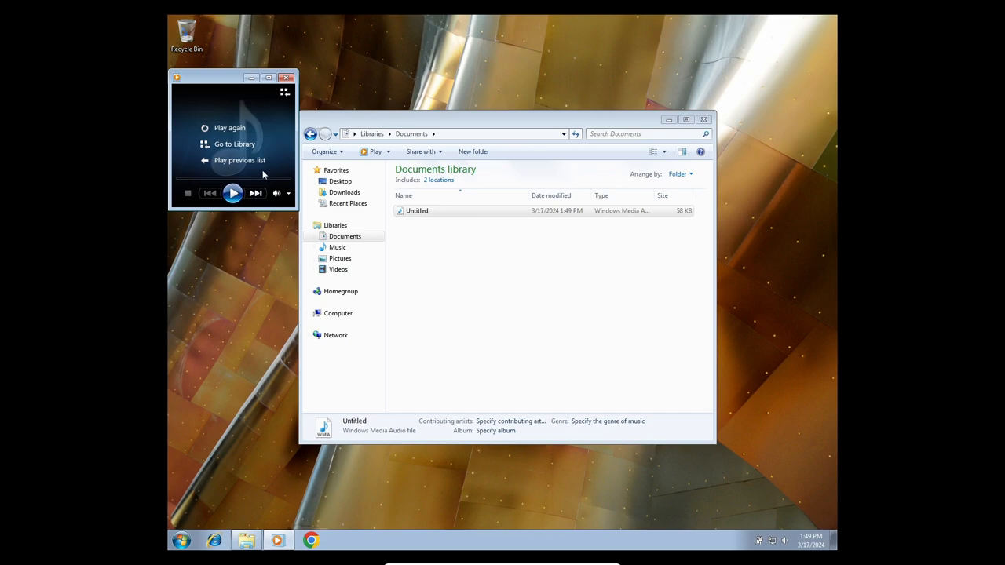
{"action": "left_click", "coordinate": [232, 193]}
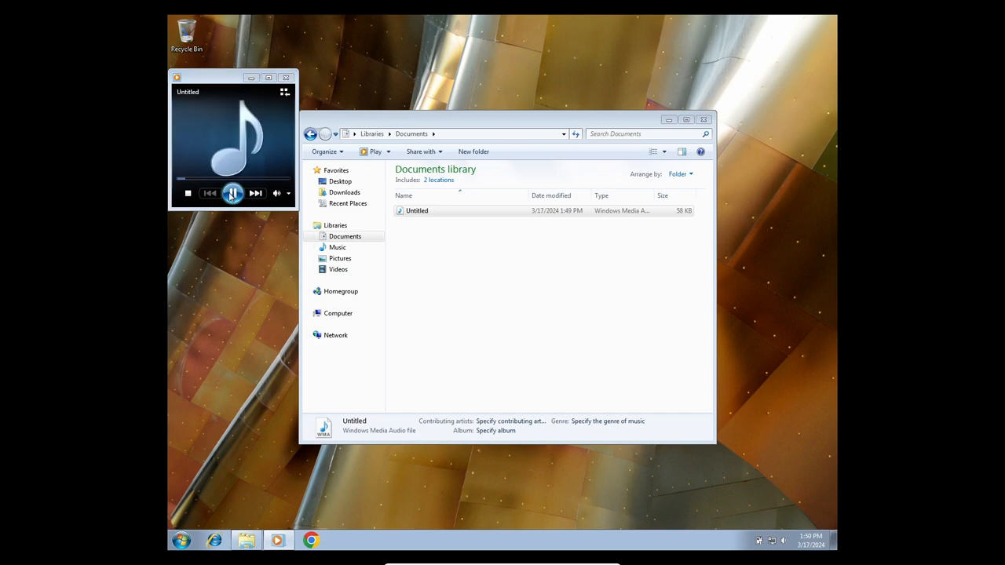
{"action": "left_click", "coordinate": [286, 77]}
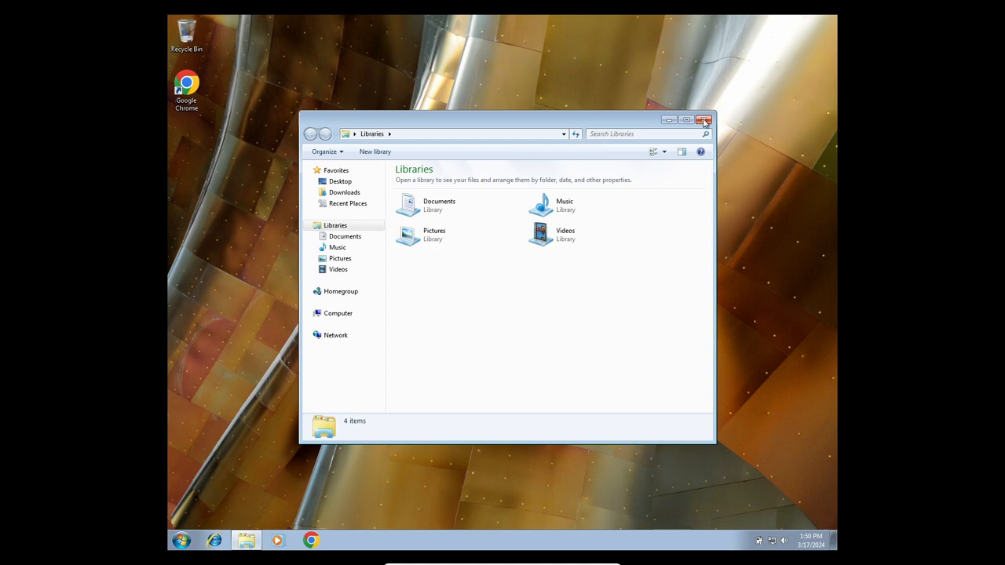
{"action": "left_click", "coordinate": [180, 540]}
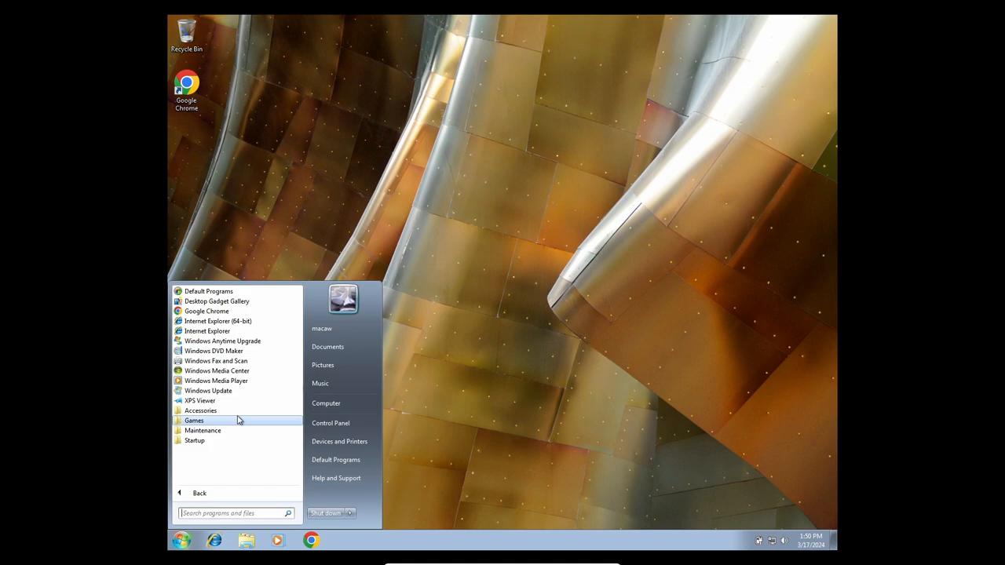
{"action": "mouse_move", "coordinate": [217, 371]}
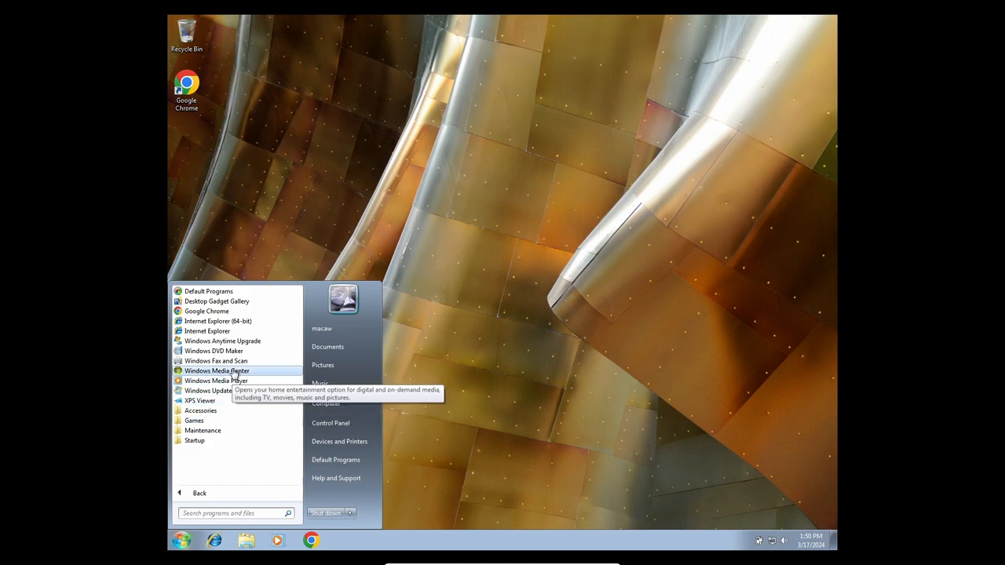
{"action": "mouse_move", "coordinate": [194, 420]}
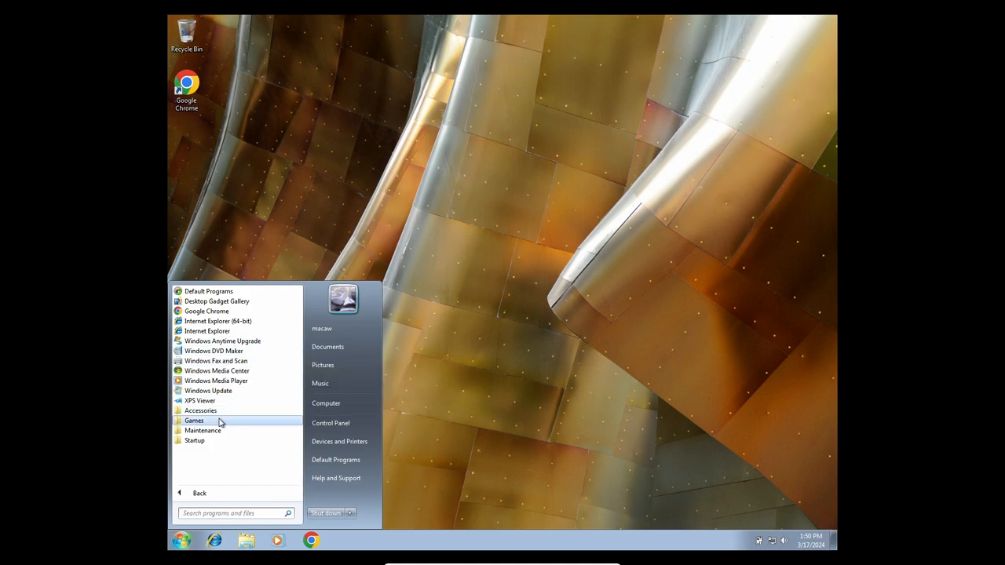
{"action": "mouse_move", "coordinate": [226, 421]}
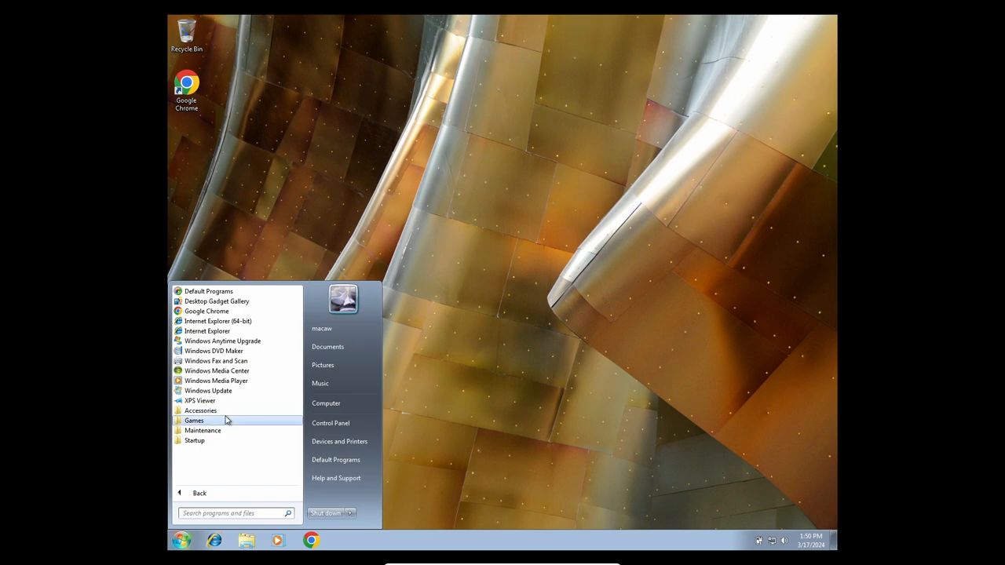
Open Games, choose 'Yes, use recommended settings', and close the Games window
{"action": "left_click", "coordinate": [194, 419]}
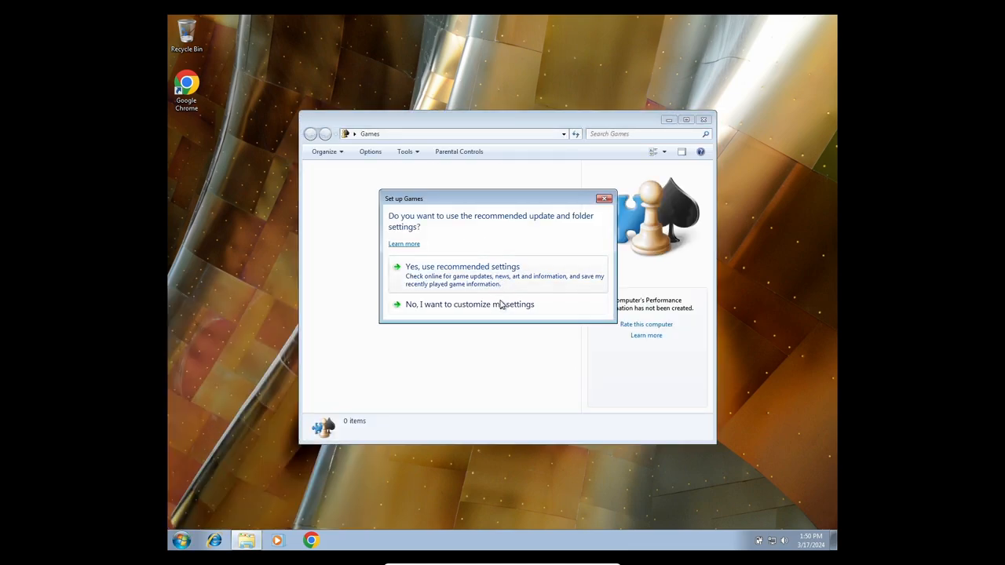
{"action": "mouse_move", "coordinate": [463, 281]}
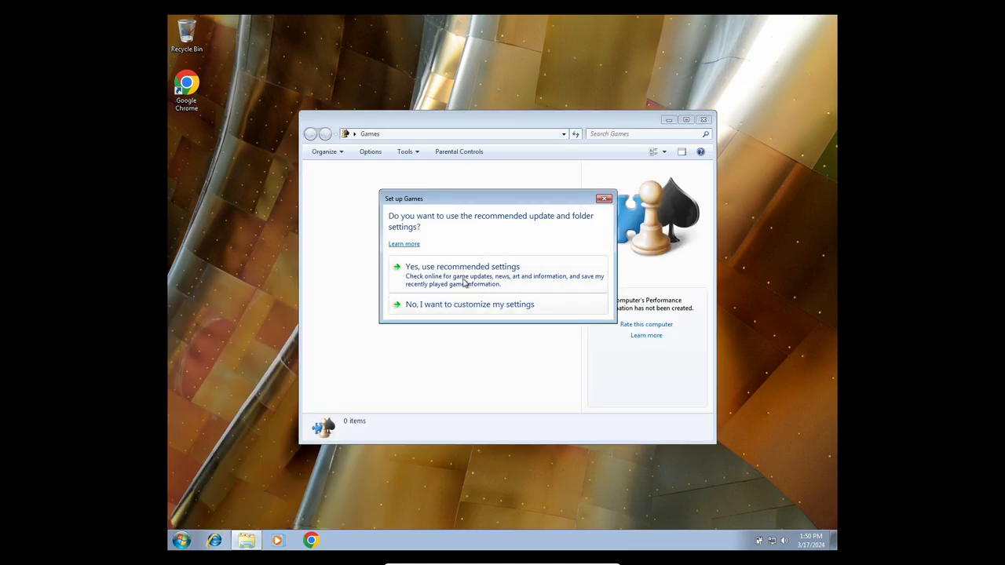
{"action": "left_click", "coordinate": [462, 266]}
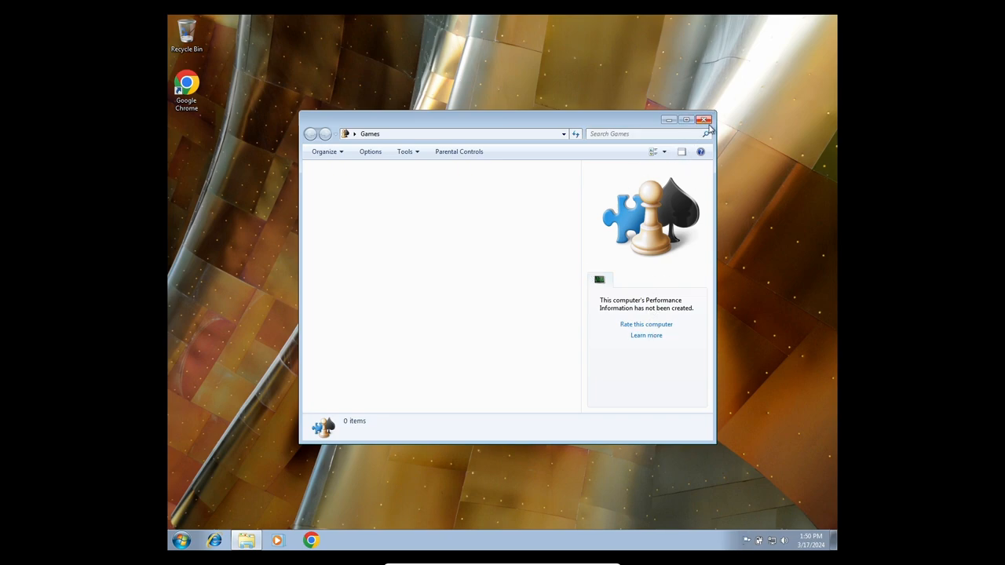
{"action": "left_click", "coordinate": [181, 541]}
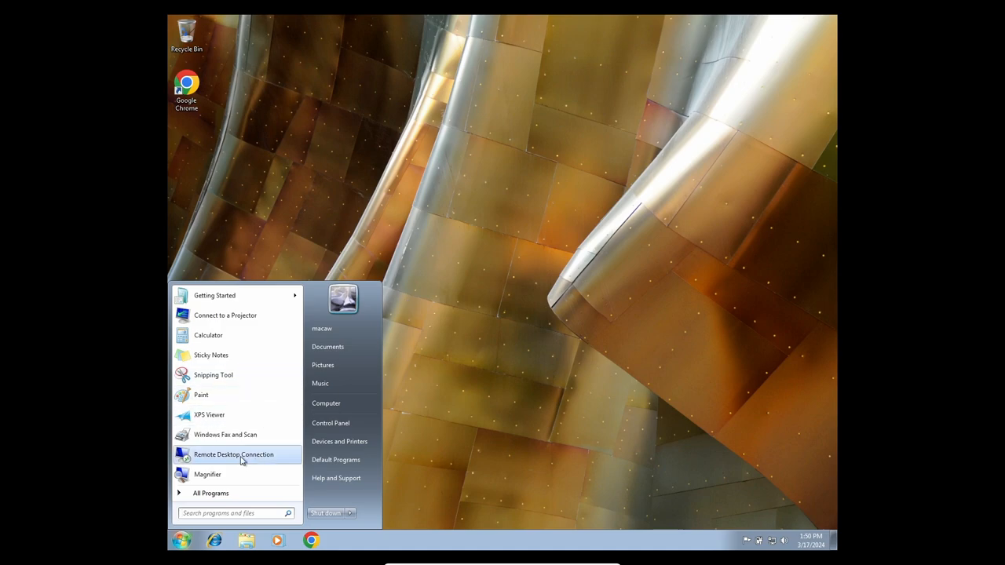
Launch Command Prompt from All Programs > Accessories in the guest
{"action": "left_click", "coordinate": [211, 493]}
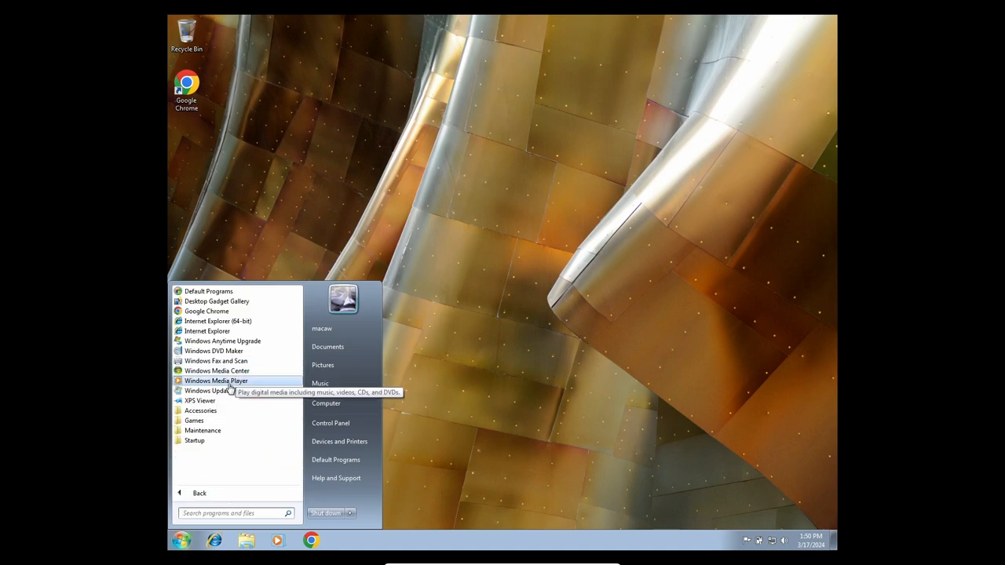
{"action": "left_click", "coordinate": [201, 409]}
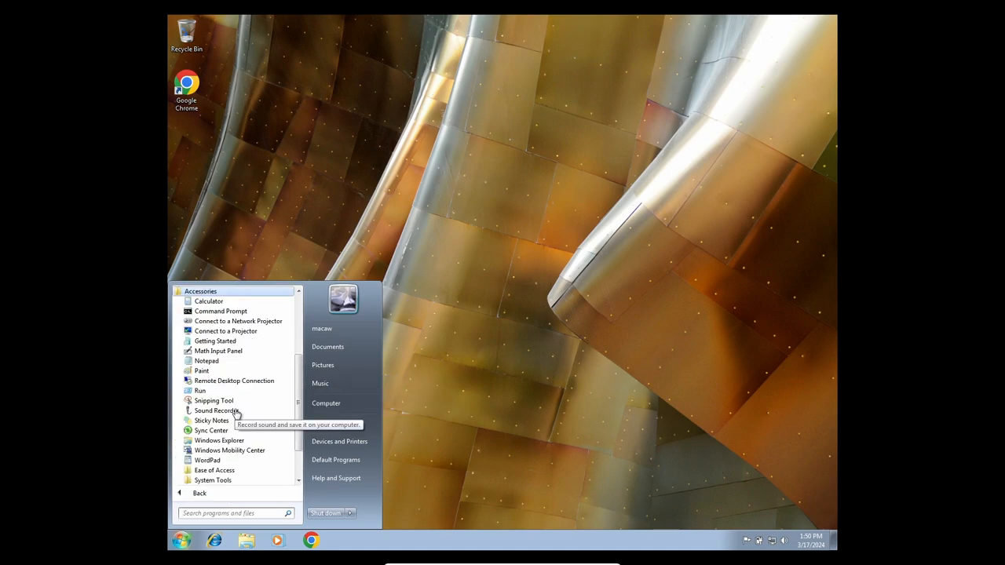
{"action": "left_click", "coordinate": [221, 311]}
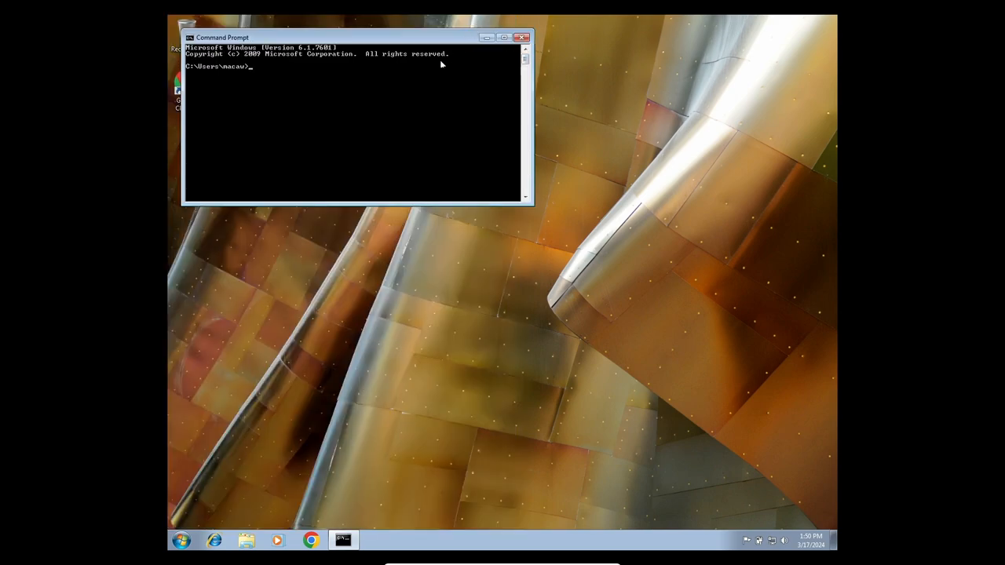
Run dir, cd contacts, dir, then cd .. repeatedly to list C:\ root
{"action": "type", "text": "dir"}
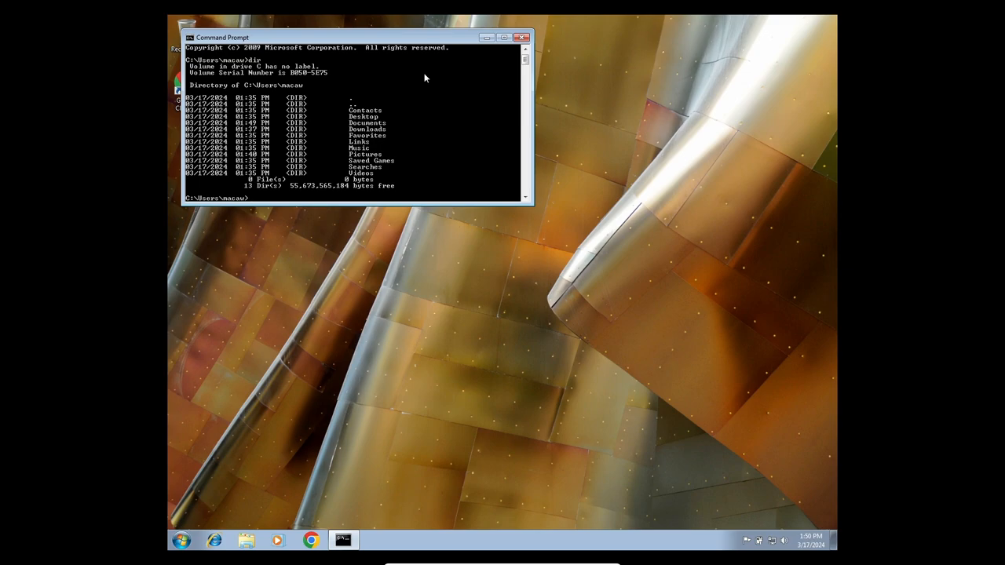
{"action": "type", "text": "cd contacts"}
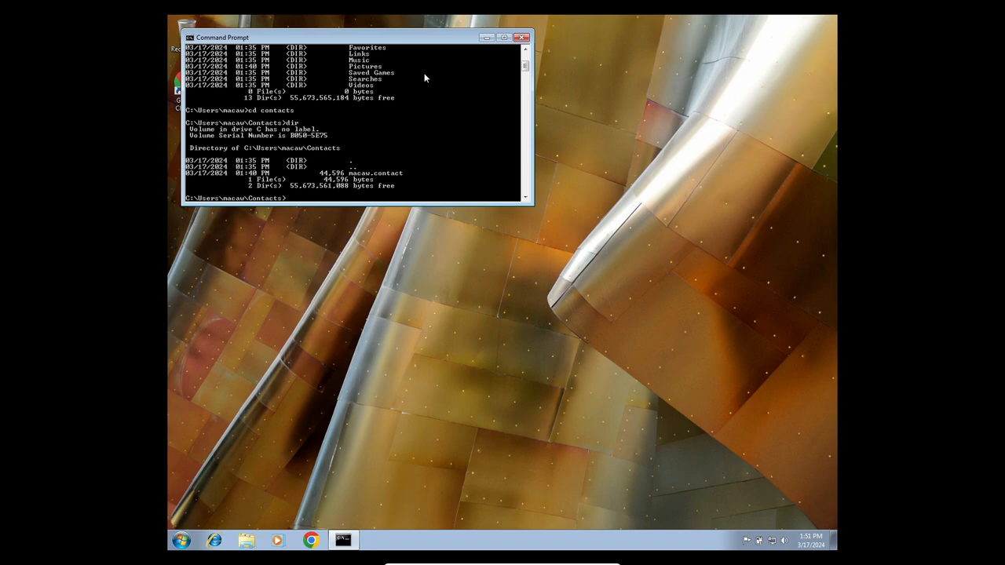
{"action": "type", "text": "cd .."}
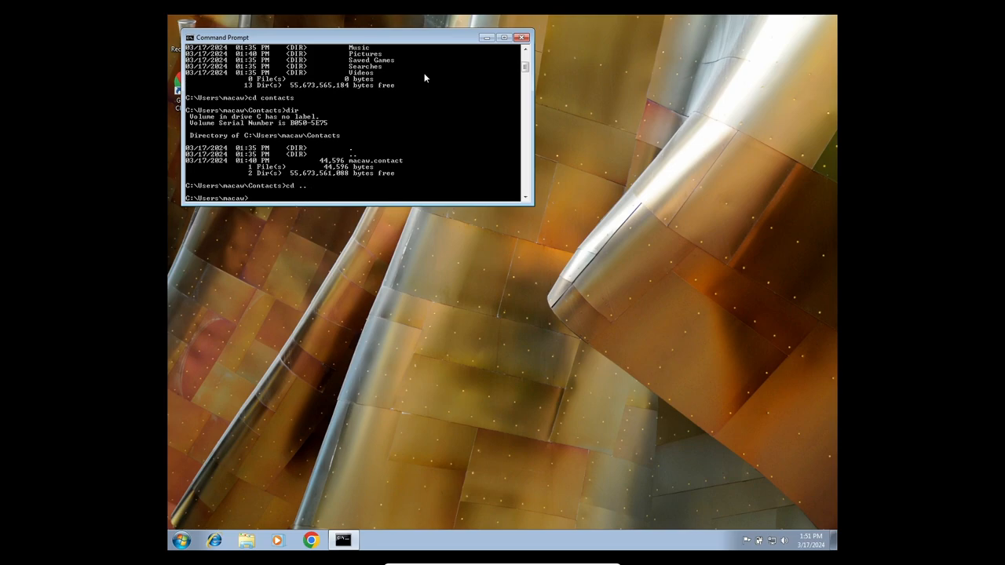
{"action": "type", "text": "e"}
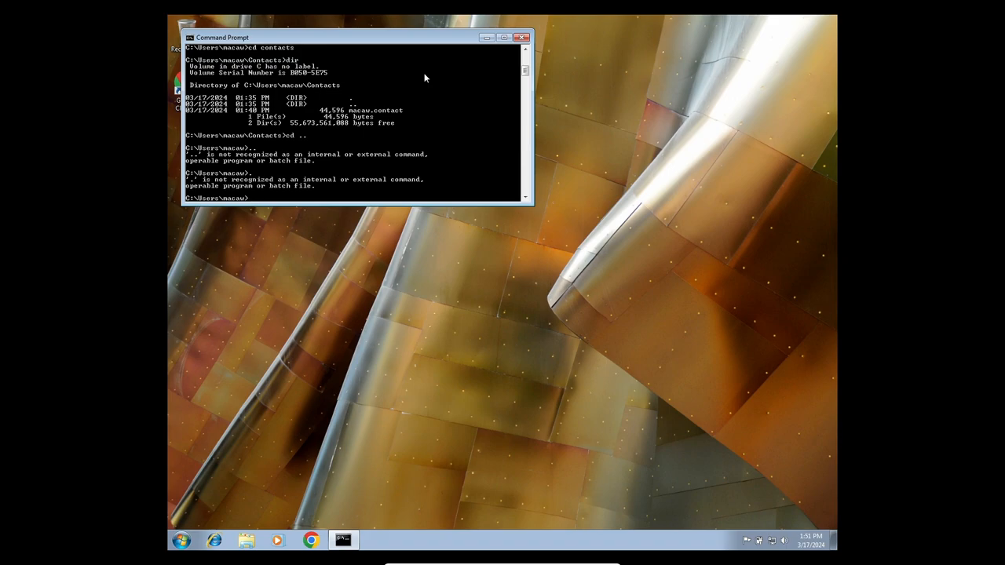
{"action": "type", "text": "cd ."}
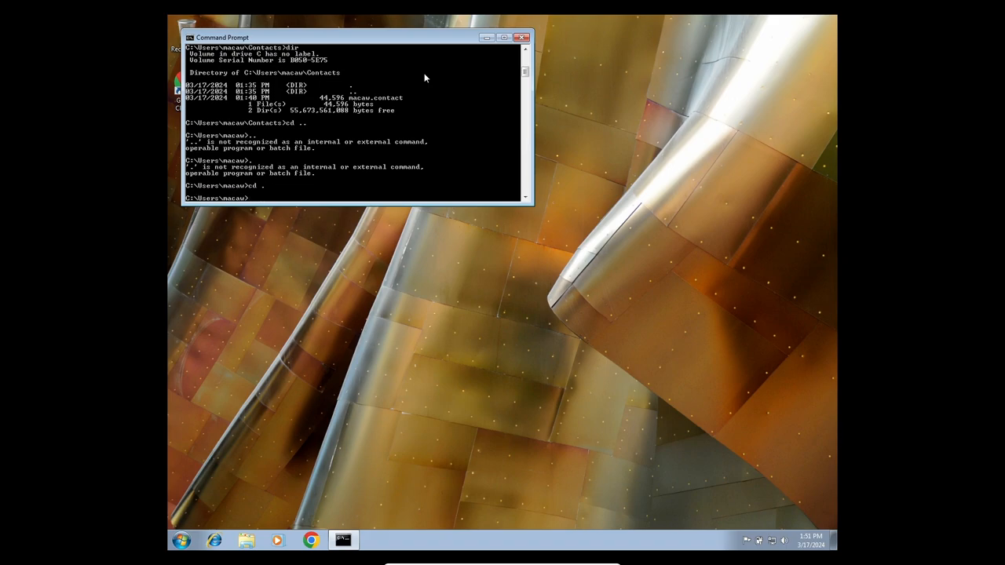
{"action": "type", "text": "cd"}
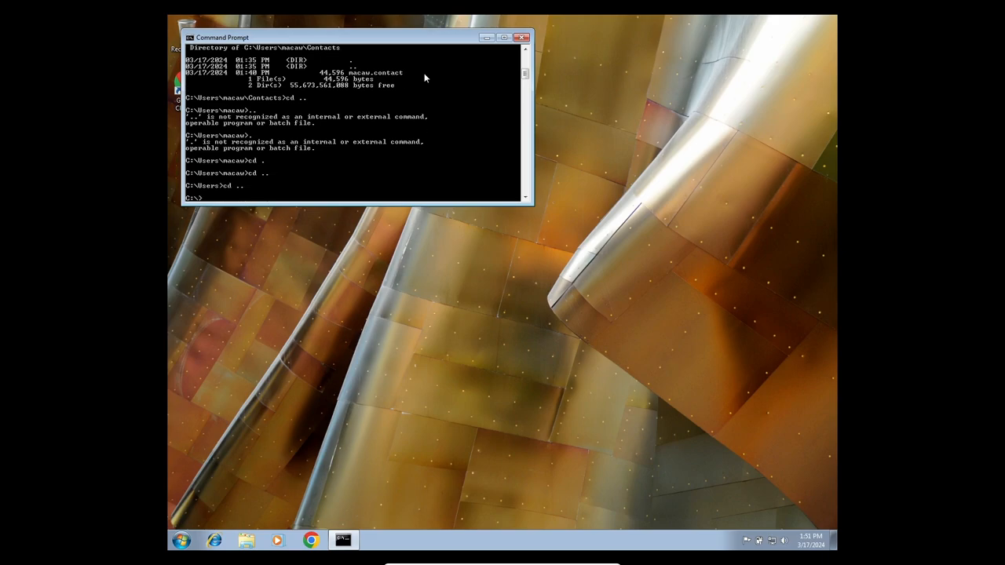
{"action": "type", "text": "dir"}
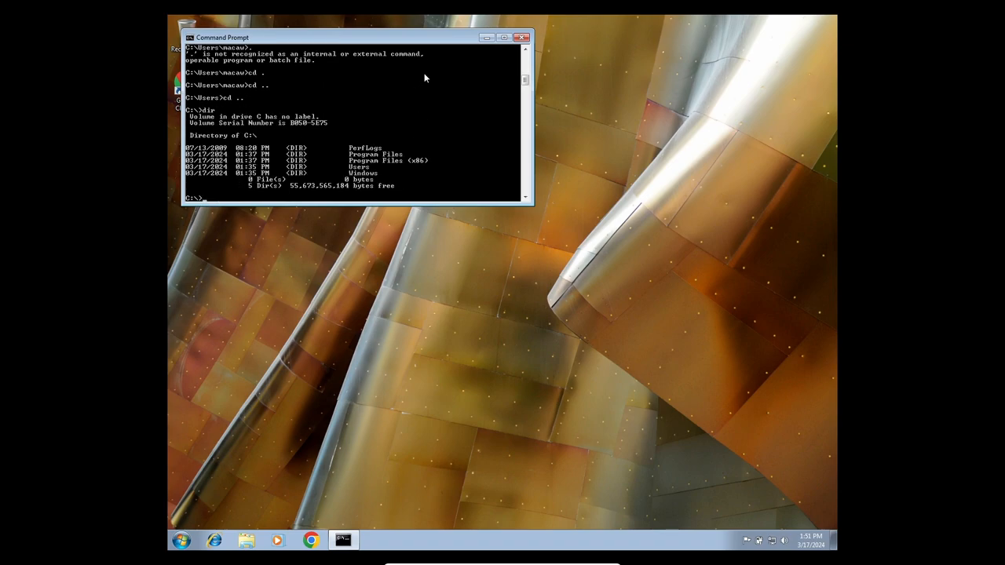
Browse into C:\Windows and Windows\Temp with cd and dir, then close Command Prompt
{"action": "type", "text": "cd"}
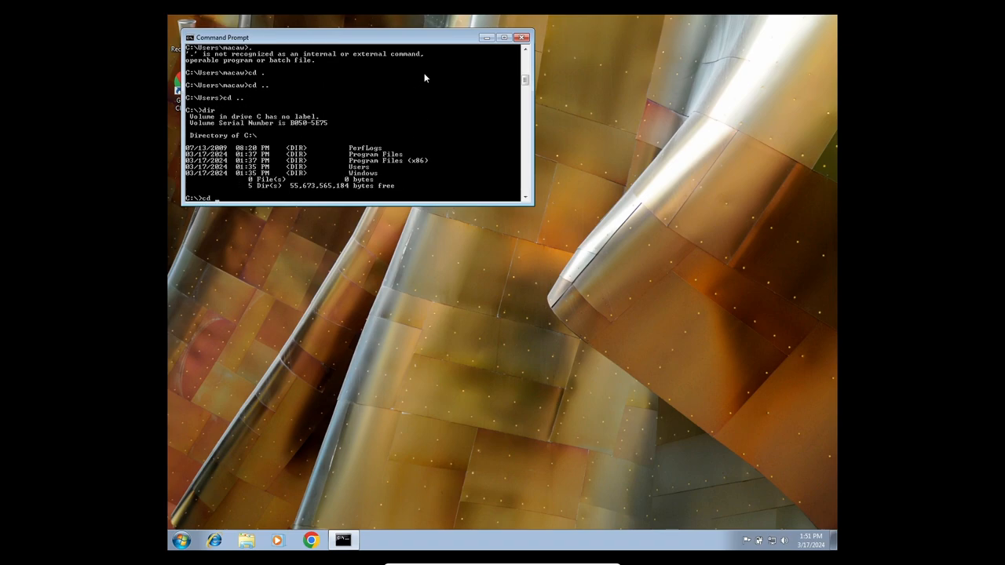
{"action": "type", "text": "cd windows"}
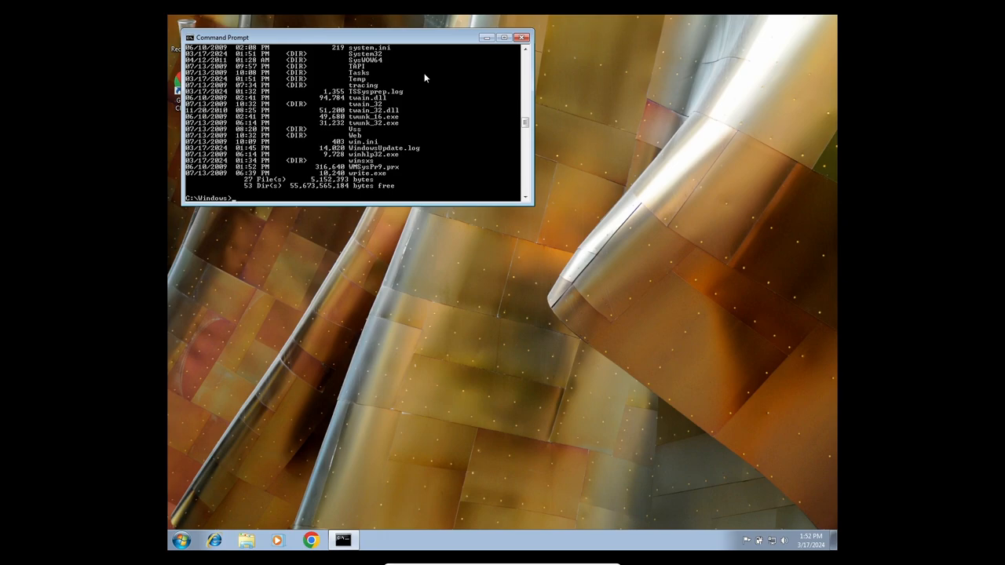
{"action": "type", "text": "cd temp"}
{"action": "type", "text": "dir"}
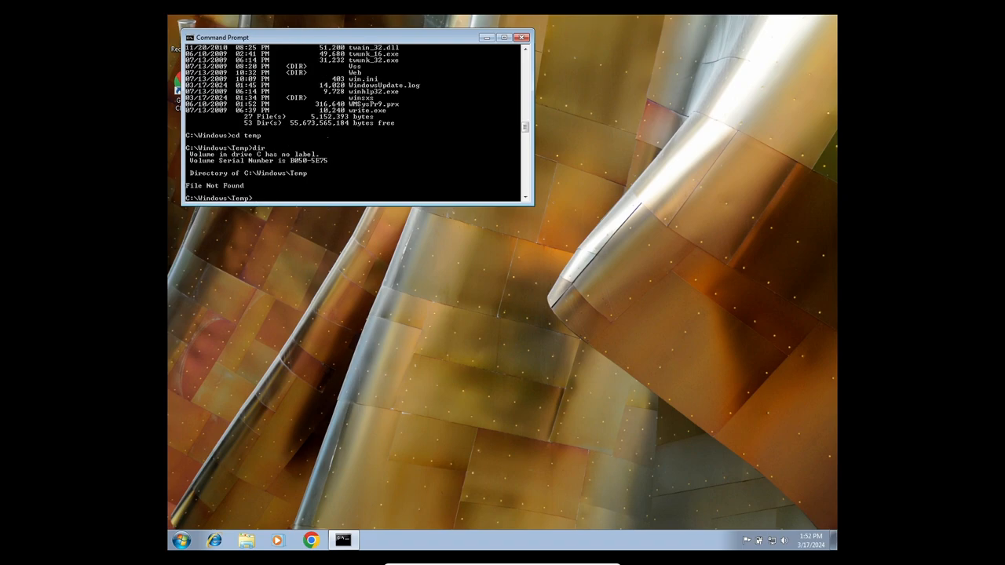
{"action": "left_click", "coordinate": [180, 539]}
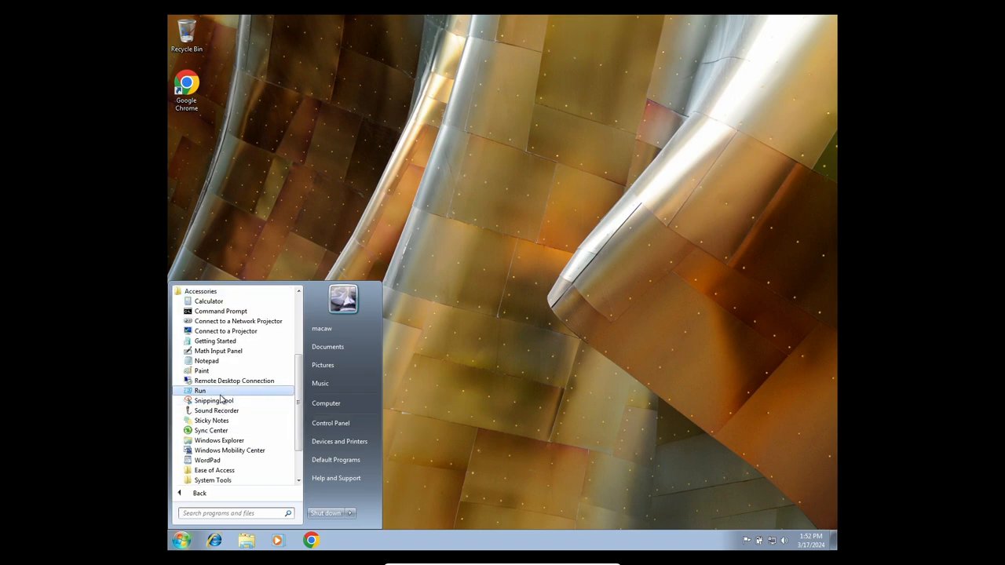
Open Paint and hand-write the letters of 'macaw' in black across the canvas
{"action": "left_click", "coordinate": [201, 370]}
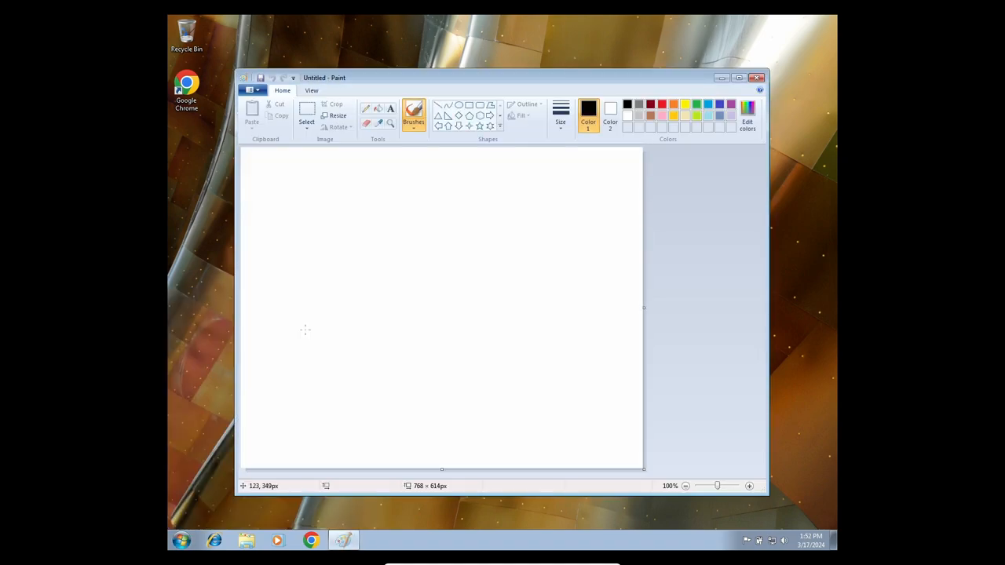
{"action": "mouse_move", "coordinate": [571, 163]}
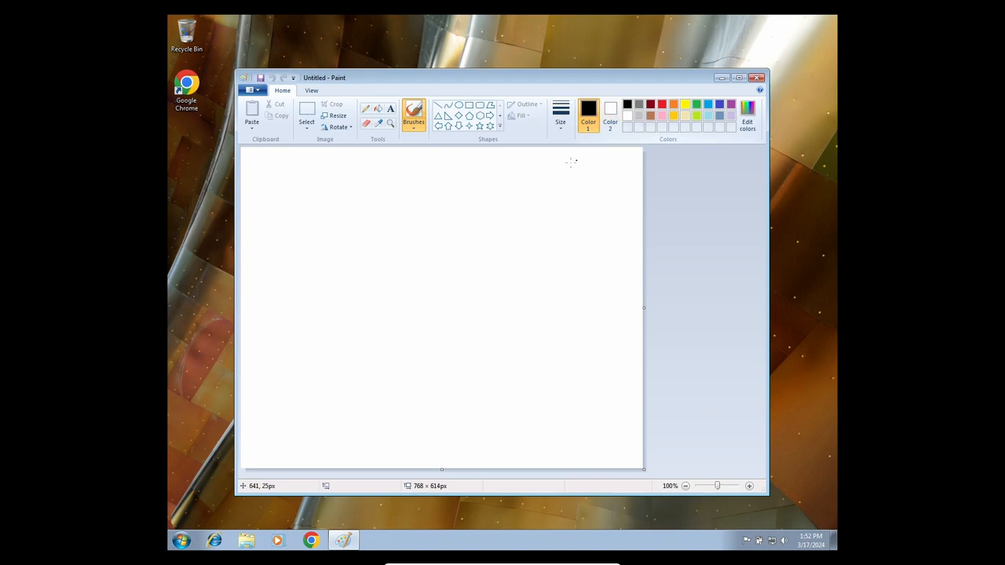
{"action": "mouse_move", "coordinate": [451, 291]}
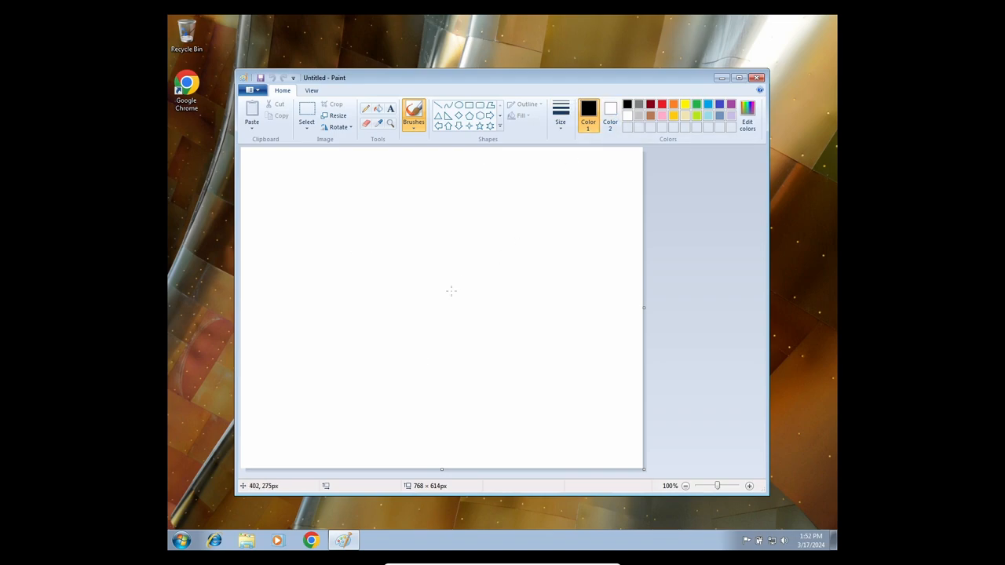
{"action": "mouse_move", "coordinate": [296, 253]}
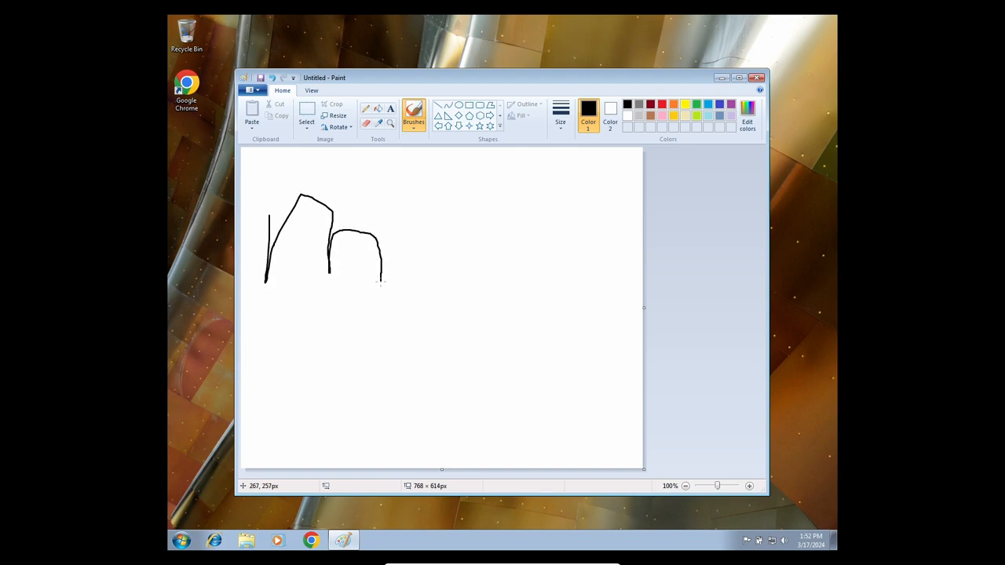
{"action": "left_click_drag", "start_coordinate": [430, 231], "coordinate": [430, 271]}
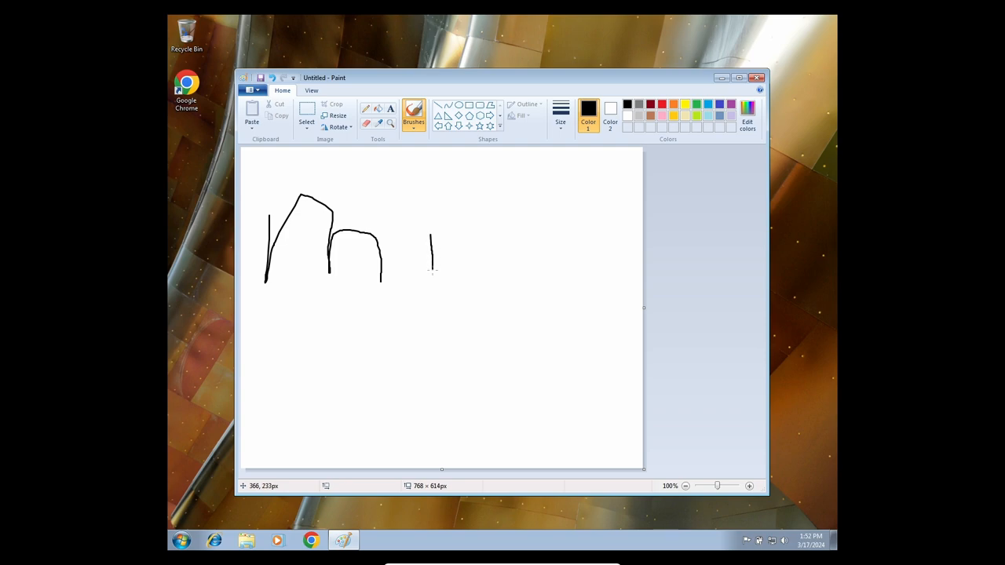
{"action": "left_click_drag", "start_coordinate": [392, 243], "coordinate": [432, 271]}
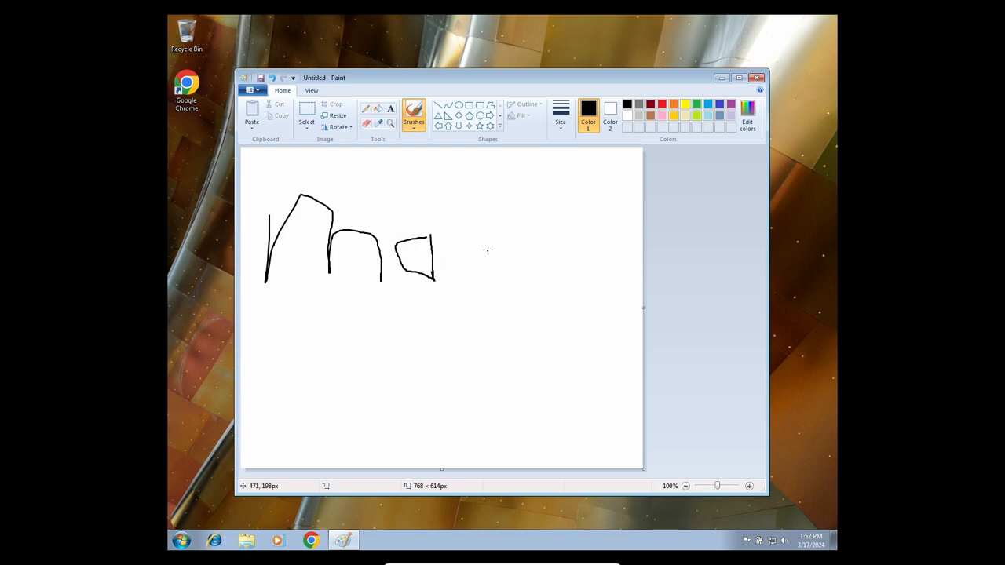
{"action": "left_click_drag", "start_coordinate": [502, 232], "coordinate": [475, 287]}
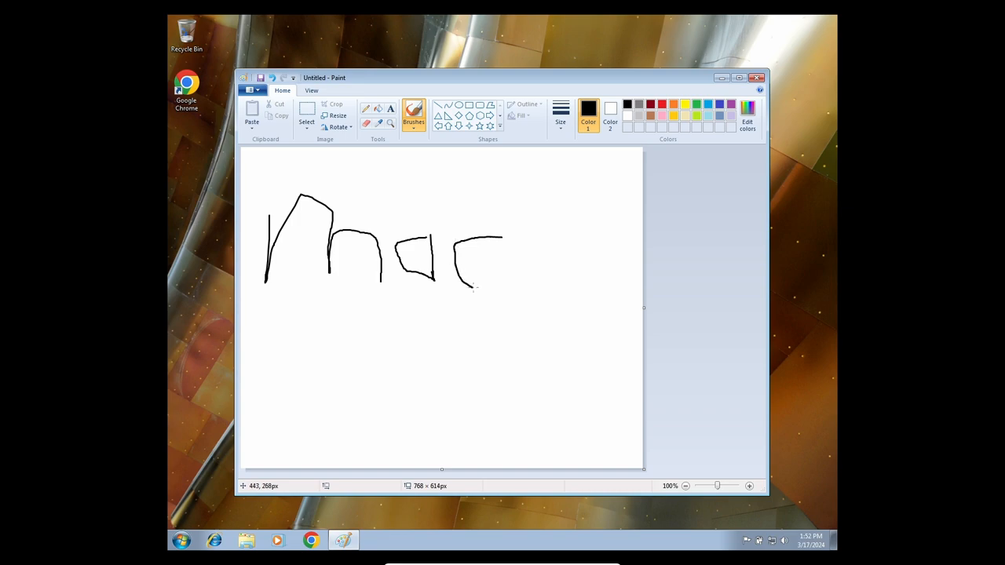
{"action": "left_click_drag", "start_coordinate": [559, 243], "coordinate": [559, 282]}
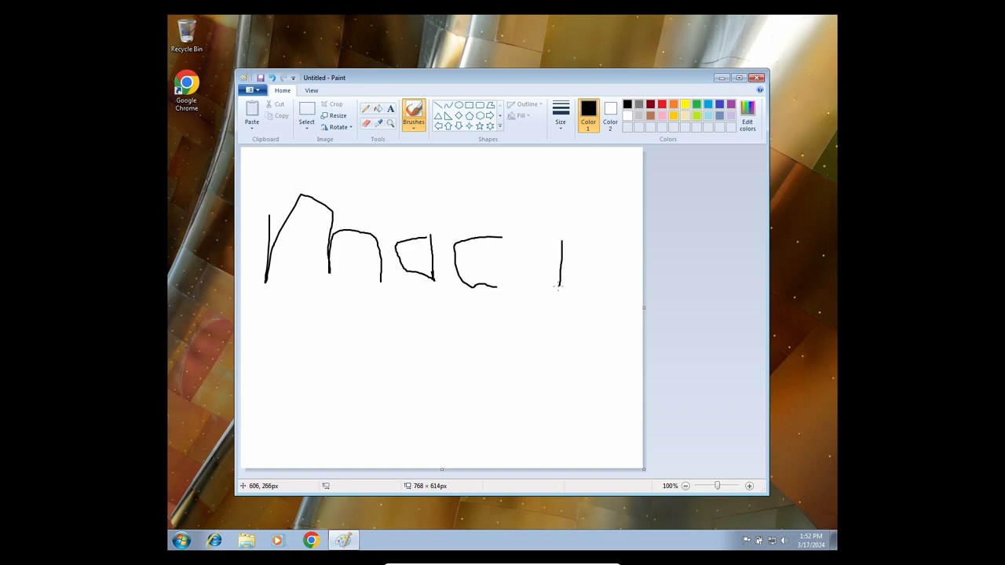
{"action": "left_click_drag", "start_coordinate": [561, 243], "coordinate": [521, 290]}
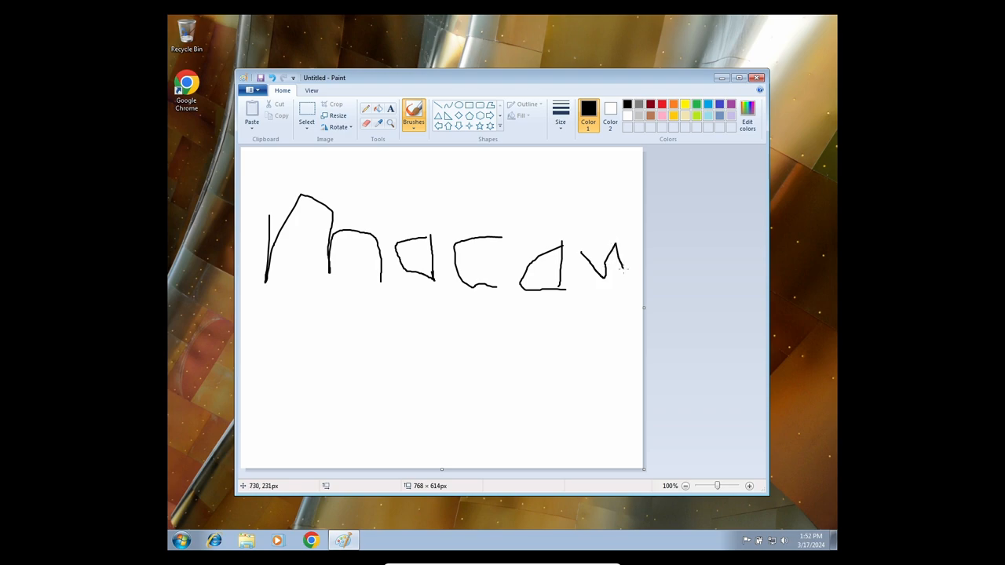
{"action": "left_click_drag", "start_coordinate": [604, 235], "coordinate": [628, 283]}
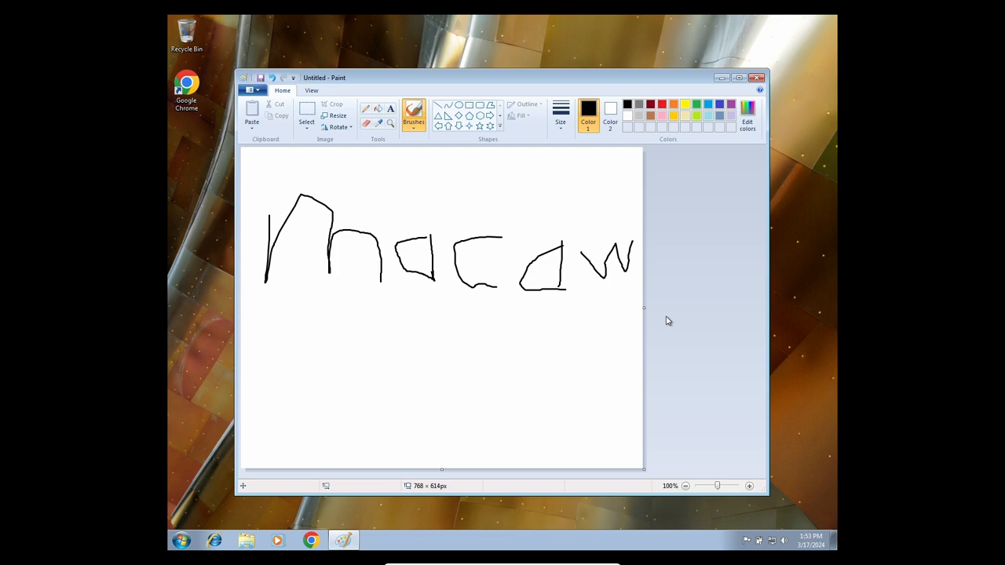
{"action": "mouse_move", "coordinate": [728, 5]}
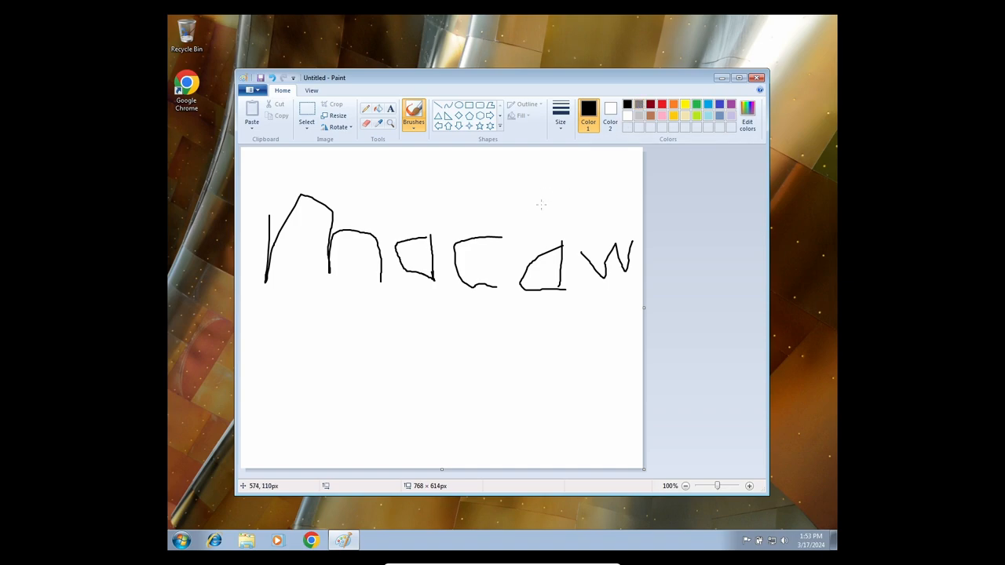
{"action": "mouse_move", "coordinate": [392, 391]}
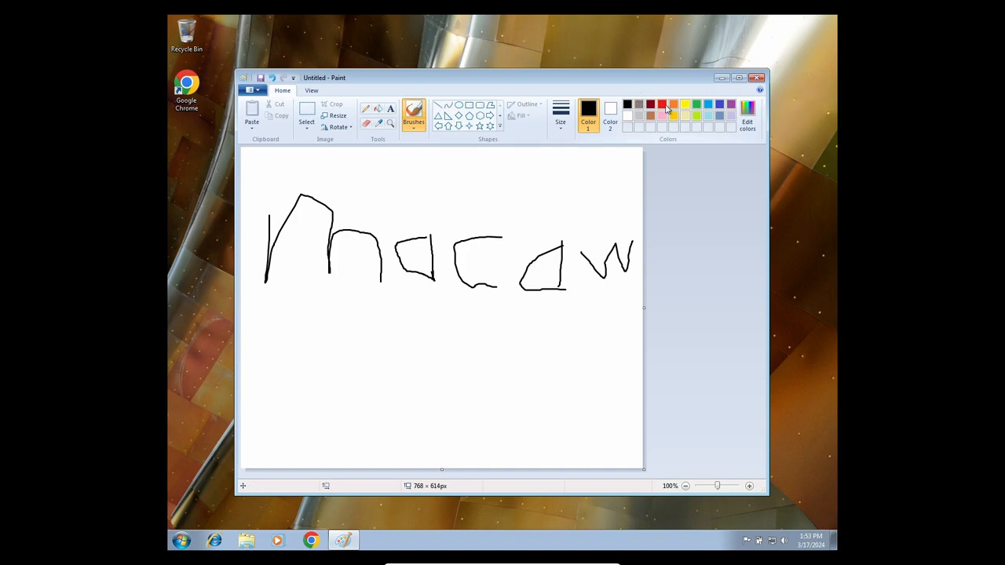
Draw a red box outline below the word macaw
{"action": "left_click", "coordinate": [662, 105]}
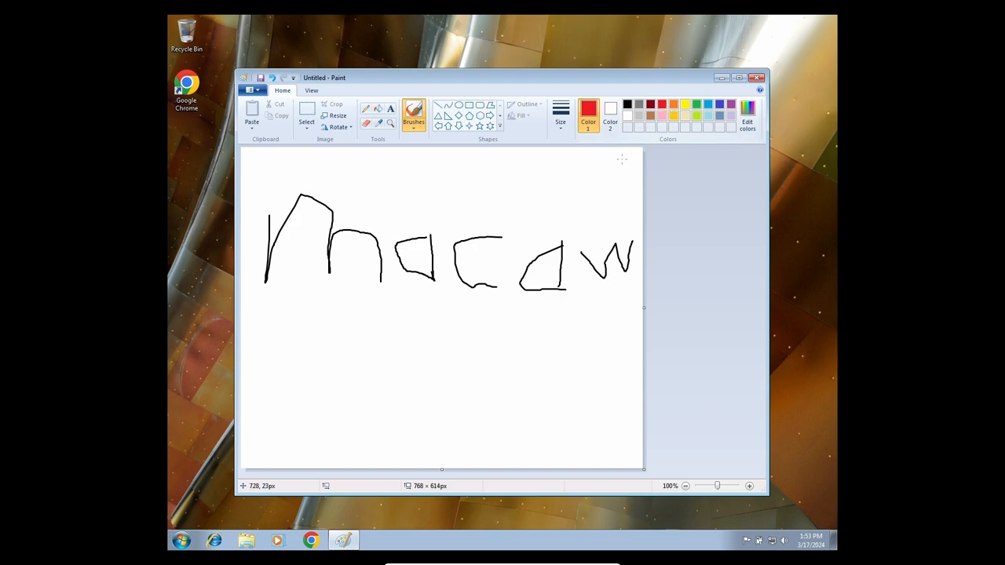
{"action": "left_click_drag", "start_coordinate": [423, 418], "coordinate": [462, 417]}
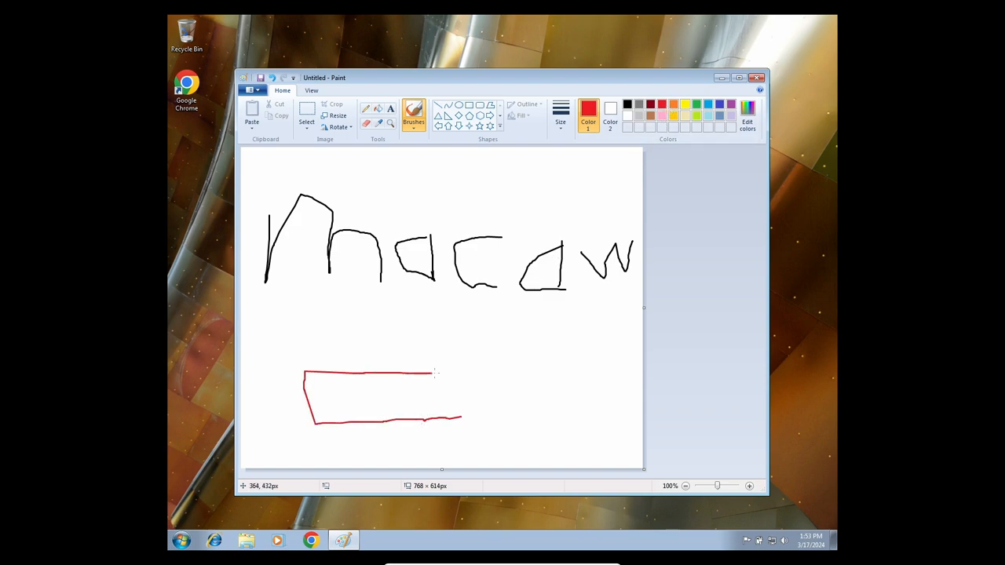
{"action": "left_click_drag", "start_coordinate": [436, 373], "coordinate": [463, 424]}
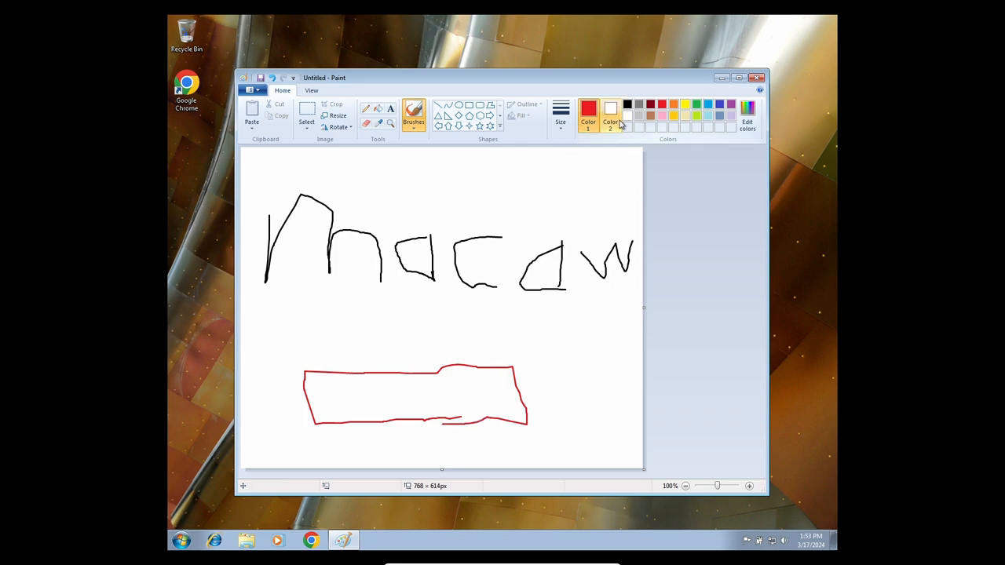
Switch back to black and scribble three letters inside the red box
{"action": "left_click", "coordinate": [627, 104]}
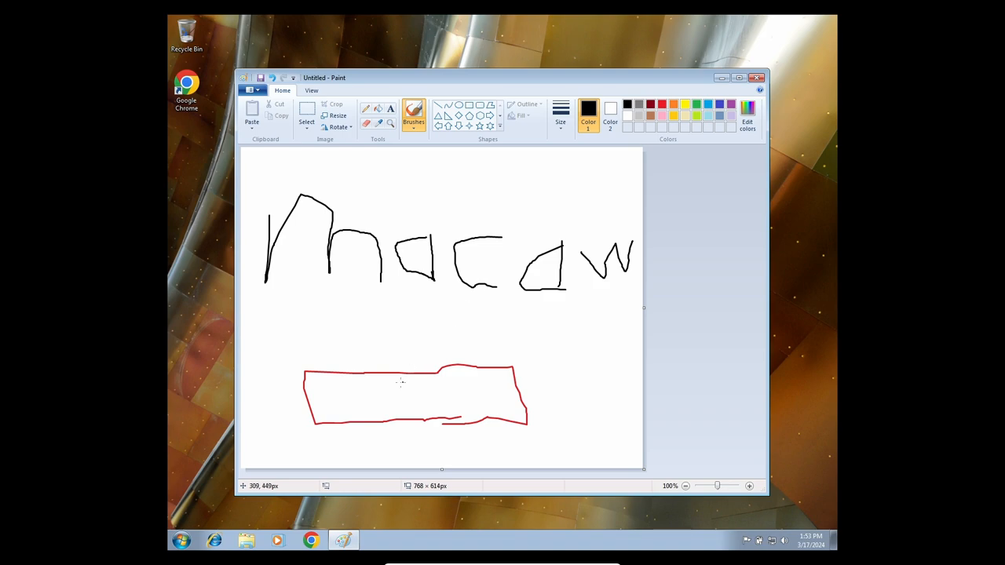
{"action": "left_click_drag", "start_coordinate": [357, 385], "coordinate": [350, 404]}
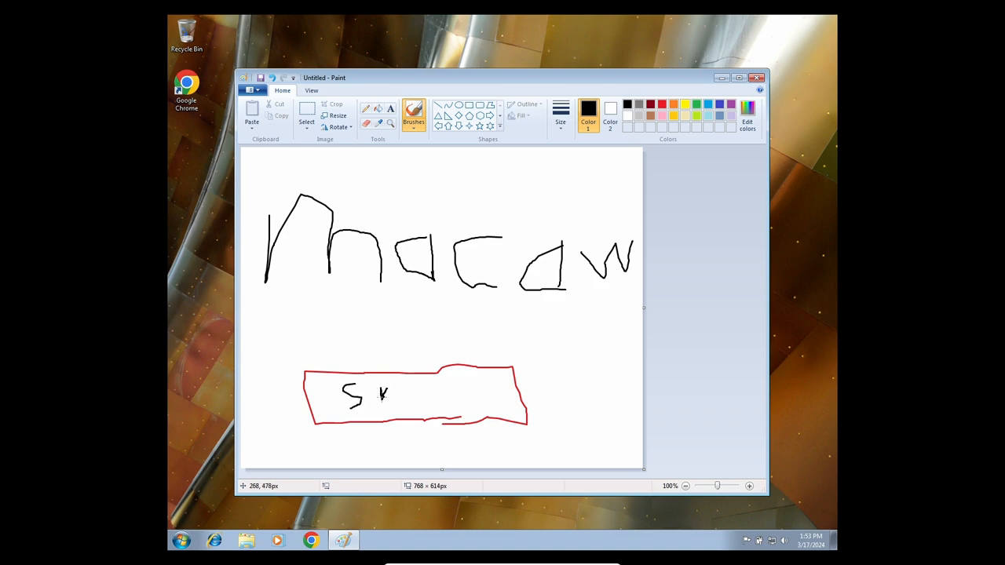
{"action": "left_click_drag", "start_coordinate": [400, 385], "coordinate": [412, 408]}
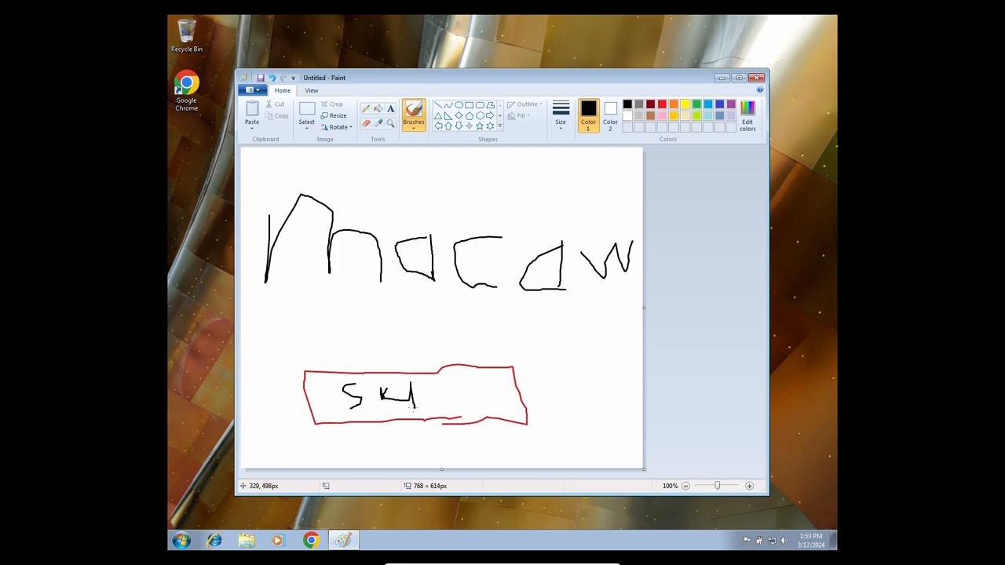
{"action": "left_click_drag", "start_coordinate": [431, 384], "coordinate": [431, 424]}
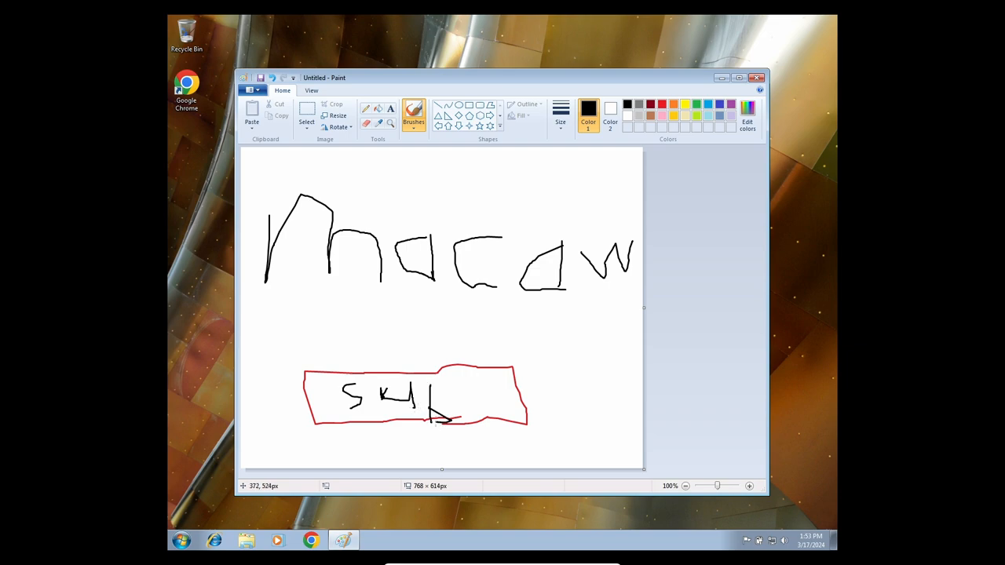
{"action": "mouse_move", "coordinate": [606, 82]}
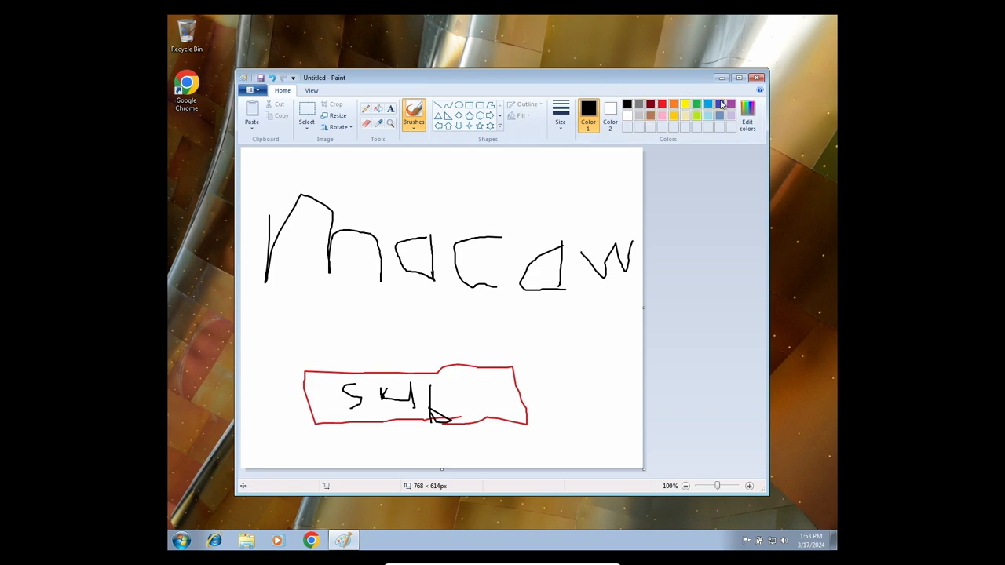
{"action": "mouse_move", "coordinate": [720, 105]}
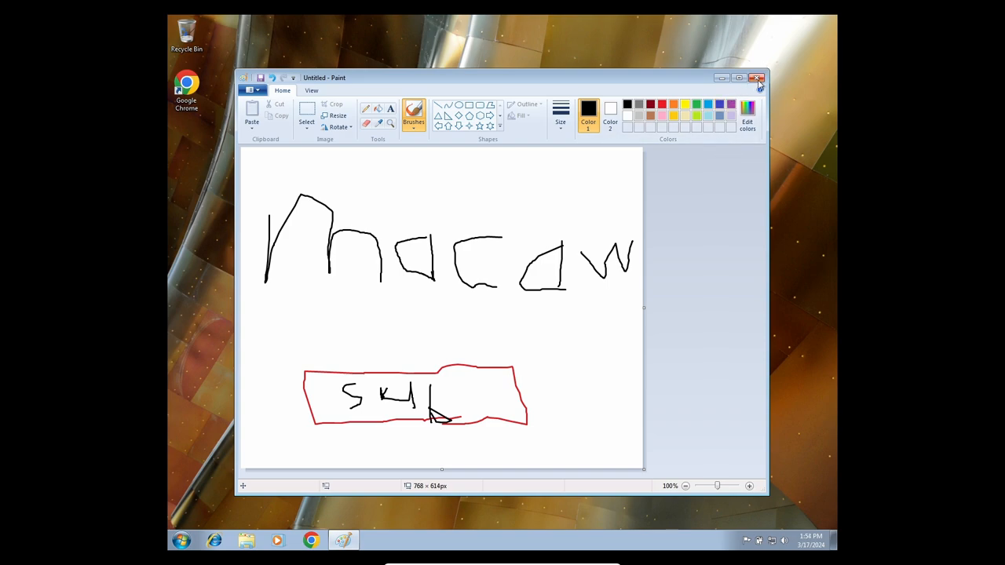
Close Paint, choose to save changes, and start entering the file name 'maca'
{"action": "left_click", "coordinate": [756, 77]}
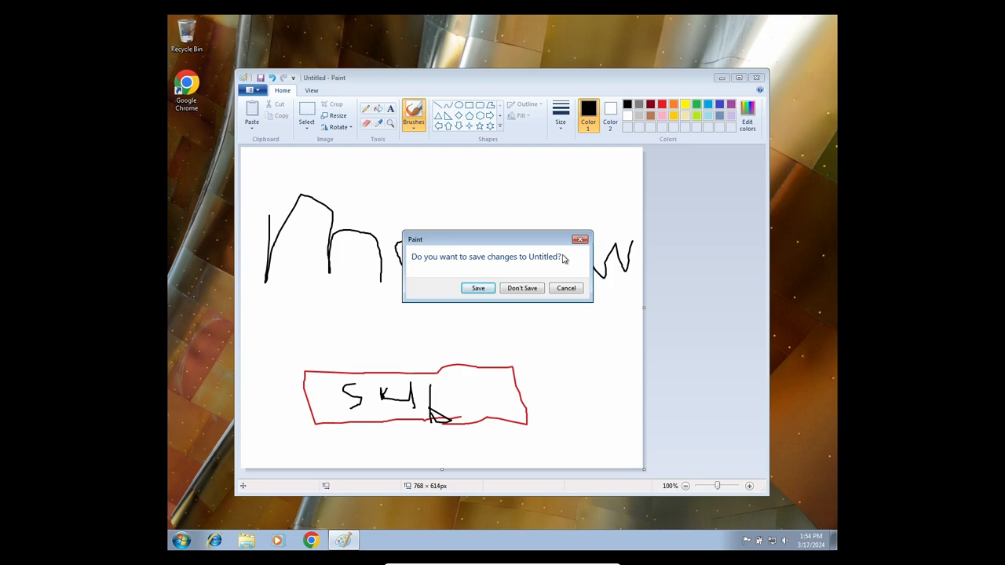
{"action": "left_click", "coordinate": [477, 288]}
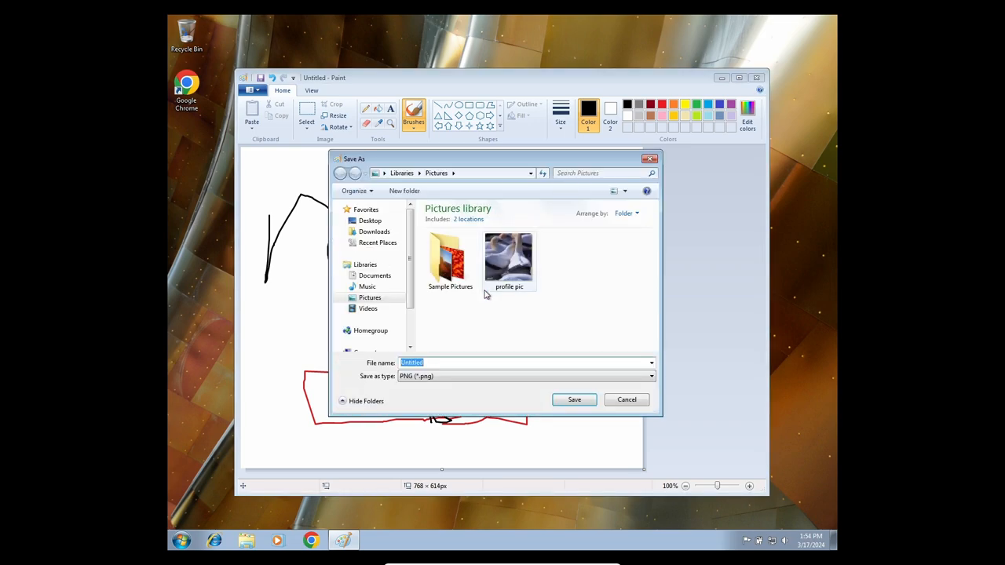
{"action": "type", "text": "maca"}
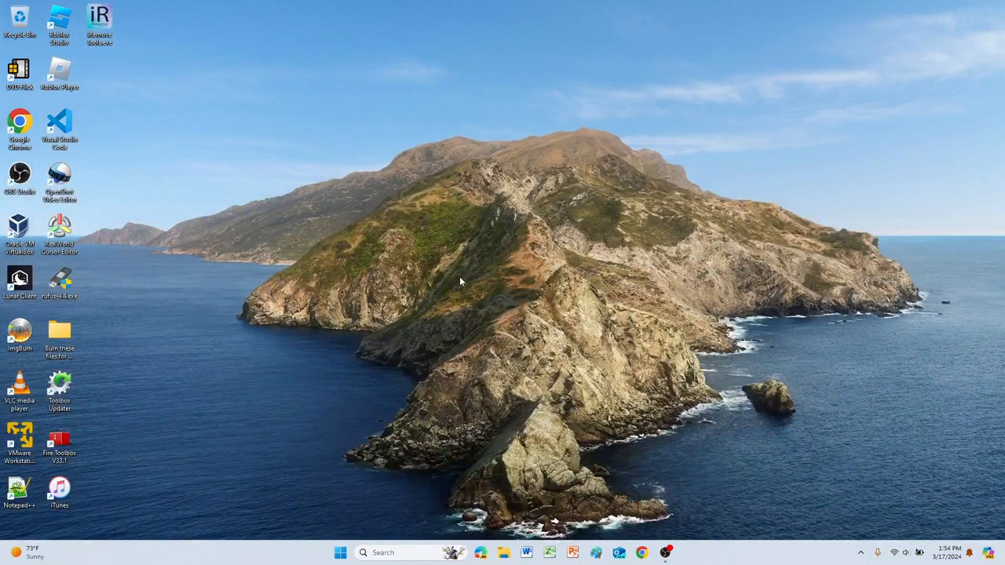
{"action": "mouse_move", "coordinate": [497, 288]}
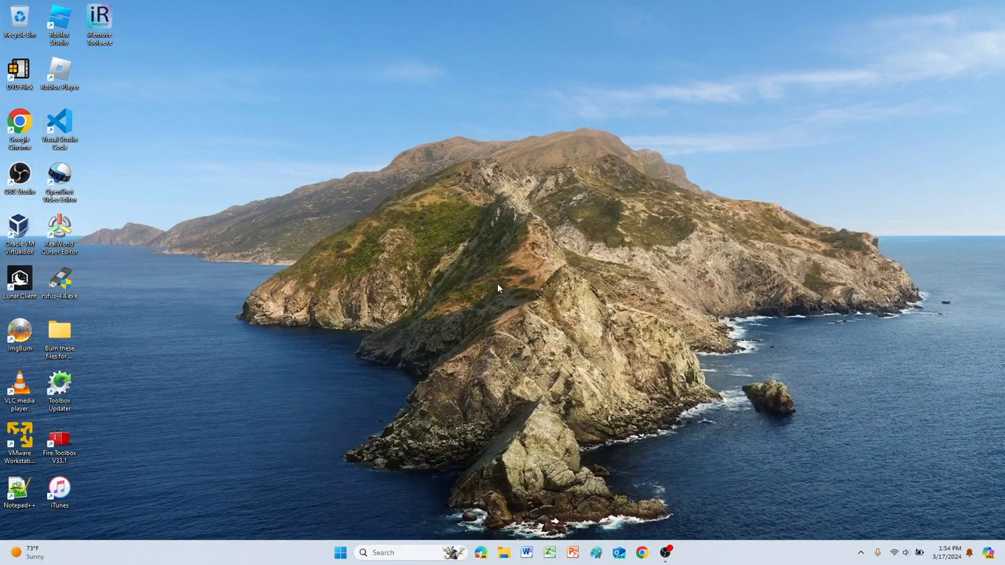
{"action": "mouse_move", "coordinate": [519, 312]}
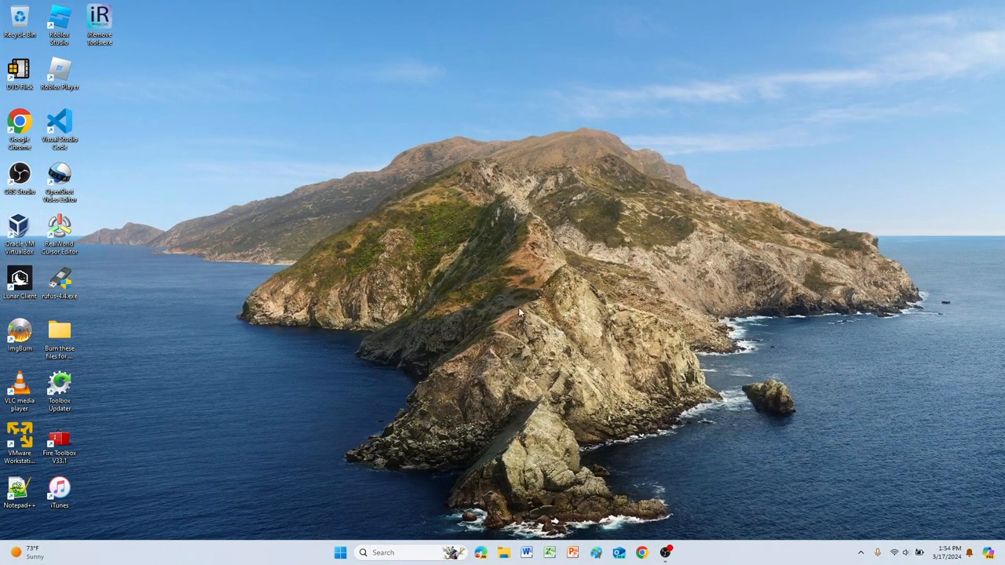
{"action": "mouse_move", "coordinate": [649, 453]}
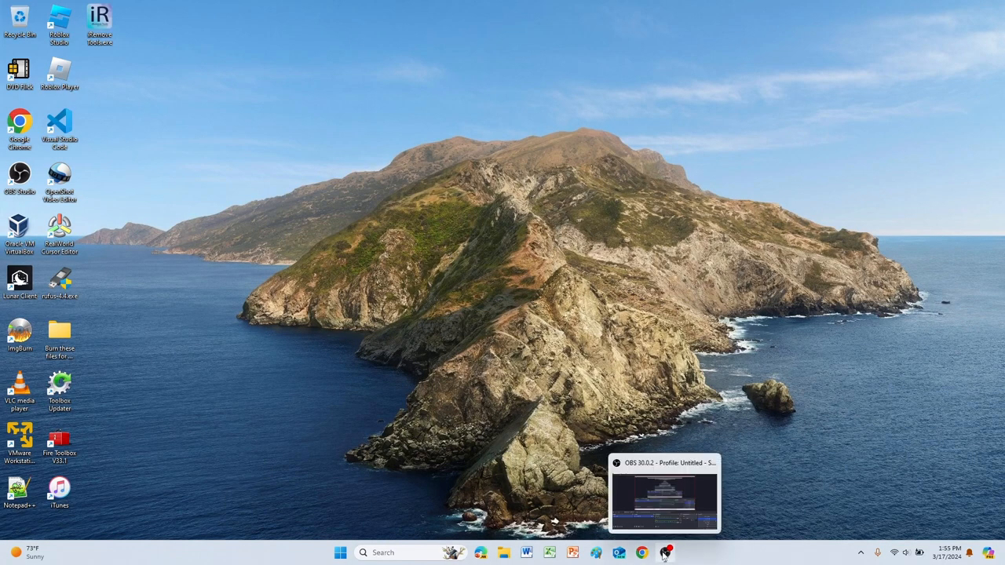
{"action": "mouse_move", "coordinate": [654, 421]}
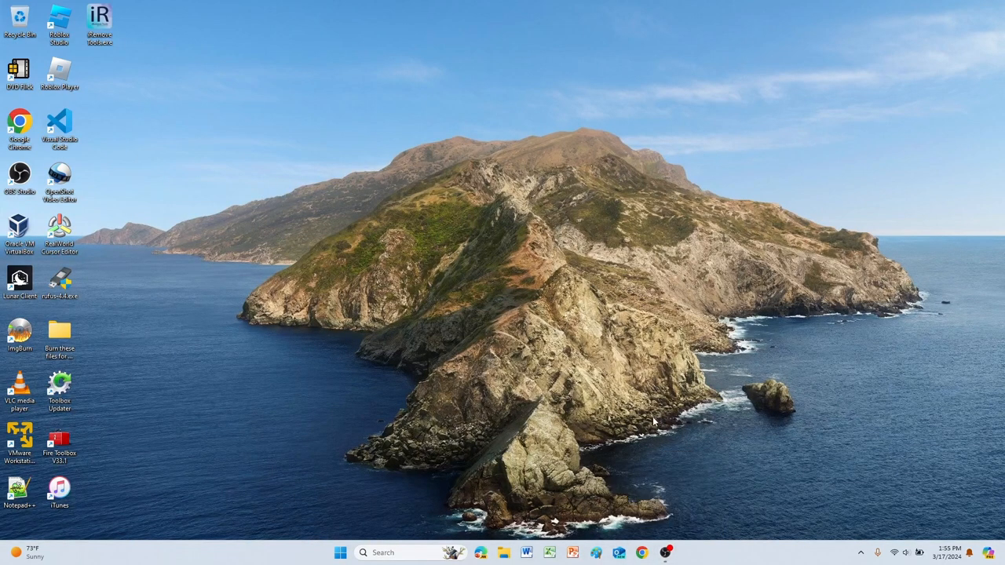
Restore the OBS Studio window, showing the display capture scene still recording
{"action": "left_click", "coordinate": [19, 176]}
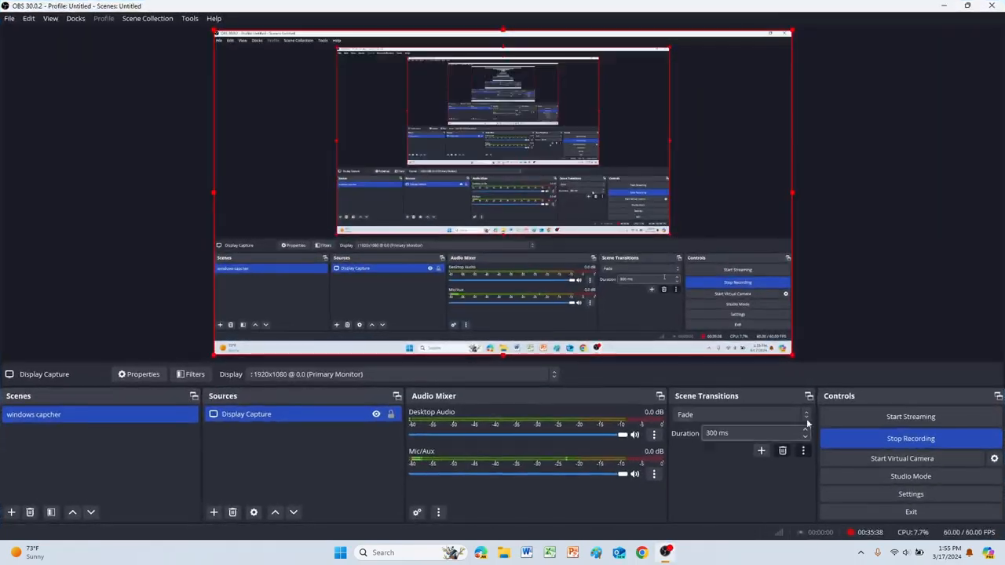